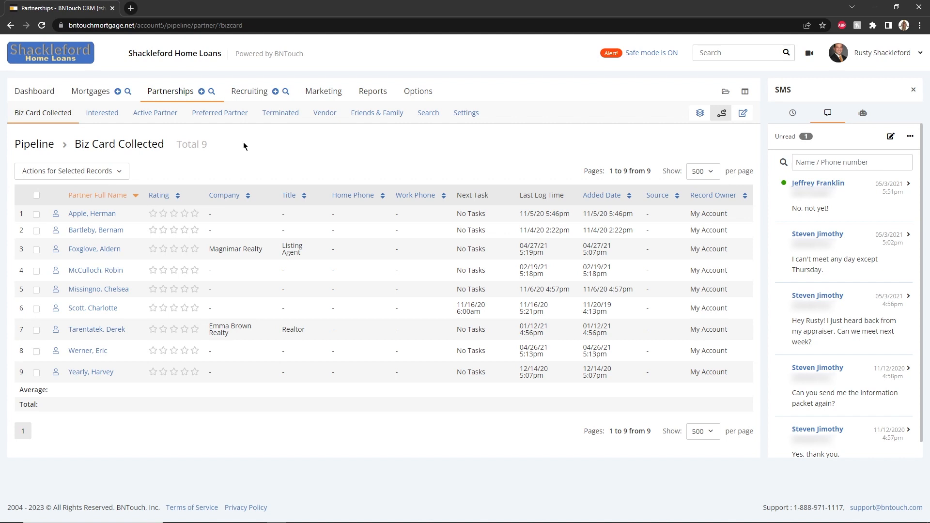
mouse_move(699, 113)
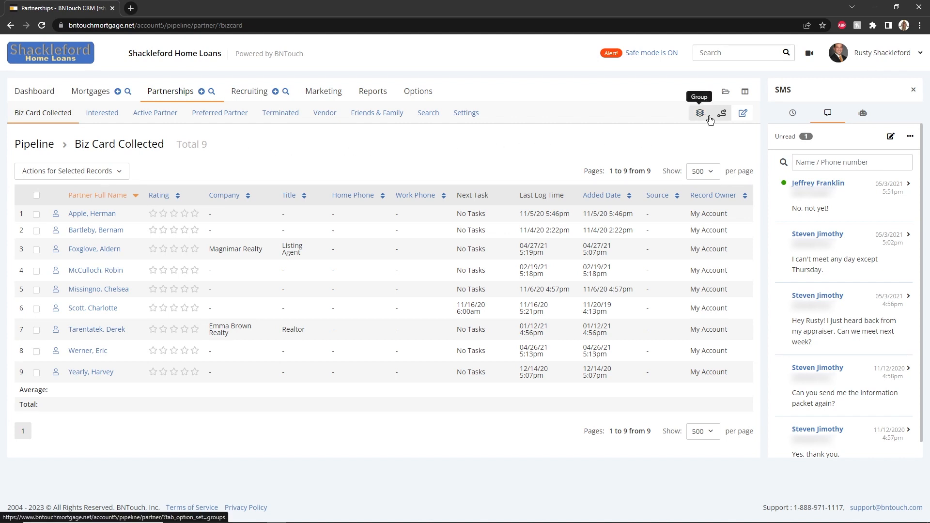
mouse_move(722, 114)
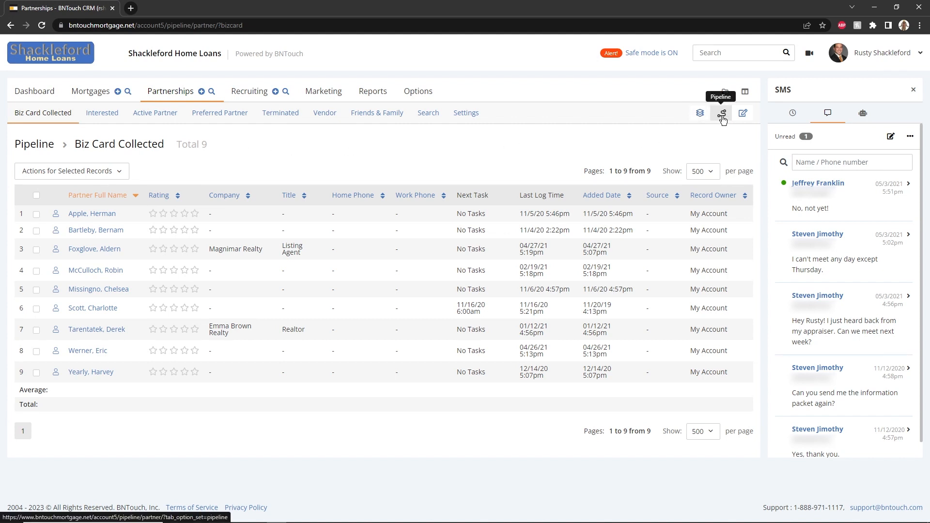
mouse_move(743, 113)
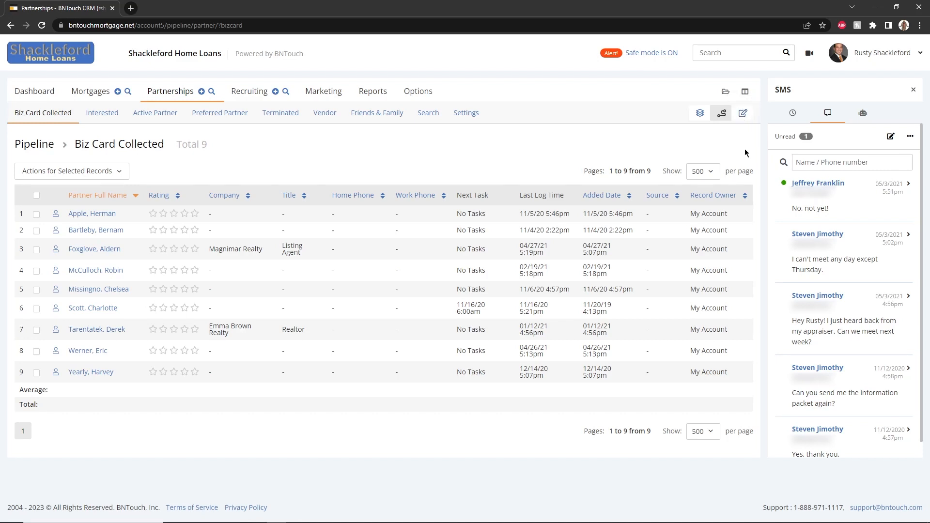
mouse_move(737, 140)
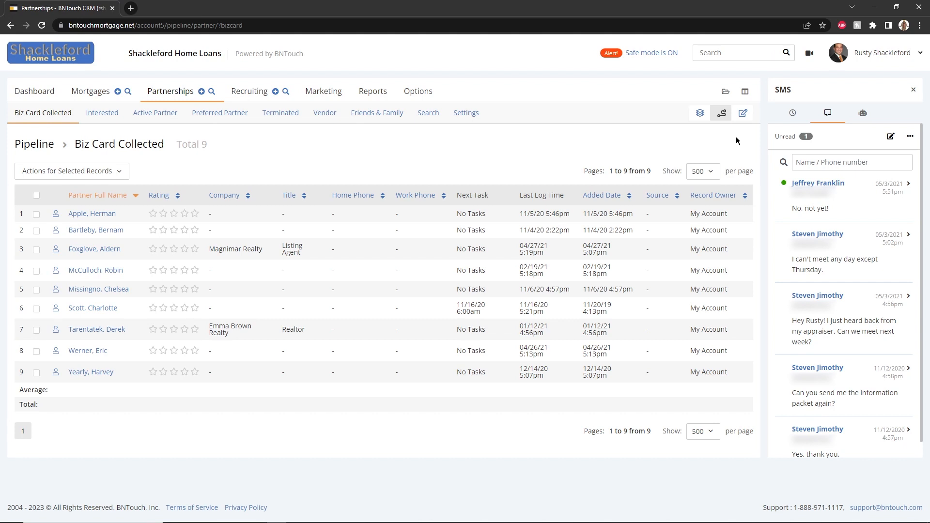
mouse_move(721, 114)
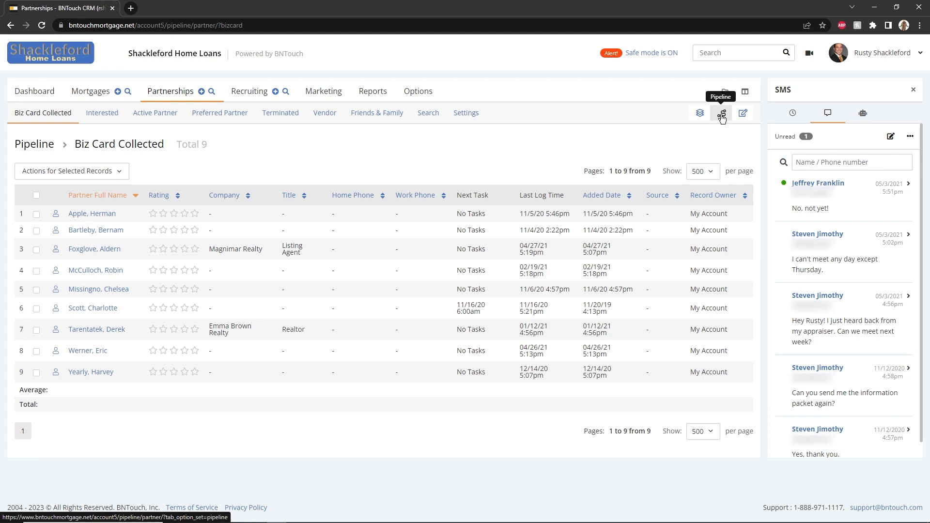
mouse_move(489, 151)
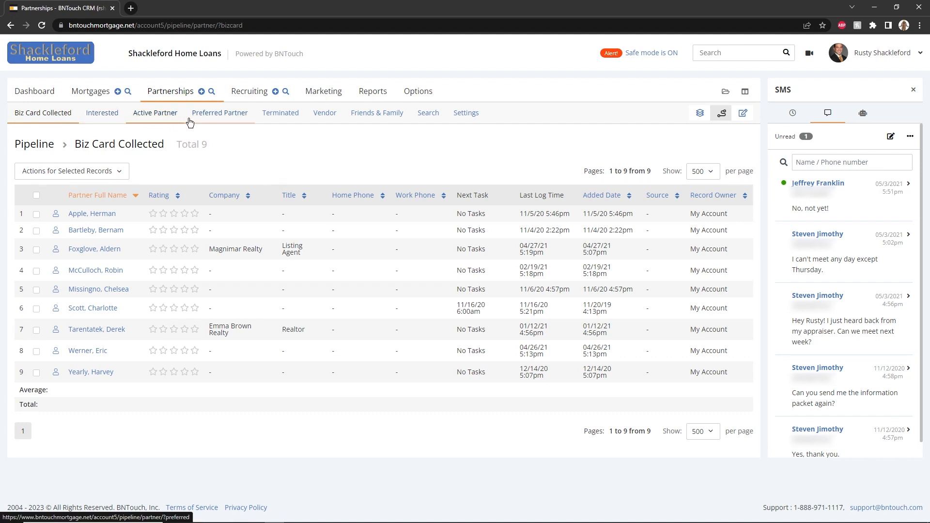
mouse_move(153, 127)
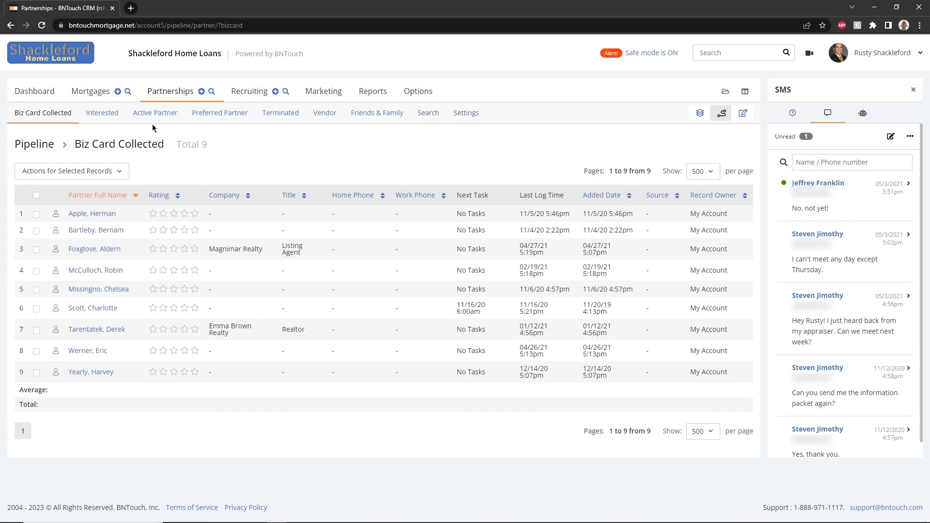
View the Active Partner stage, then the Preferred Partner stage listing two partners.
left_click(155, 113)
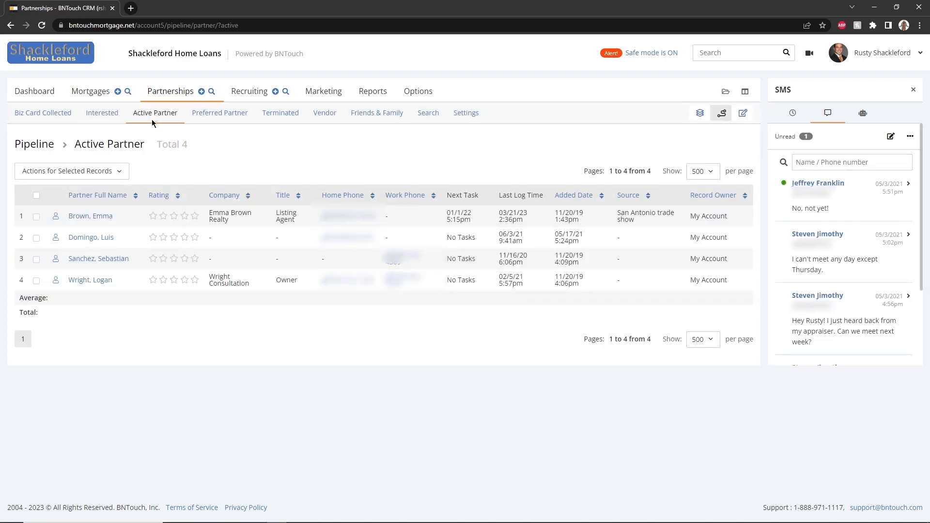
mouse_move(219, 113)
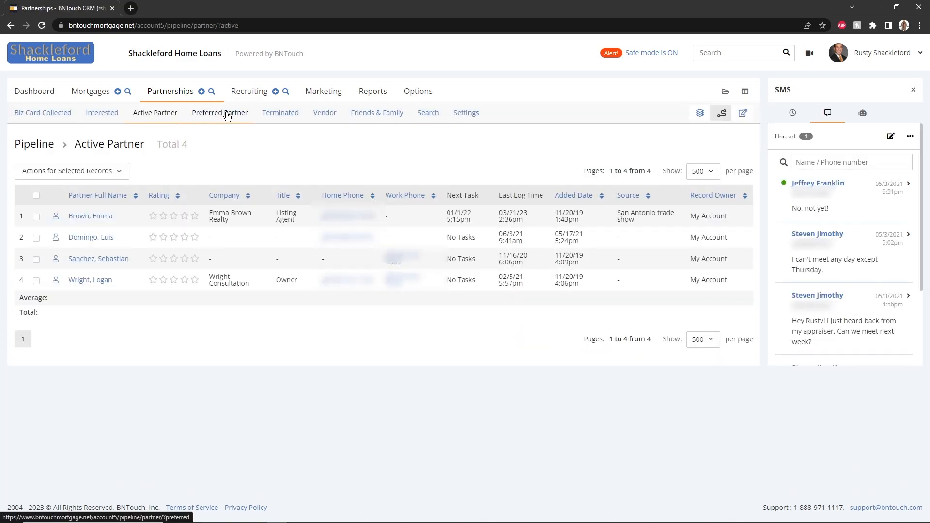
left_click(220, 113)
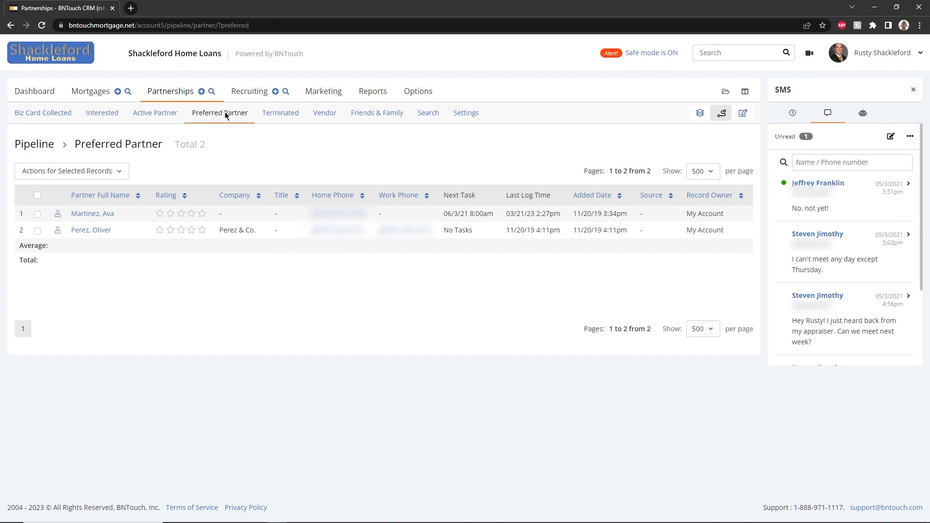
mouse_move(280, 113)
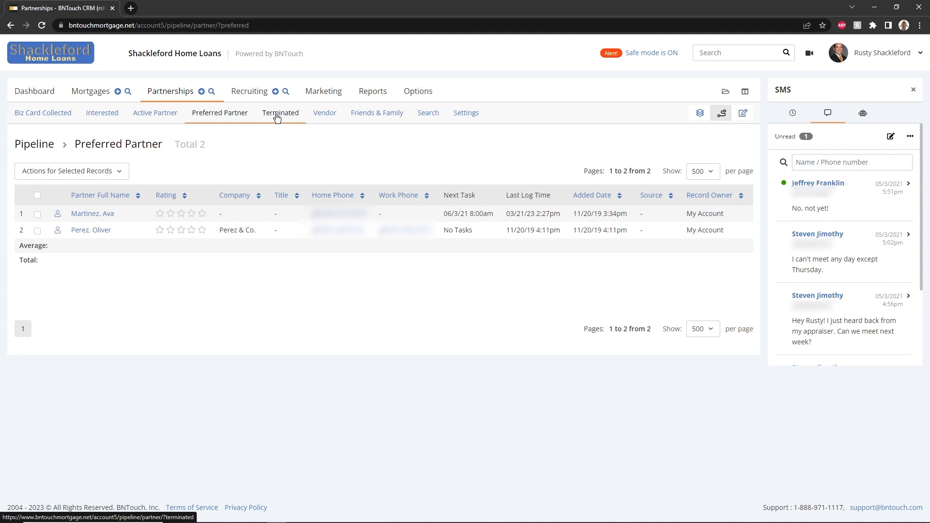
mouse_move(324, 113)
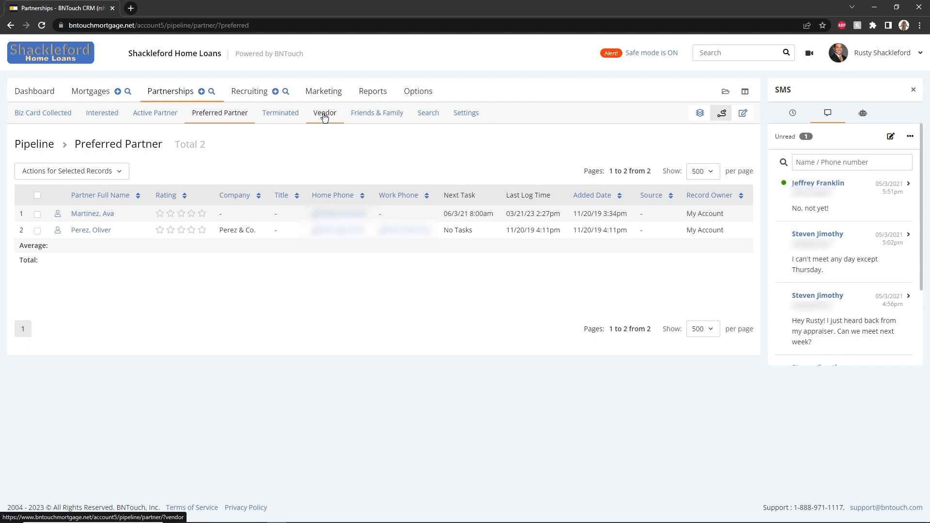
mouse_move(377, 112)
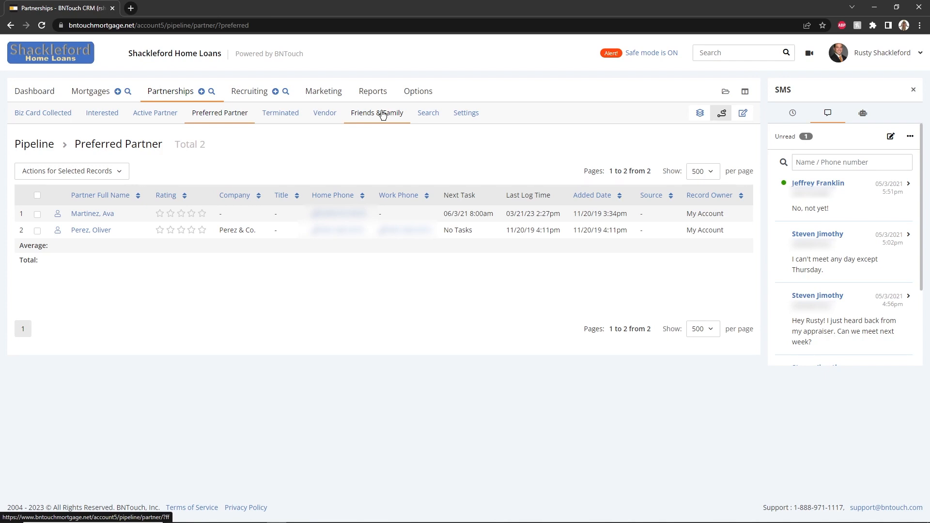
mouse_move(661, 125)
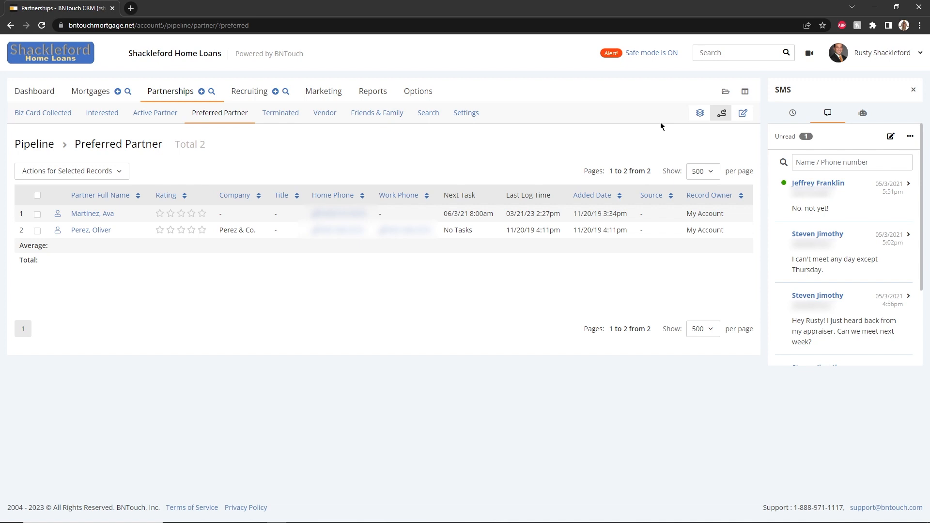
mouse_move(699, 113)
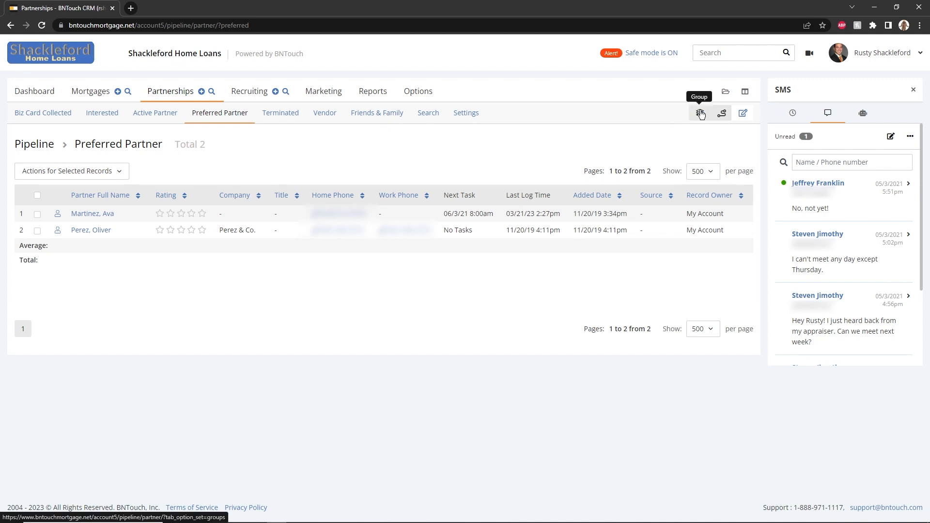
Switch the pipeline to group view, ending on the Default group's 20 partners.
left_click(700, 113)
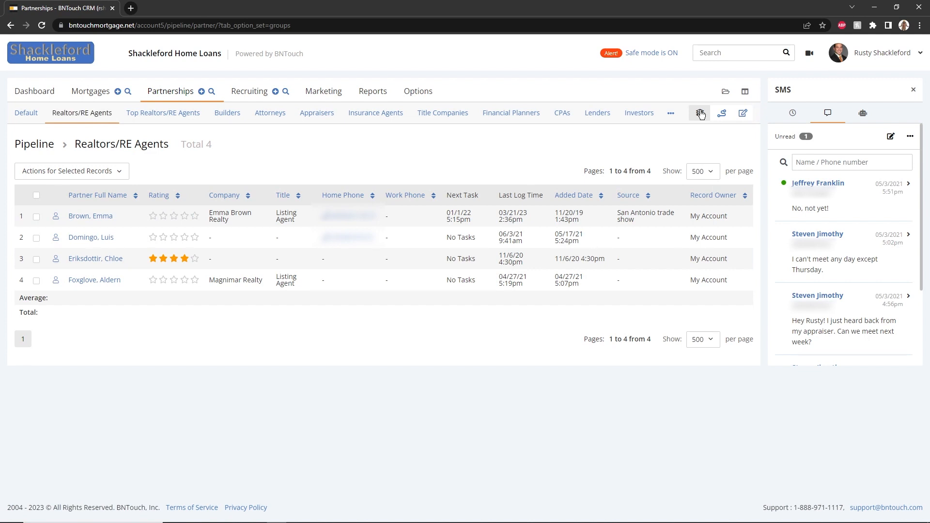
mouse_move(436, 153)
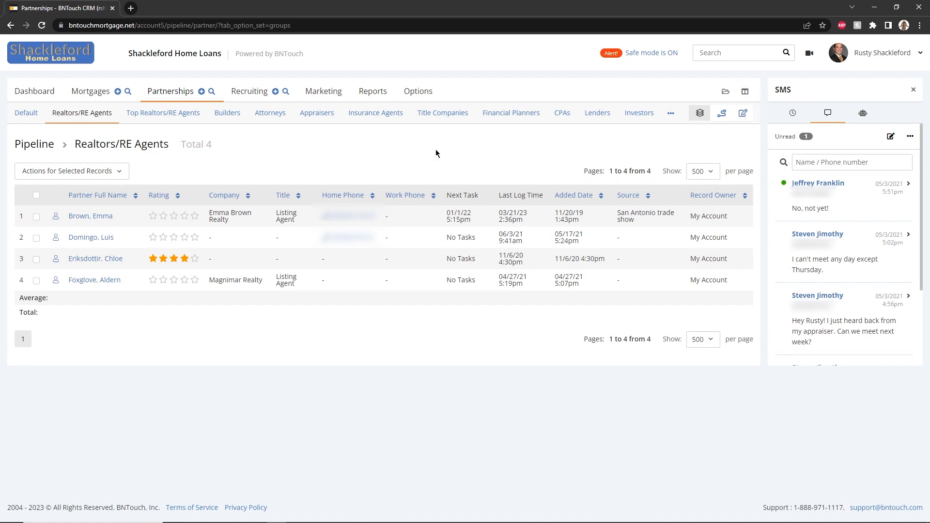
mouse_move(83, 112)
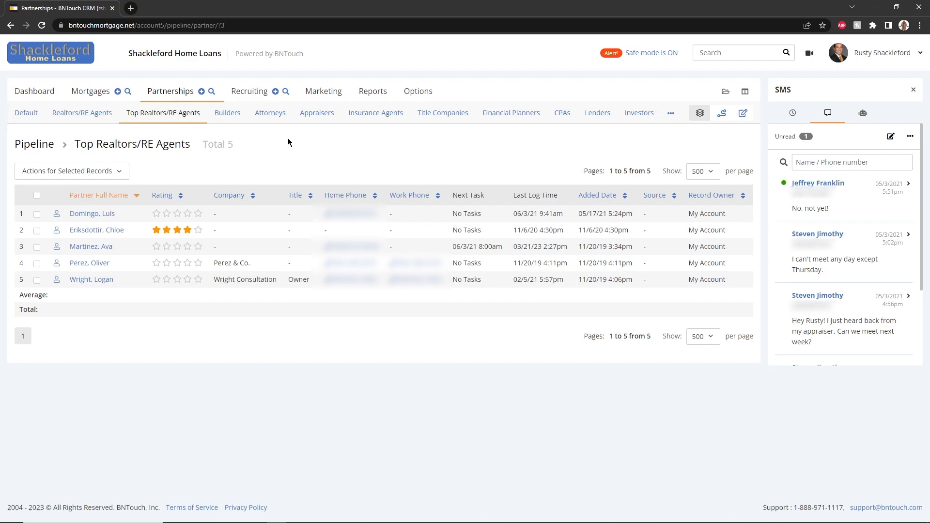
mouse_move(169, 142)
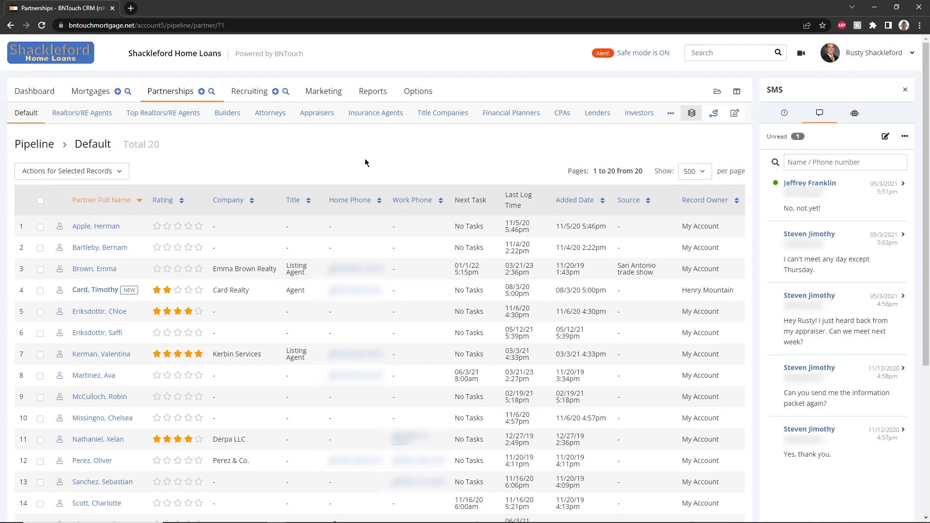
left_click(735, 113)
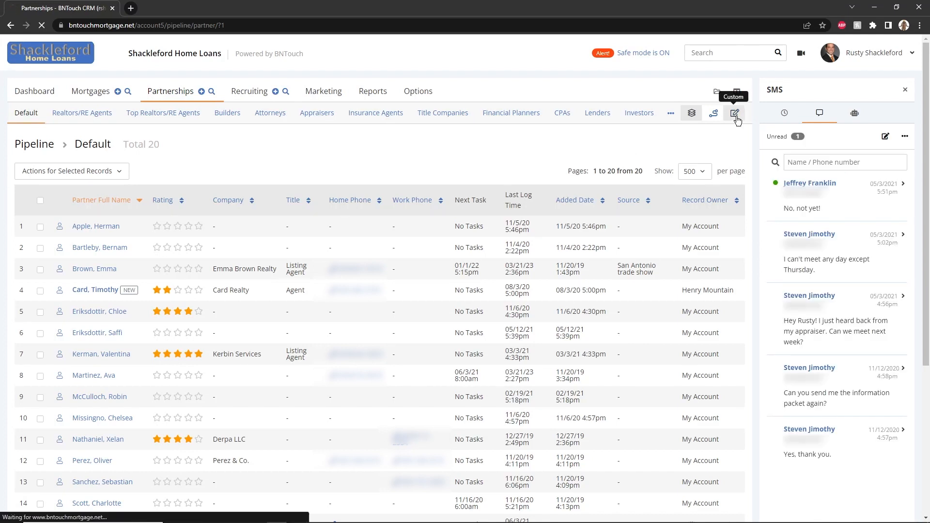
Set the custom view field to Status, giving tabs from No Contact to 3 Stars.
left_click(735, 113)
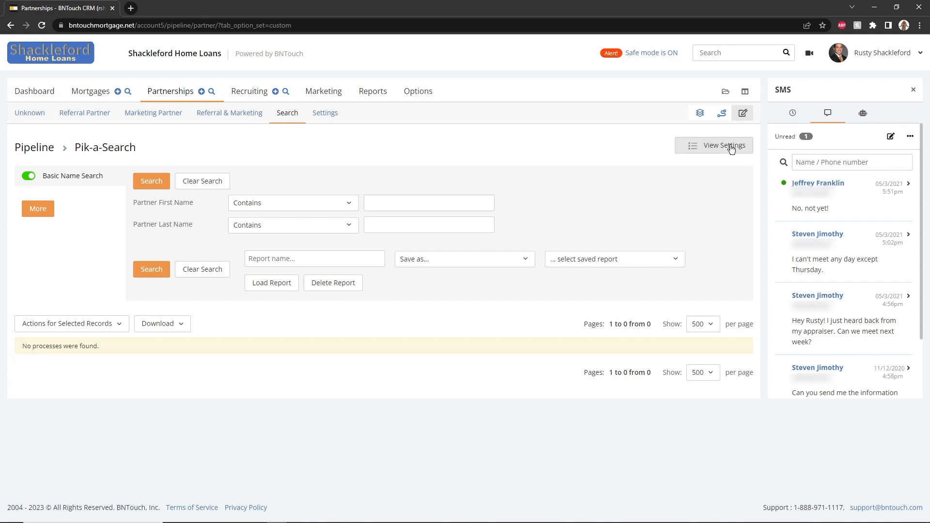
left_click(713, 145)
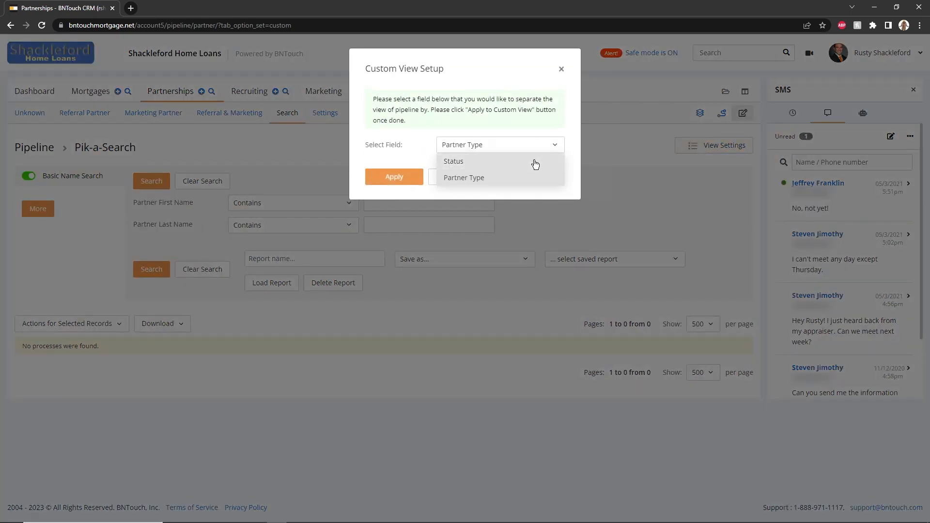
left_click(454, 161)
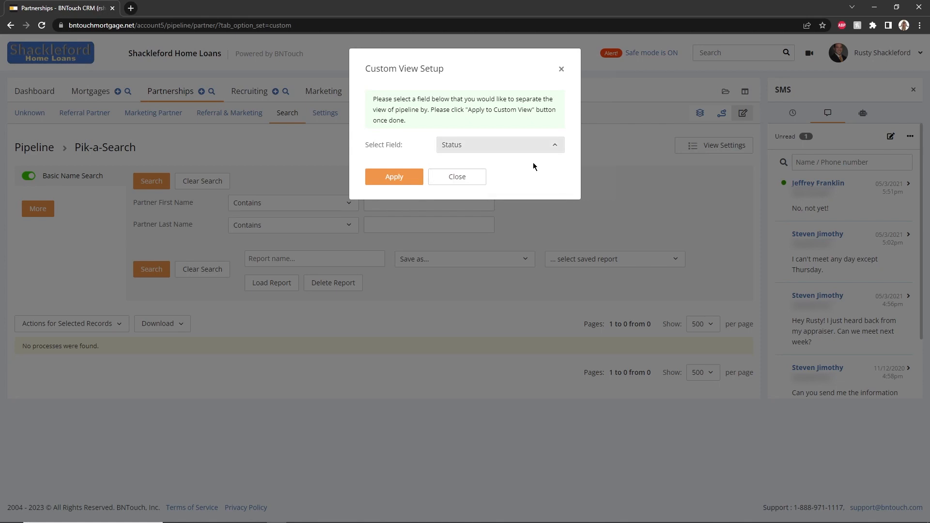
mouse_move(393, 177)
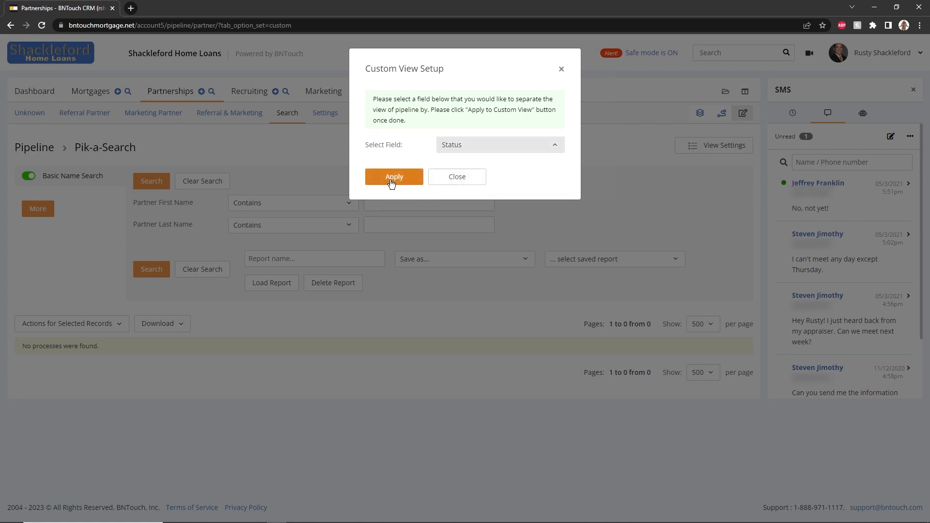
left_click(393, 177)
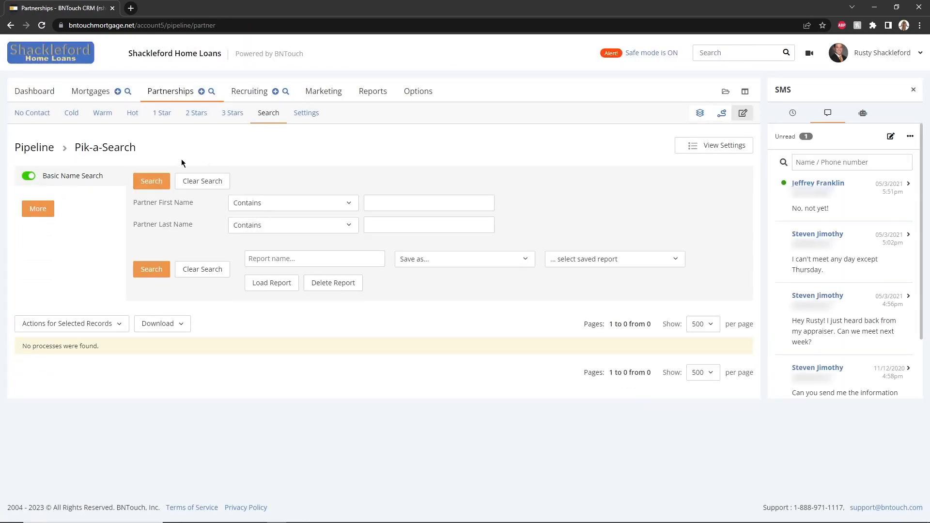
mouse_move(71, 112)
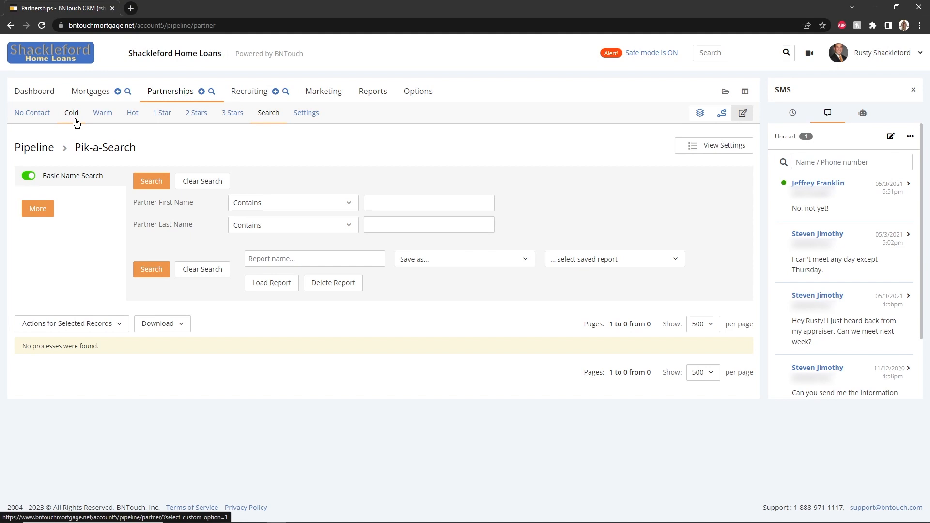
Check the Cold and Hot partners, then return to the Biz Card Collected stage view.
left_click(102, 113)
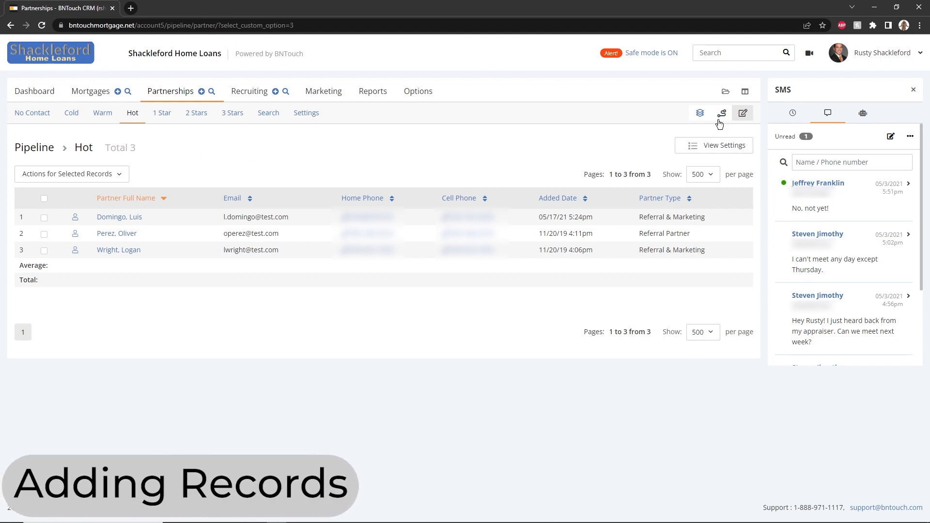
left_click(721, 113)
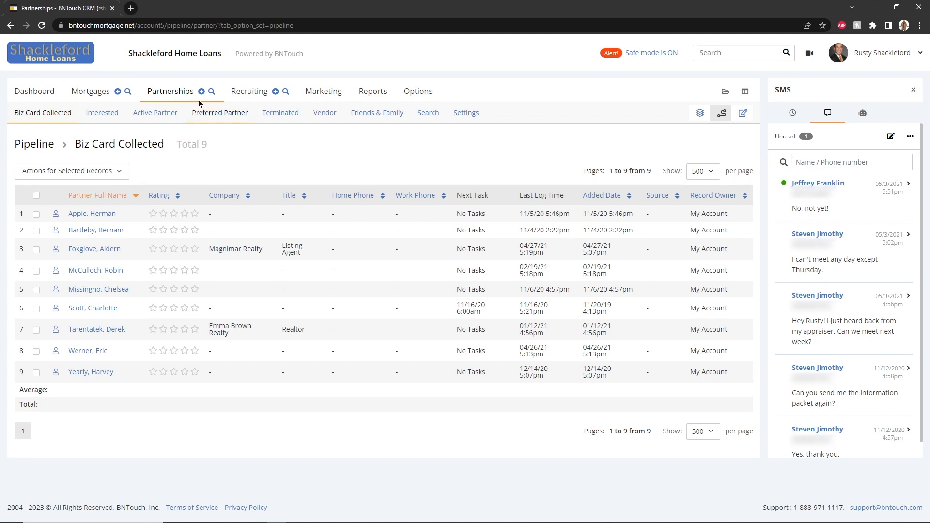
left_click(201, 92)
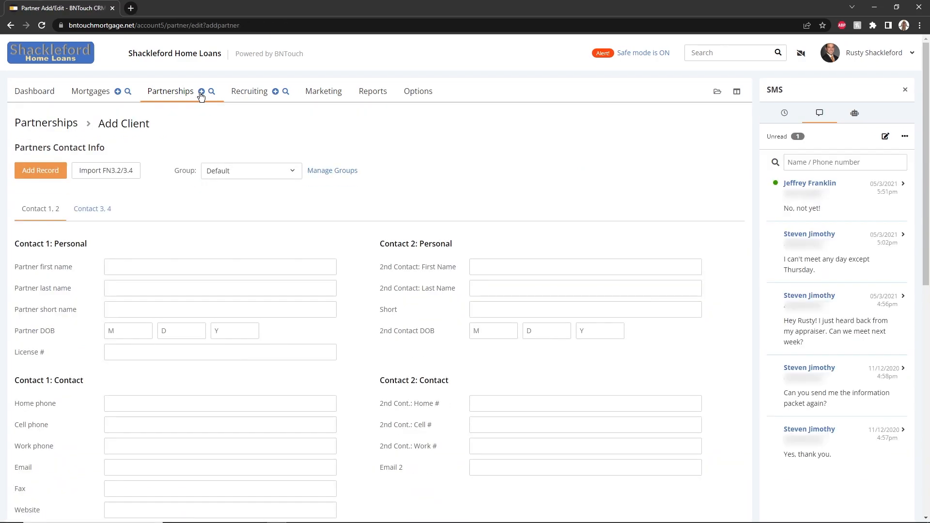
left_click(220, 267)
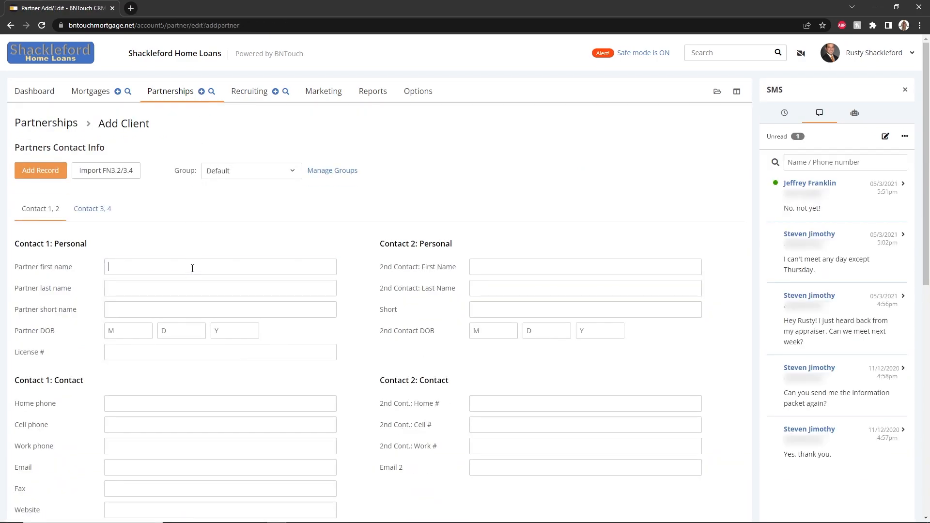
type("Ge")
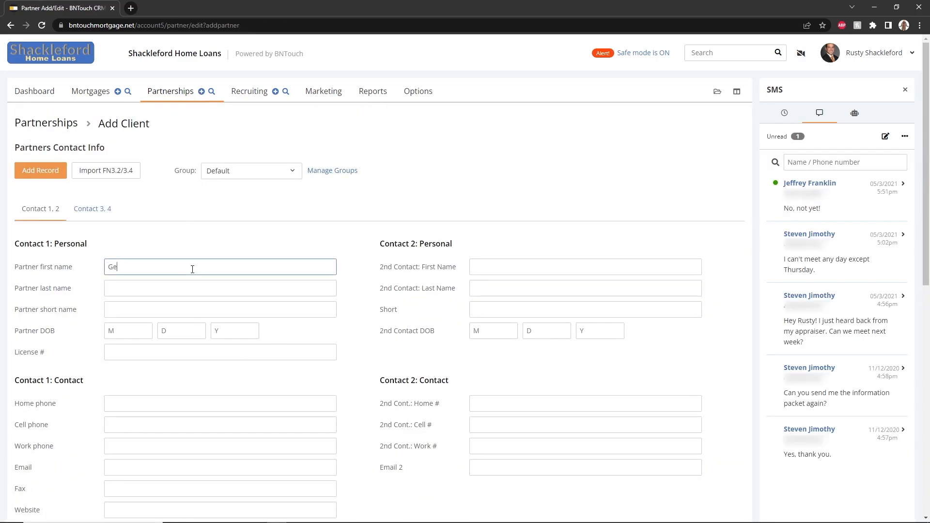
type("orge")
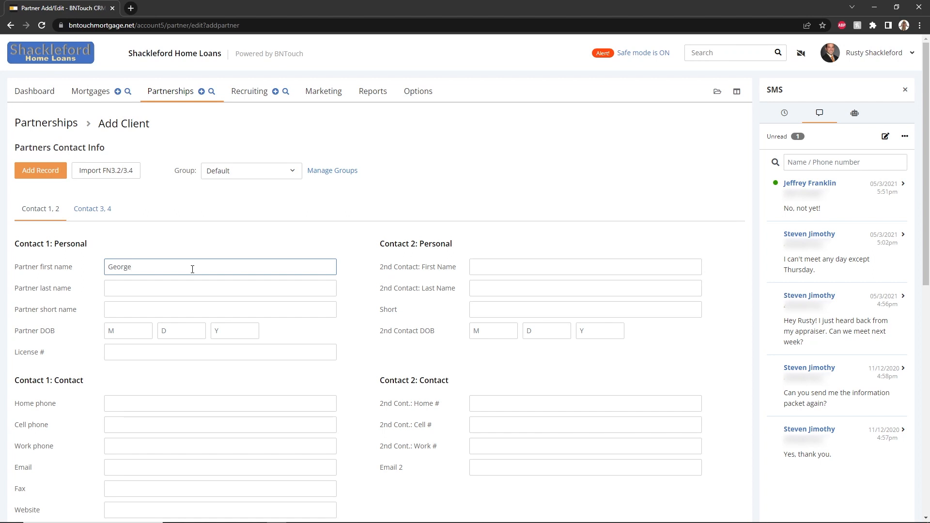
type("Goldstein")
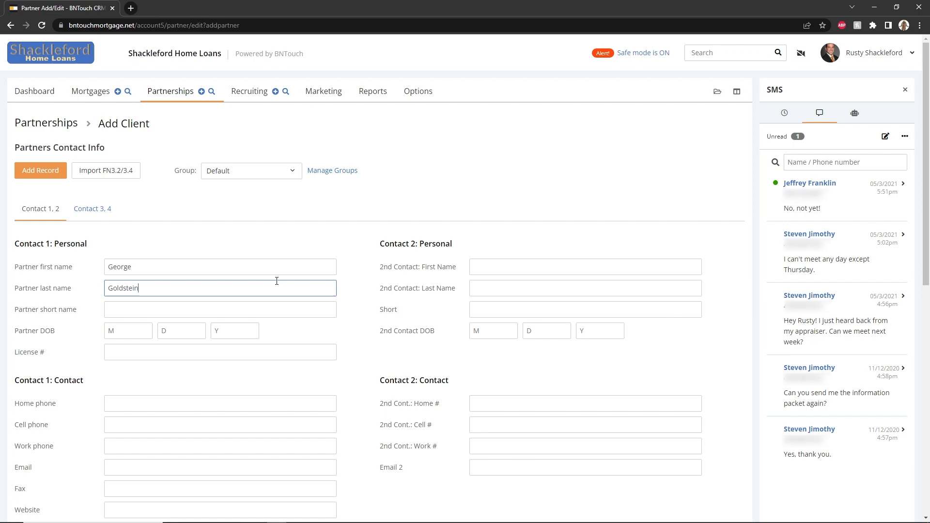
left_click(251, 170)
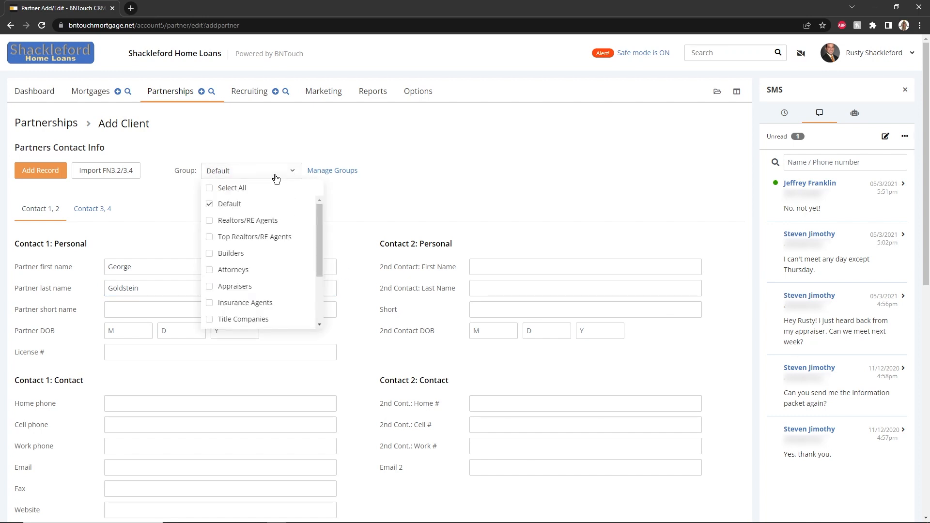
mouse_move(272, 278)
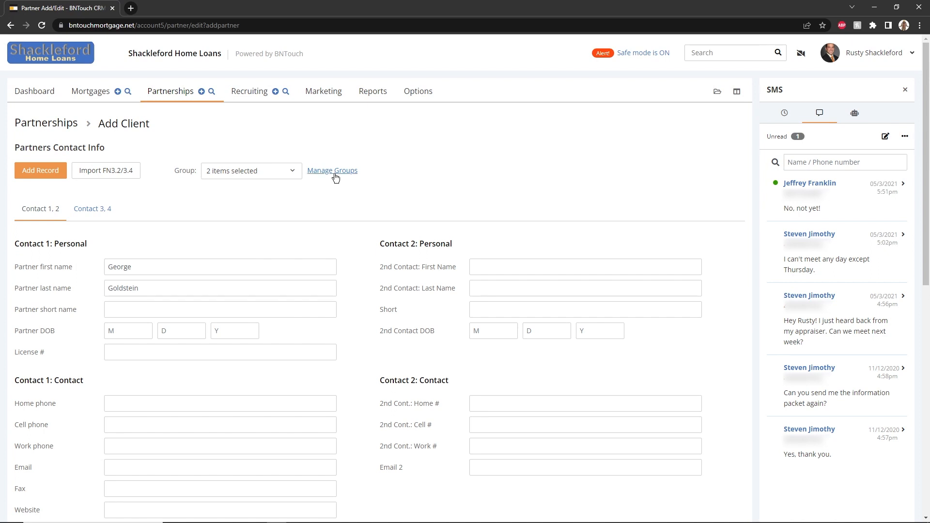
mouse_move(40, 170)
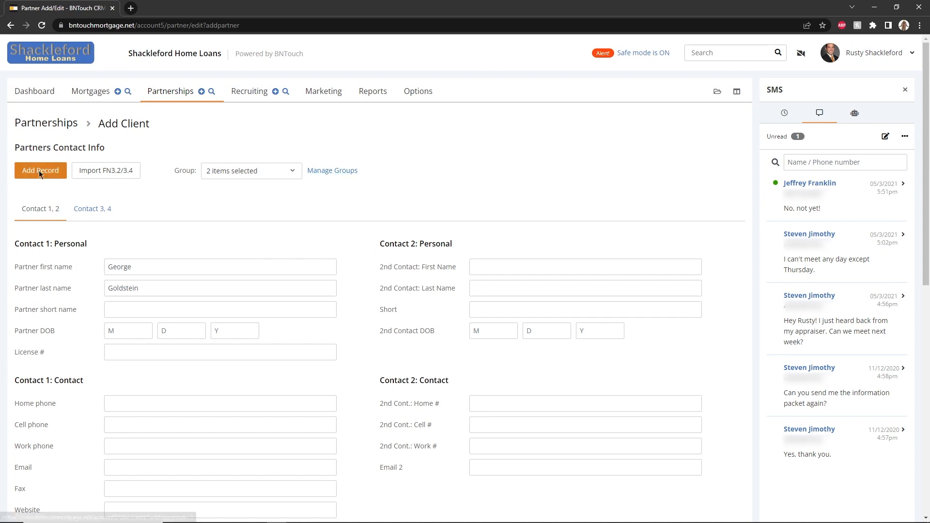
left_click(40, 170)
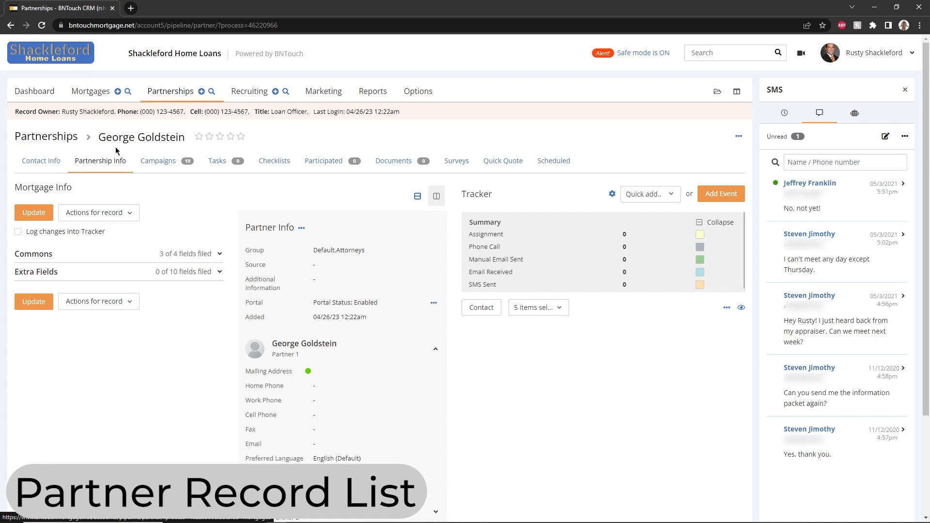
left_click(170, 90)
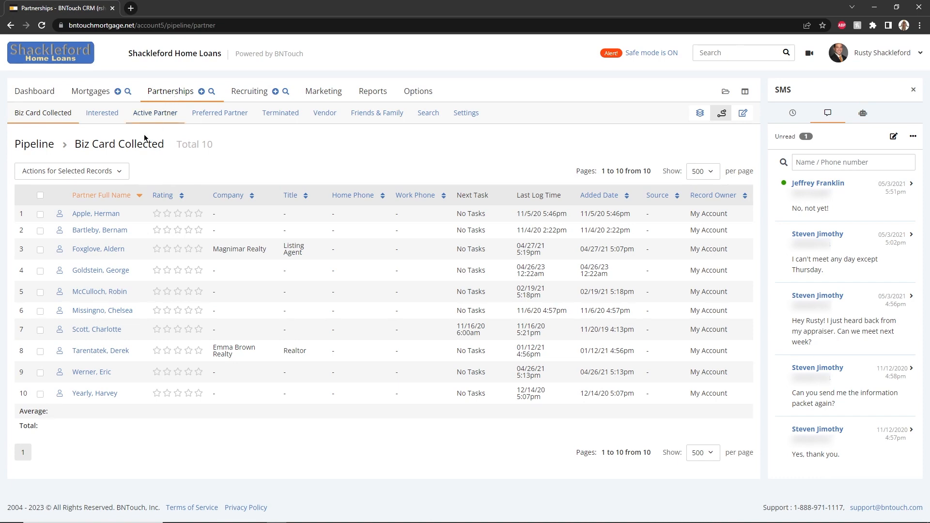
Reverse-sort partners by full name and show the Interested stage's seven partners.
left_click(101, 195)
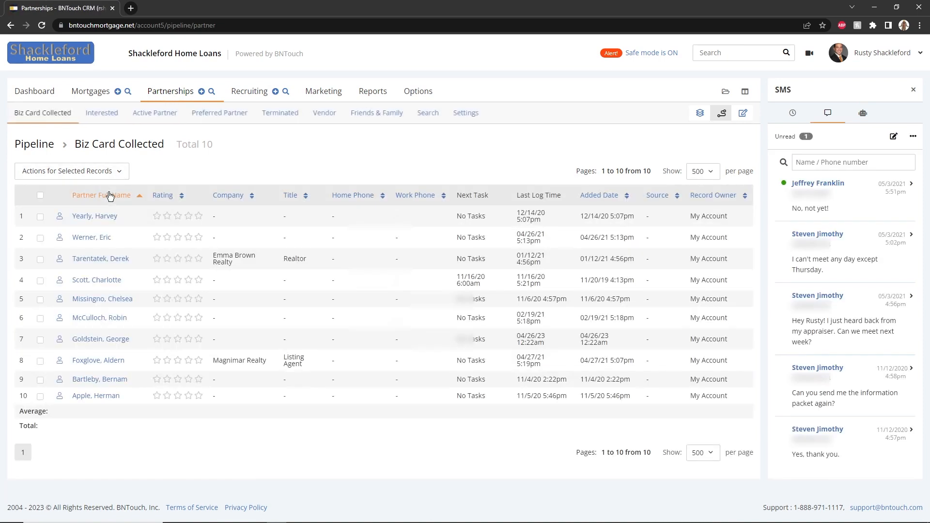
left_click(102, 113)
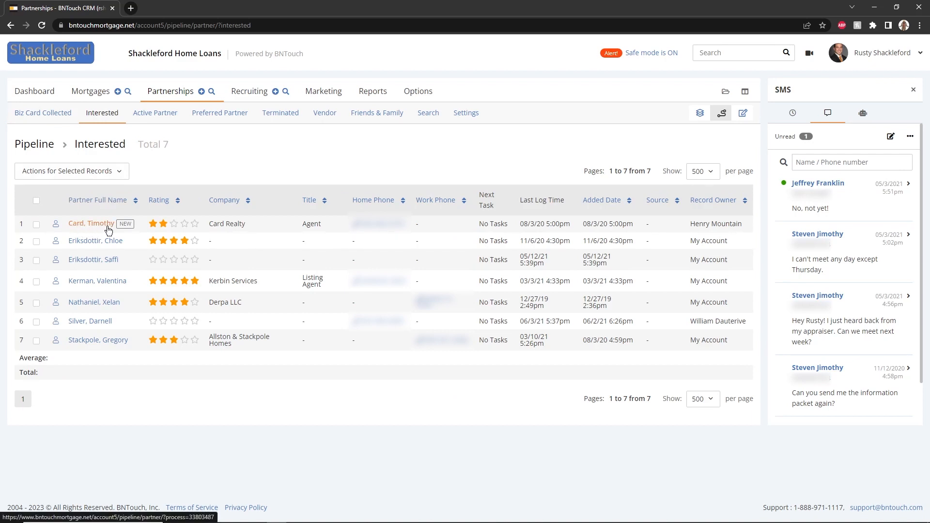
mouse_move(104, 232)
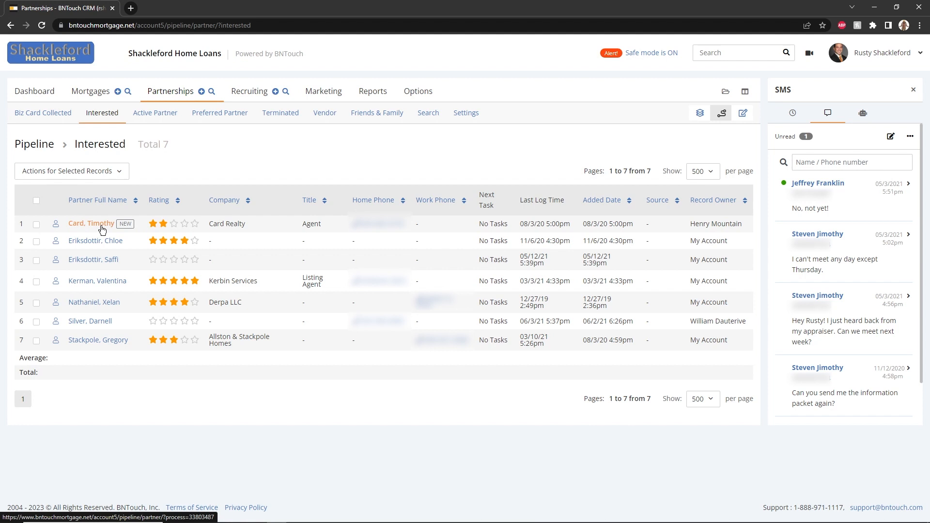
mouse_move(112, 269)
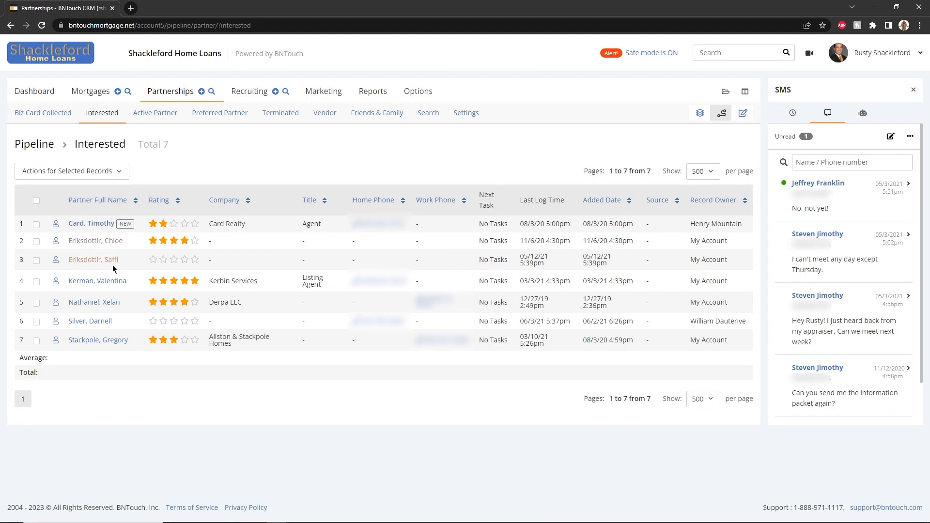
mouse_move(97, 280)
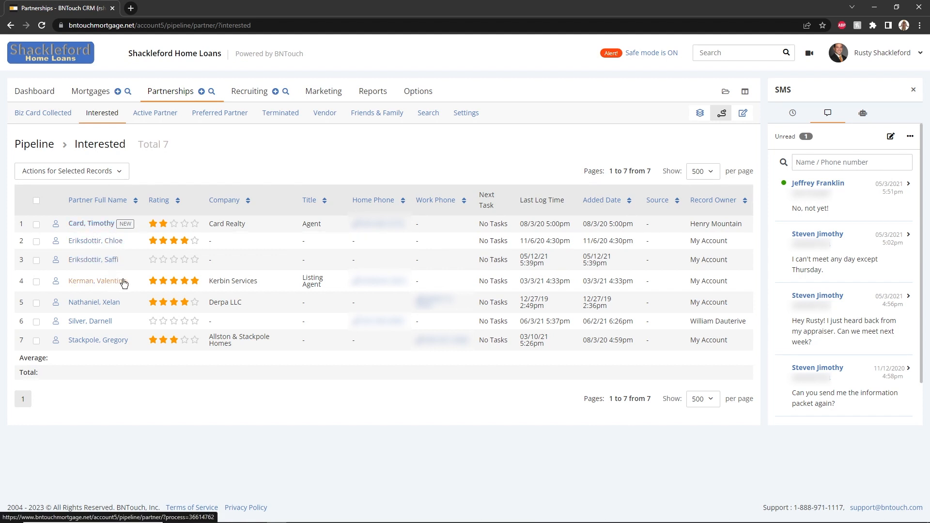
mouse_move(106, 277)
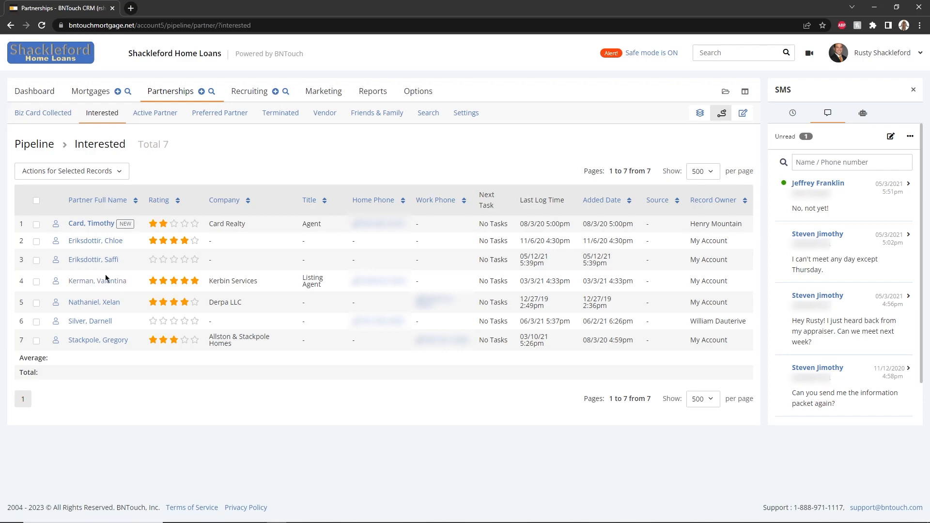
left_click(36, 240)
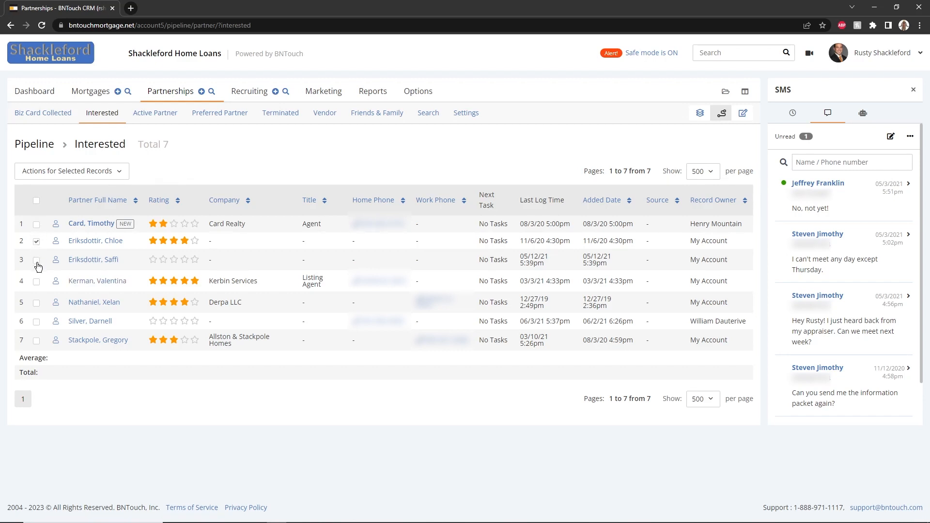
left_click(68, 171)
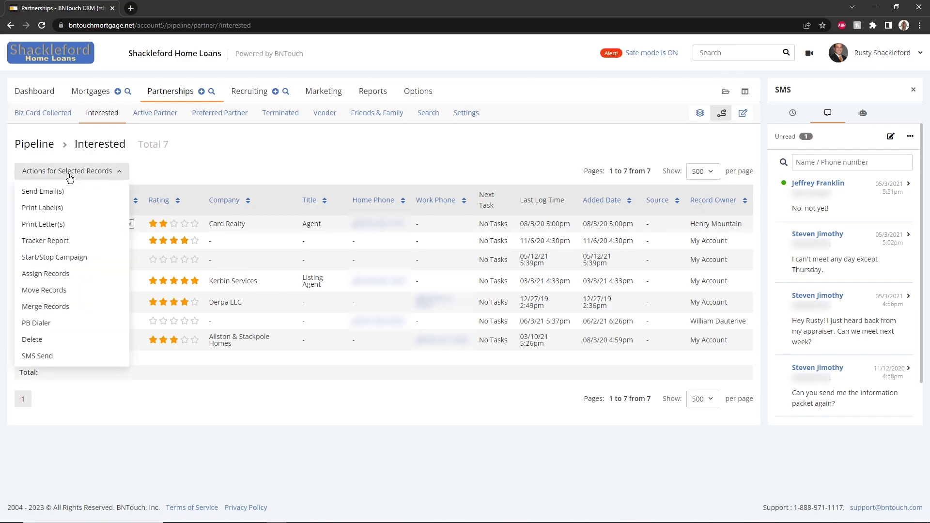
mouse_move(45, 241)
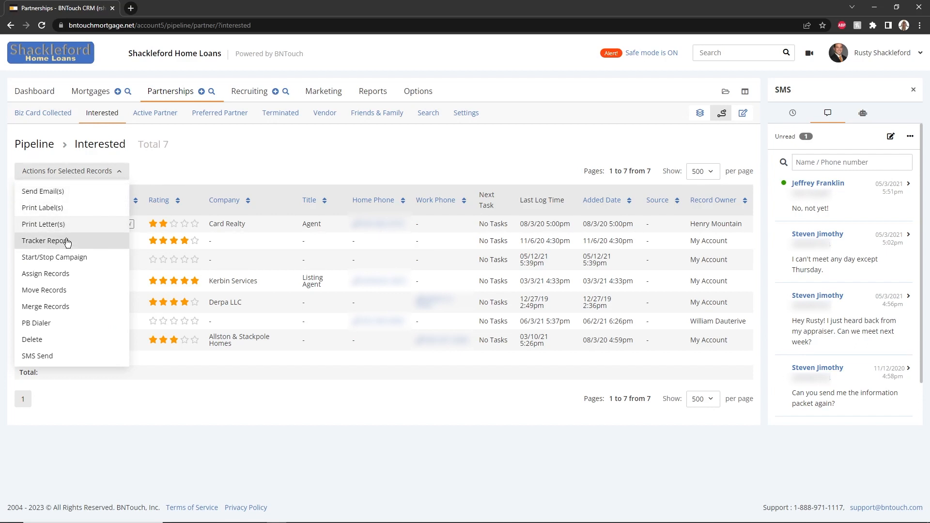
mouse_move(65, 290)
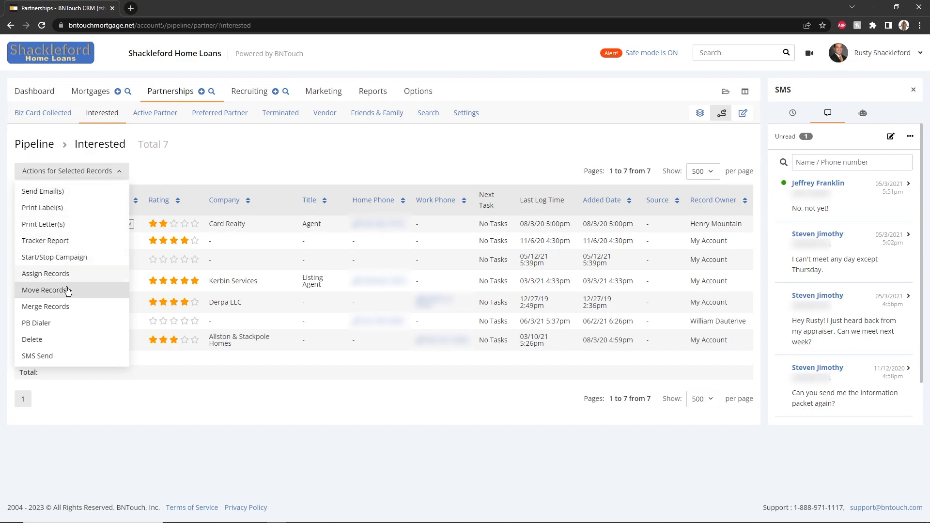
mouse_move(64, 343)
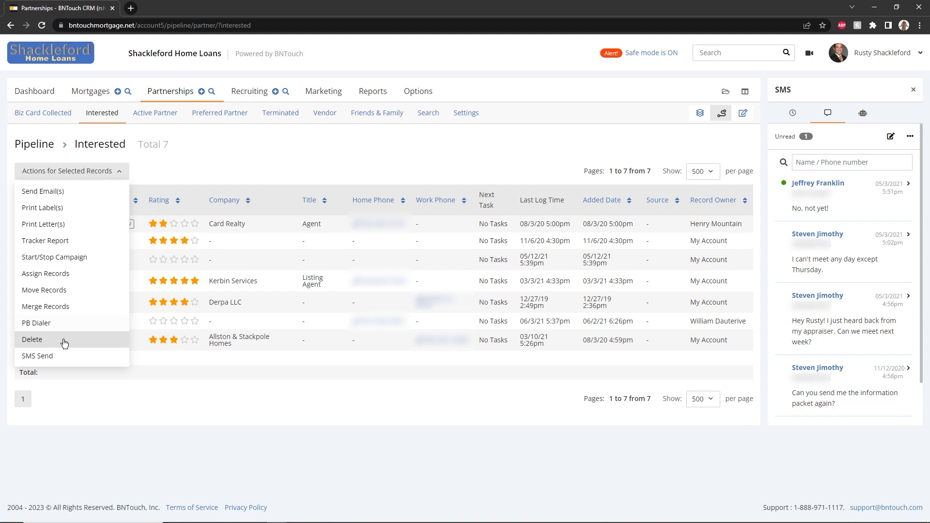
mouse_move(60, 369)
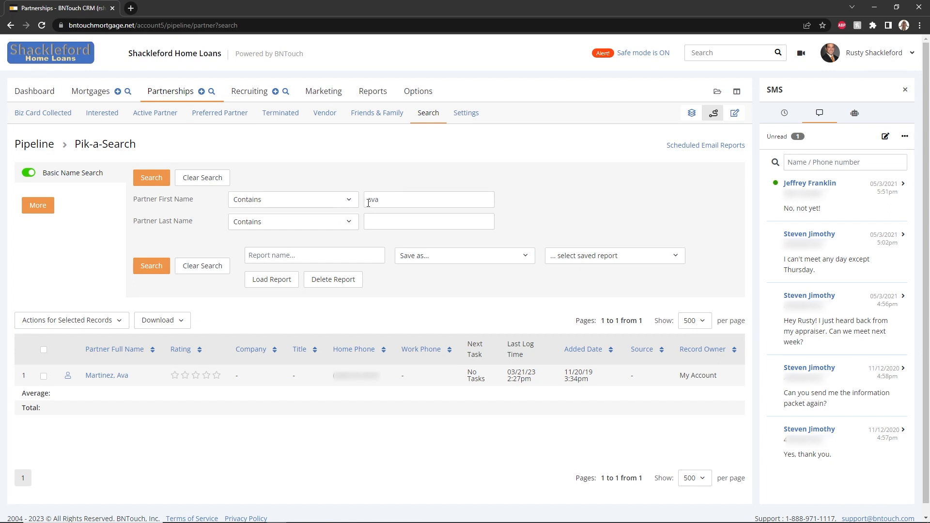
Clear the old 'ava' search, enable Extended Search and Commons, and enter first name 'george'.
left_click(201, 177)
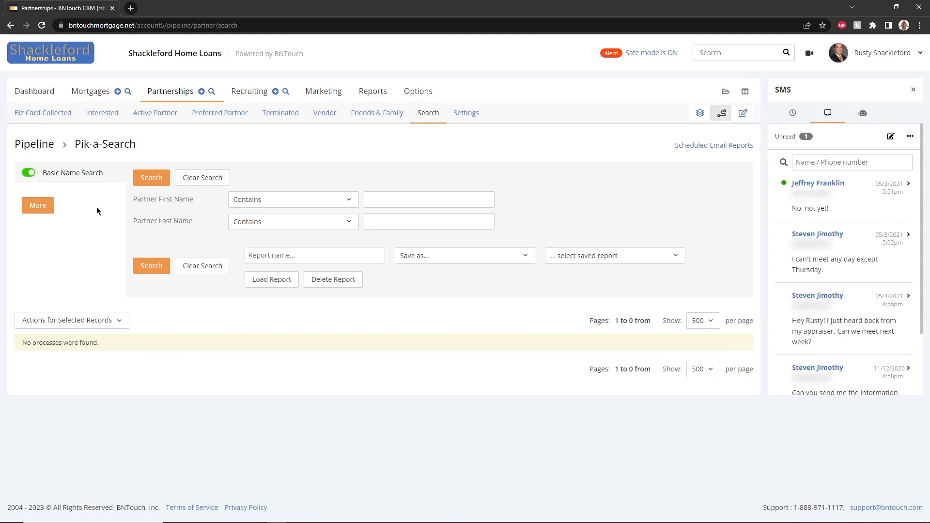
left_click(37, 204)
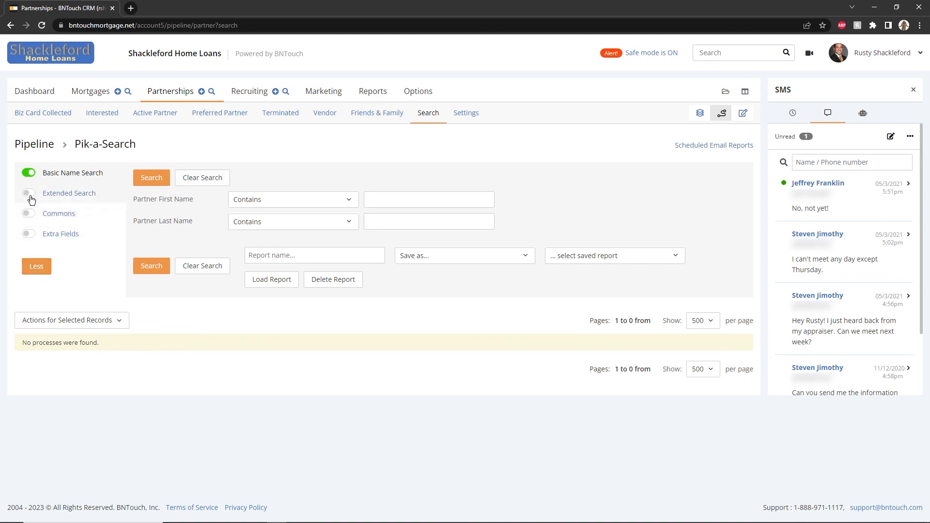
left_click(28, 193)
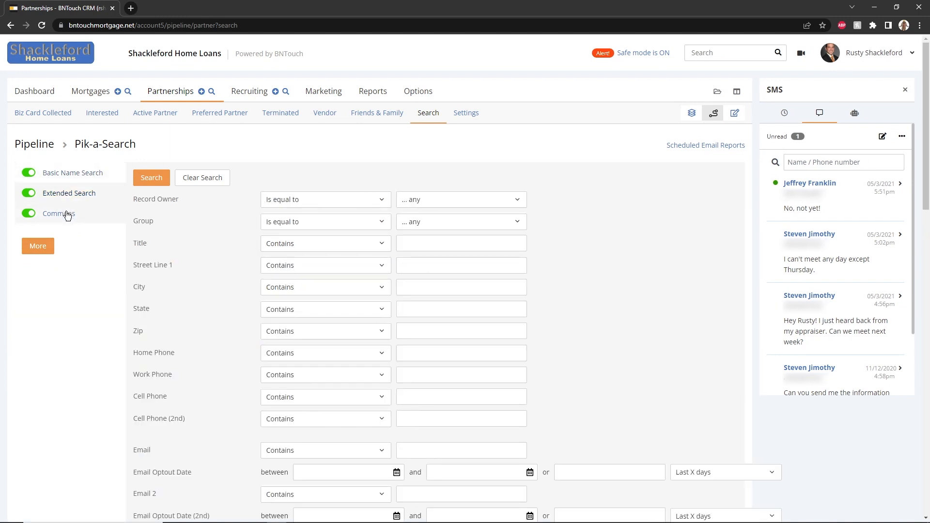
left_click(28, 173)
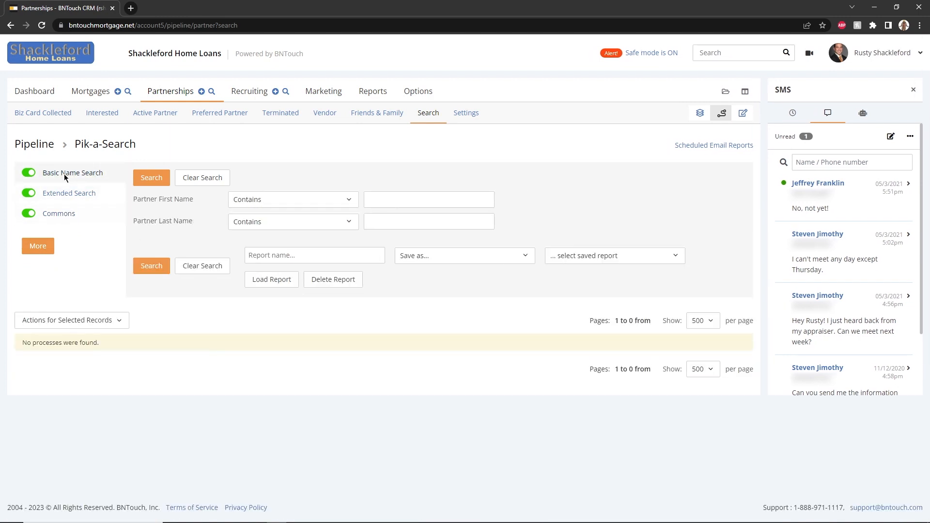
left_click(428, 199)
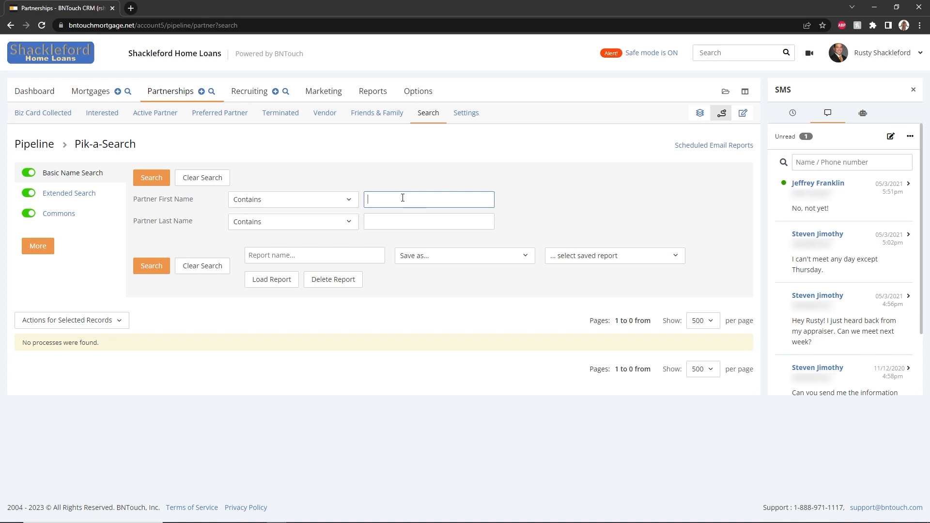
type("george")
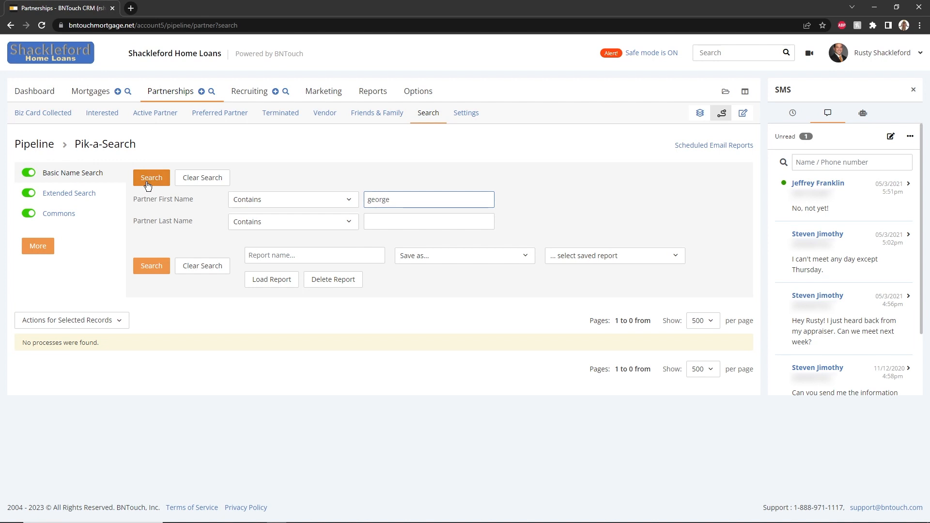
left_click(151, 177)
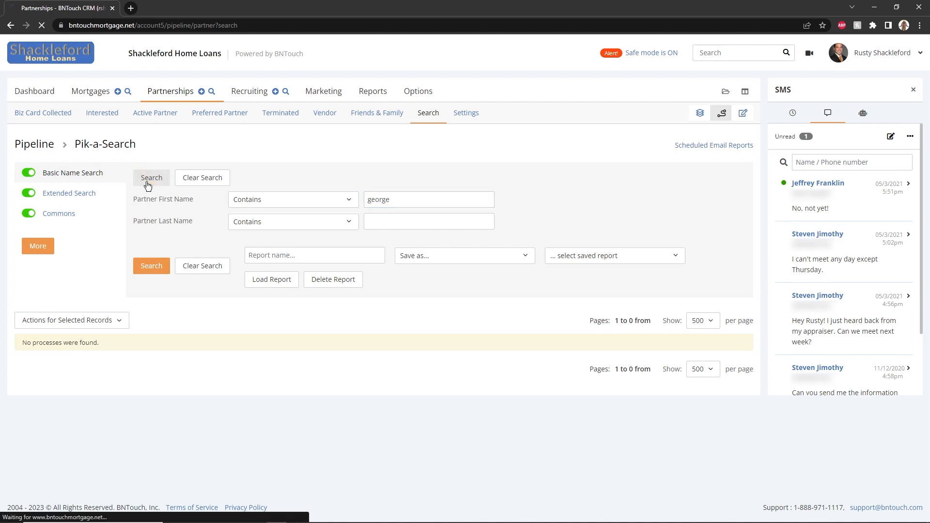
left_click(151, 177)
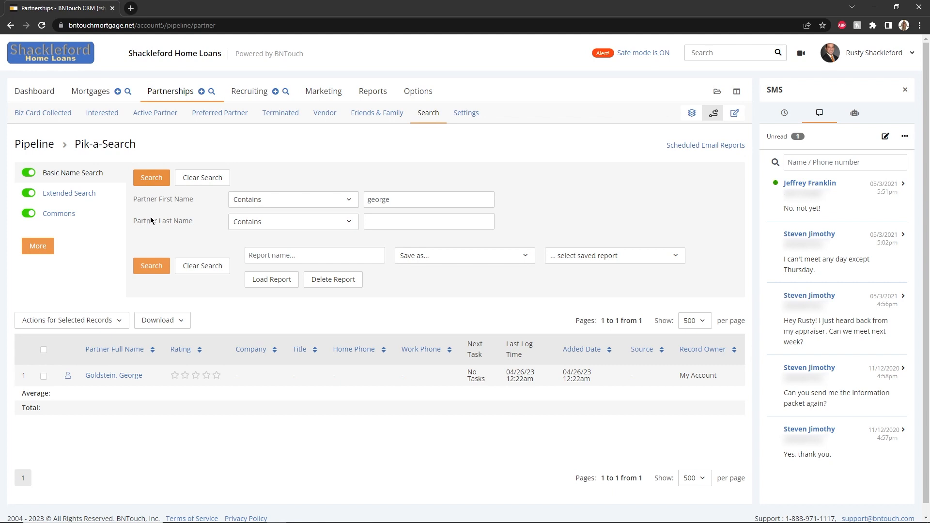
mouse_move(113, 374)
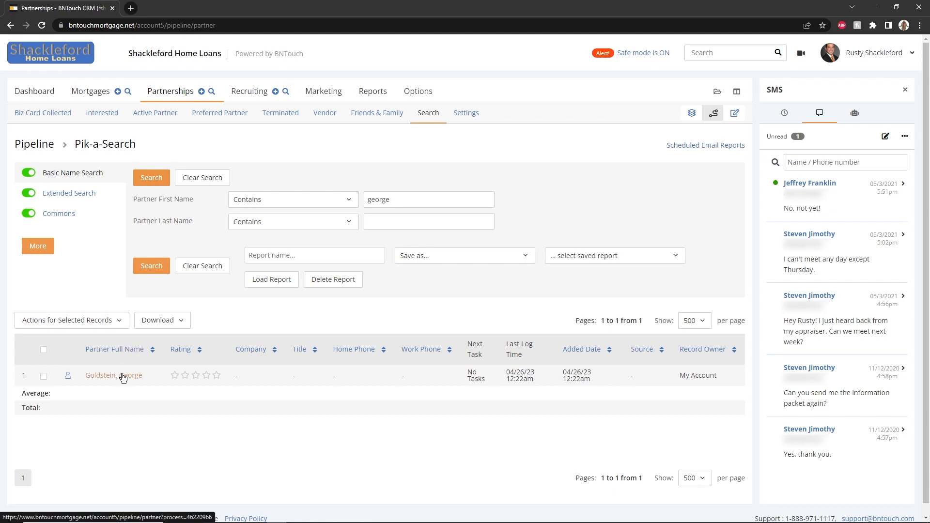
left_click(162, 319)
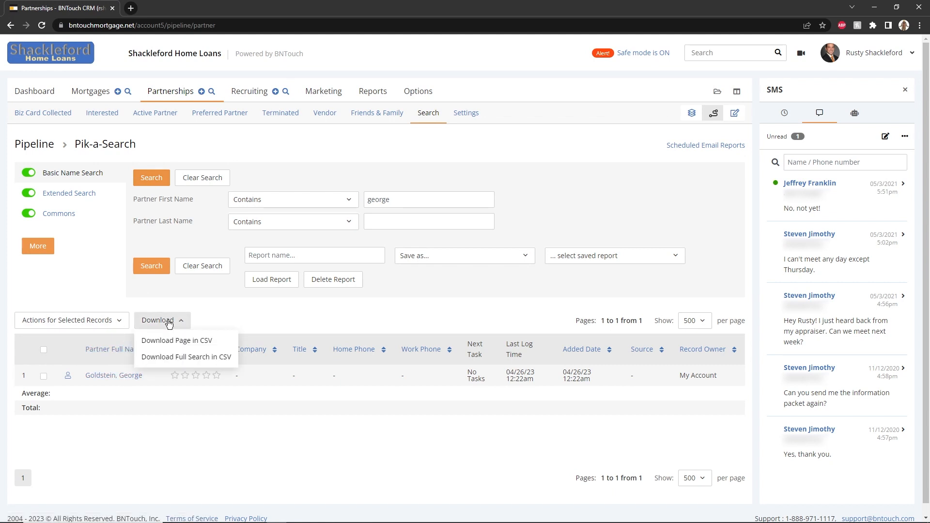
mouse_move(186, 357)
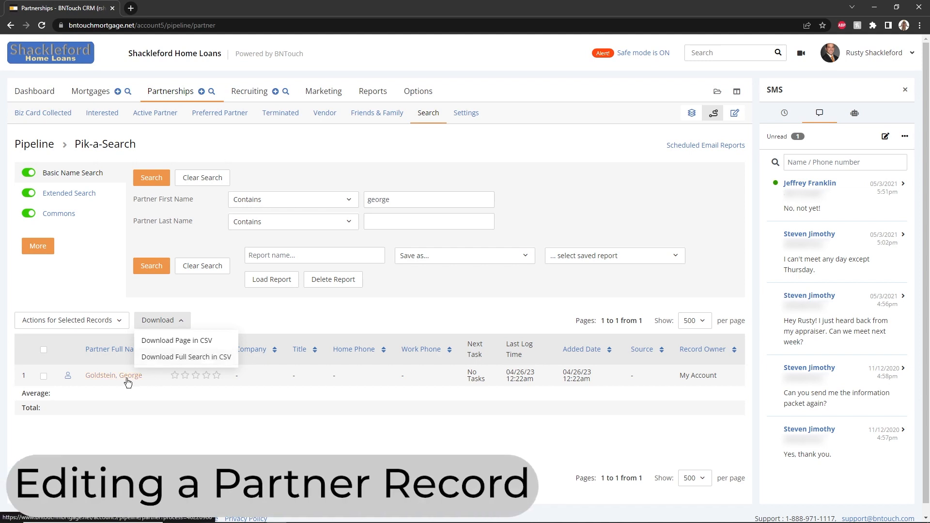
left_click(113, 375)
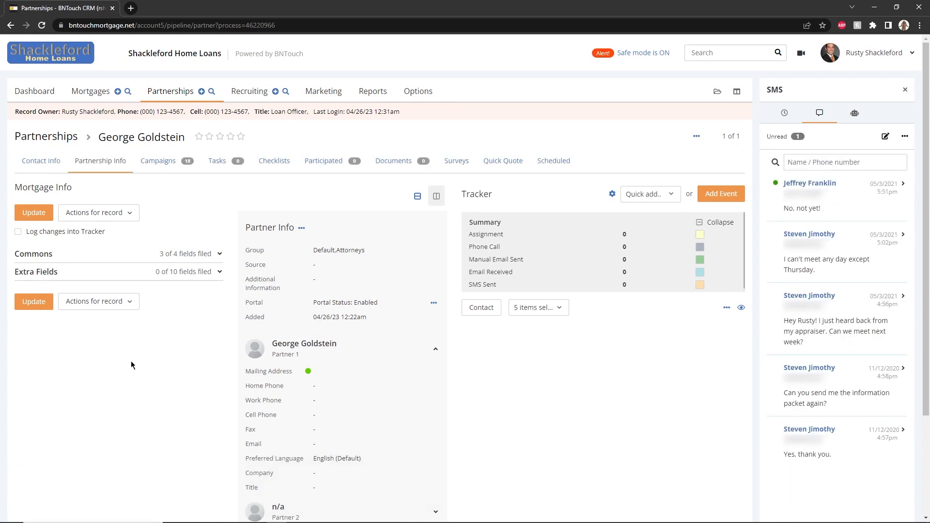
left_click(211, 254)
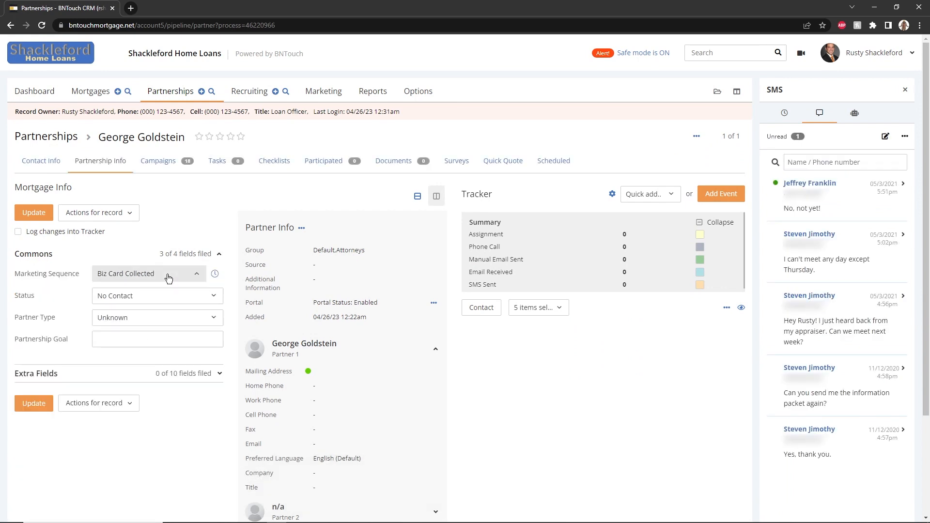
left_click(156, 295)
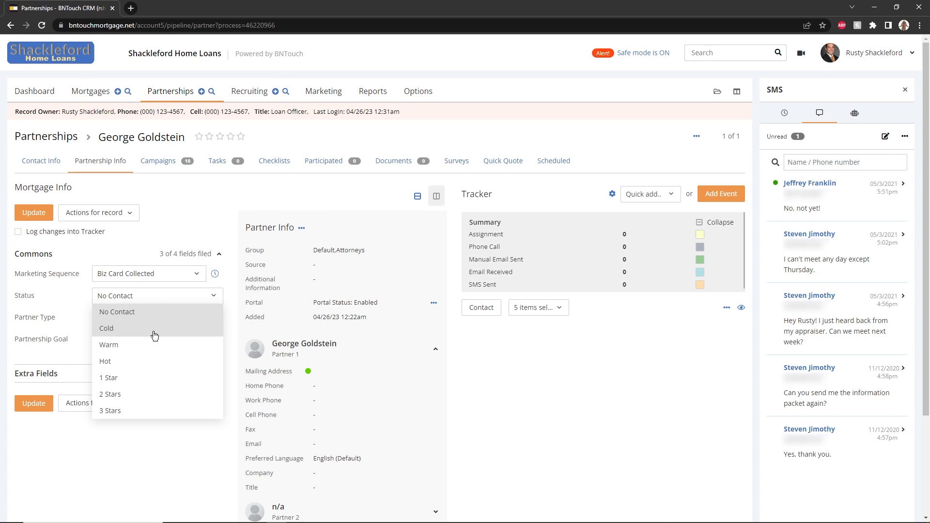
left_click(106, 328)
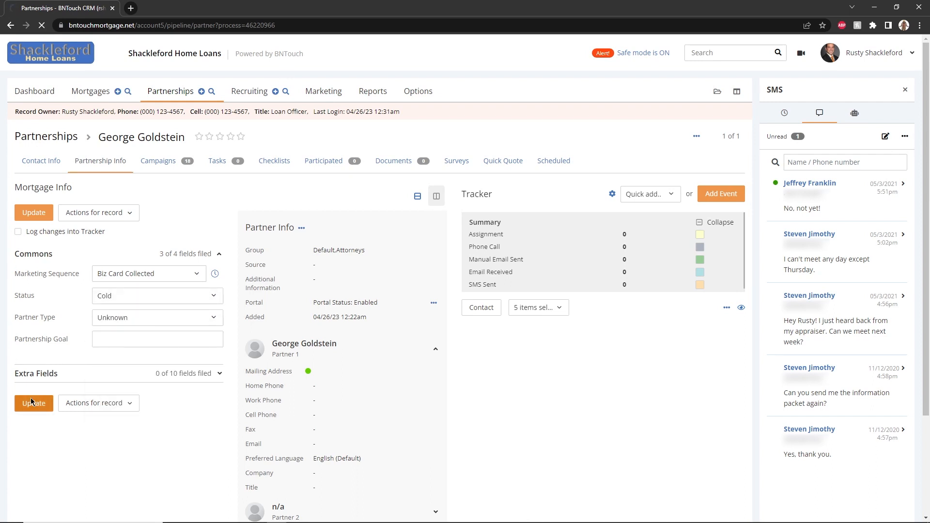
left_click(33, 402)
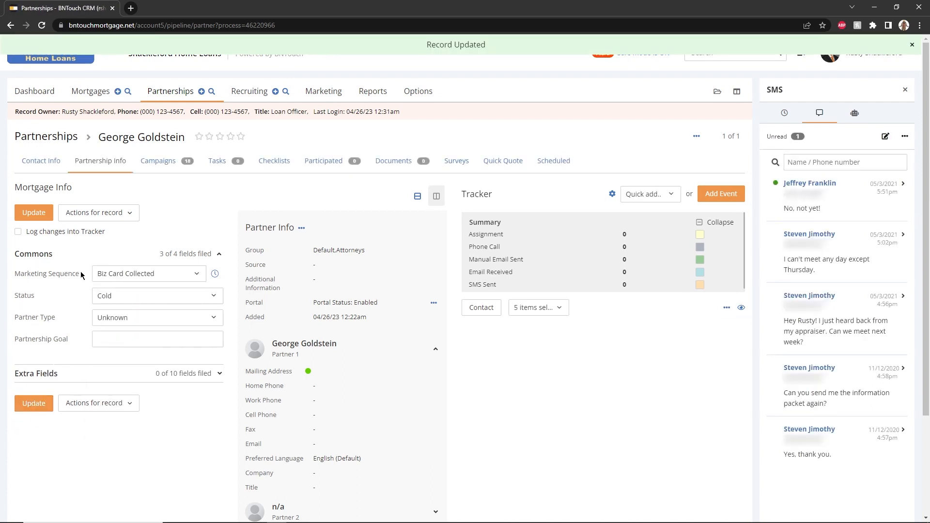
left_click(41, 160)
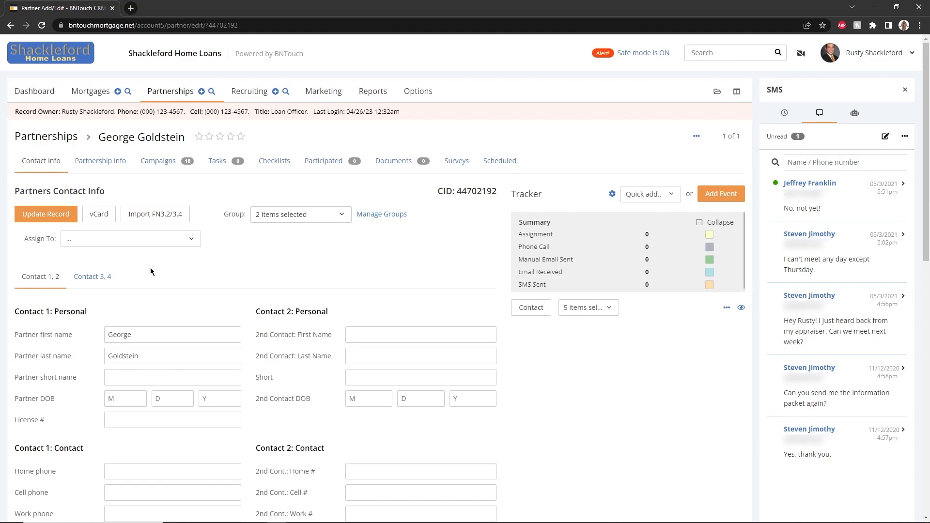
scroll("down", 3)
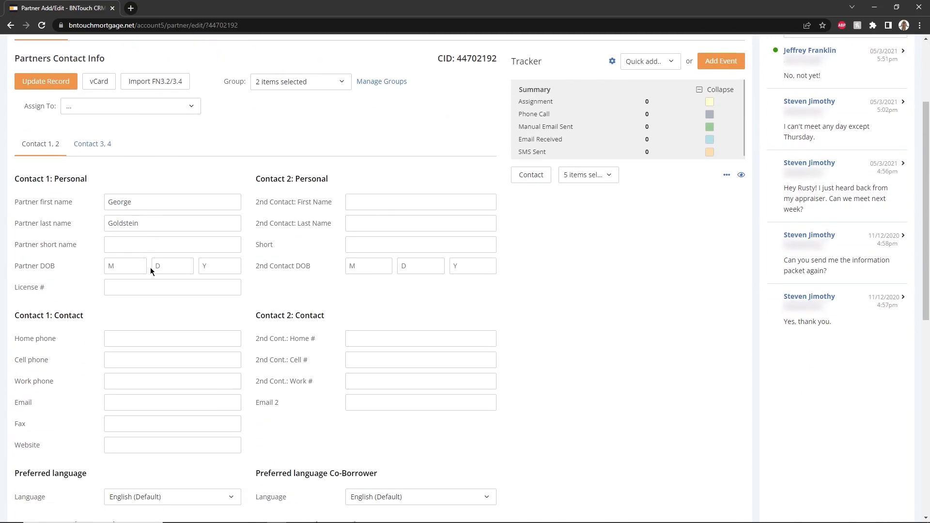
scroll("down", 3)
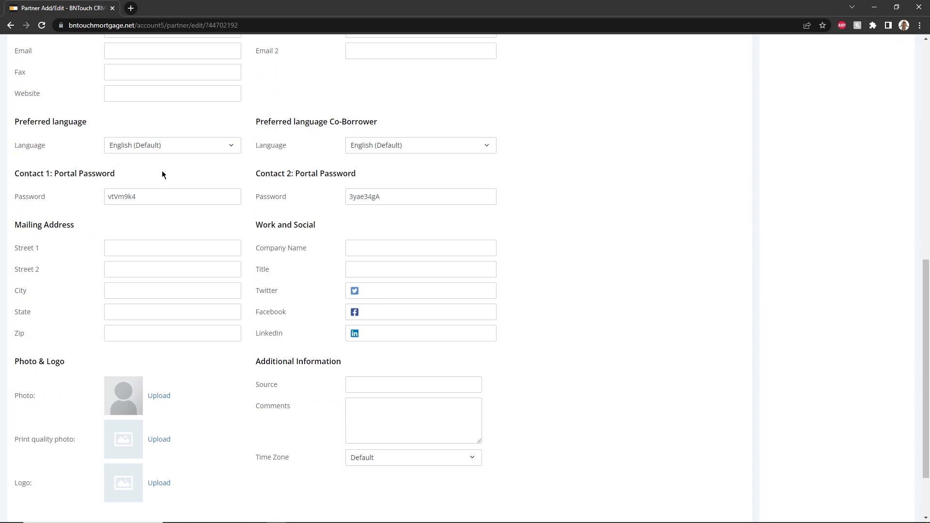
left_click(172, 145)
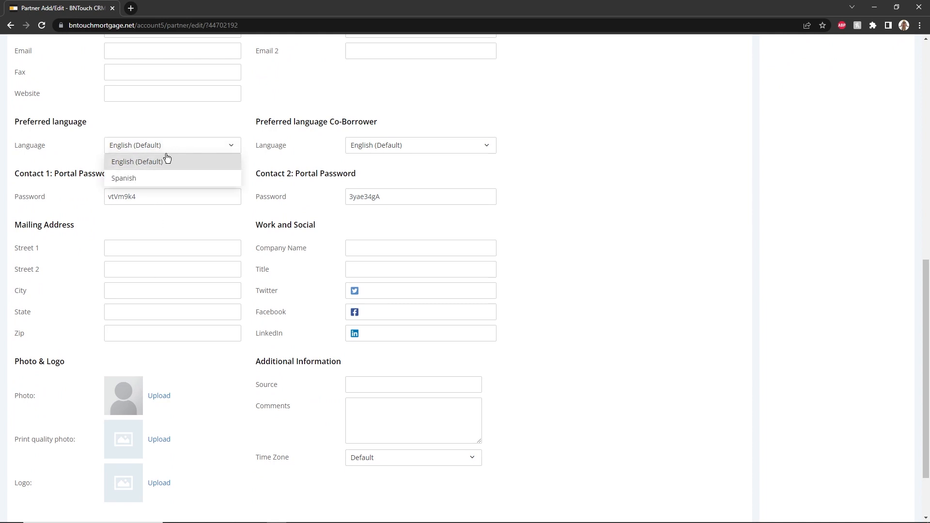
left_click(123, 178)
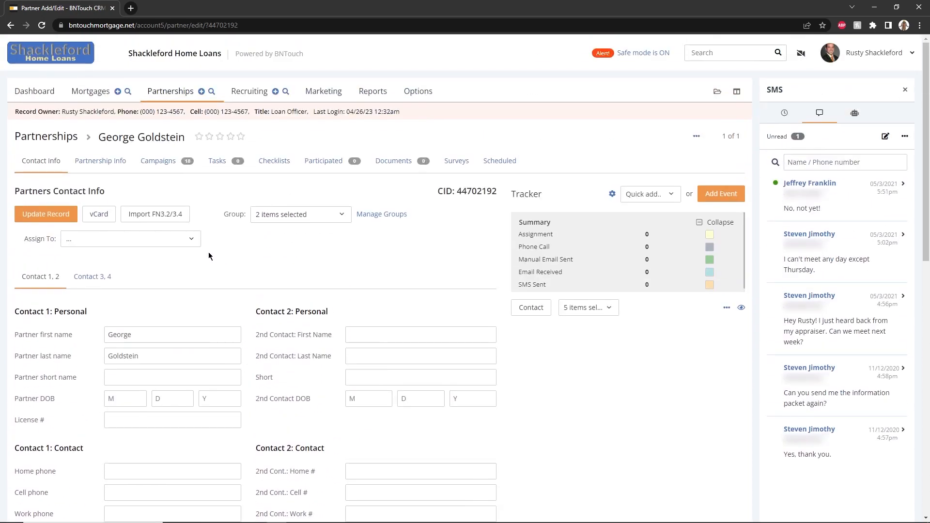
left_click(101, 161)
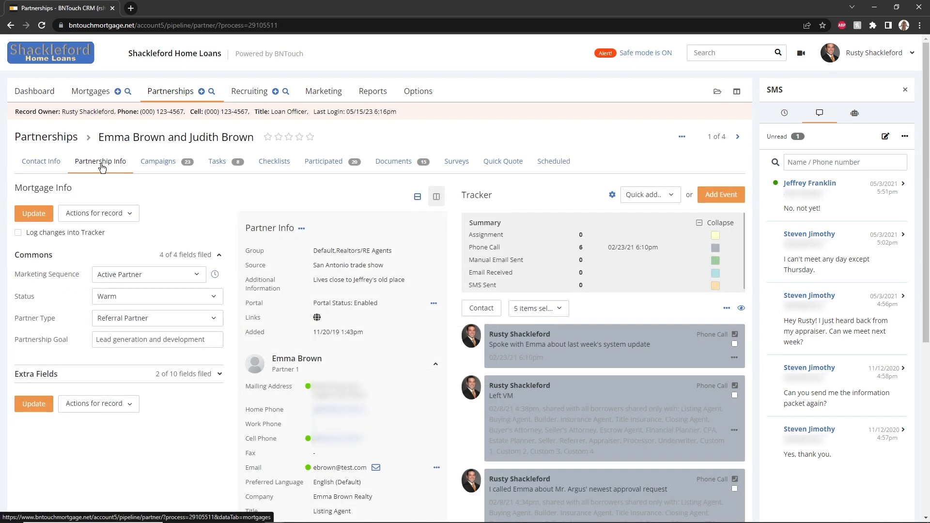
mouse_move(172, 366)
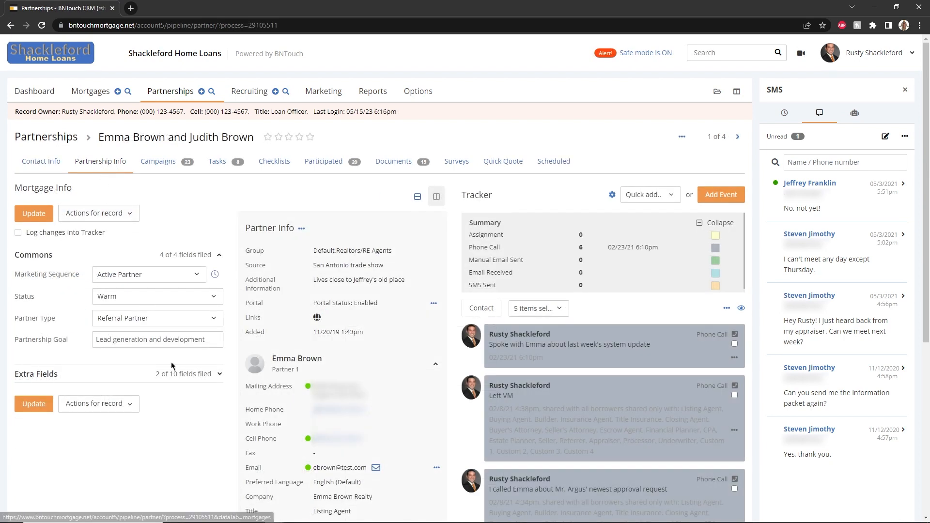
left_click(220, 375)
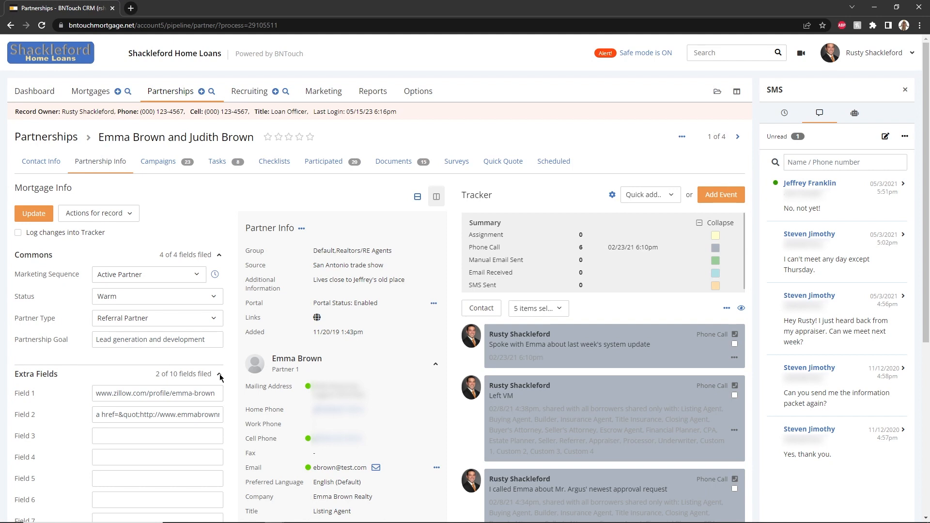
left_click(220, 377)
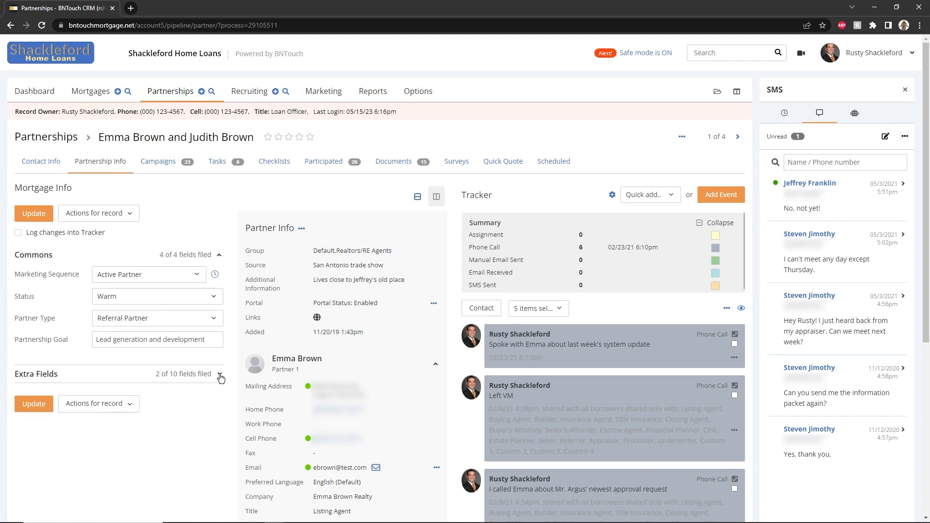
left_click(94, 213)
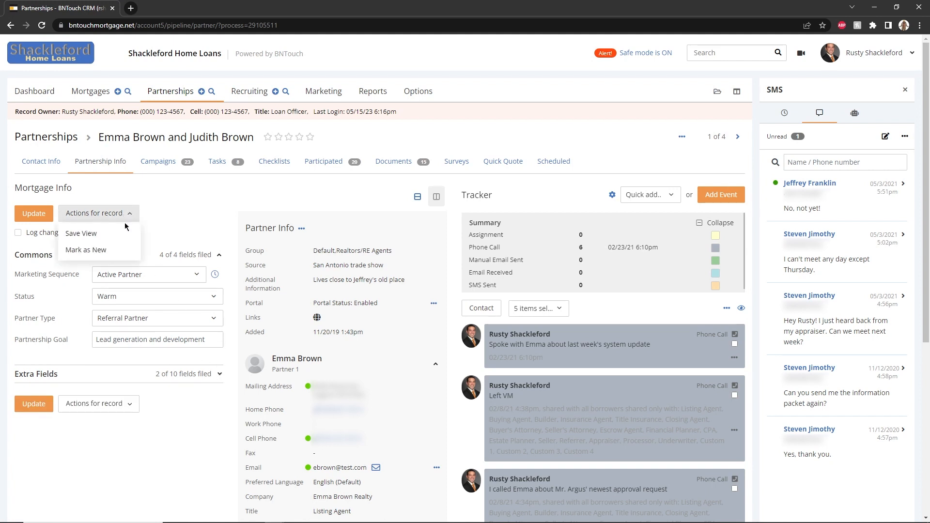
mouse_move(81, 233)
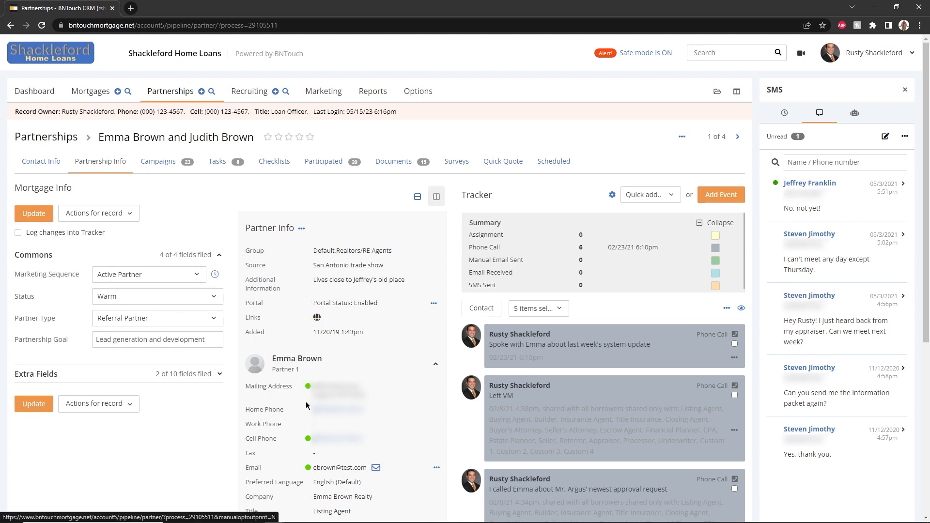
mouse_move(308, 473)
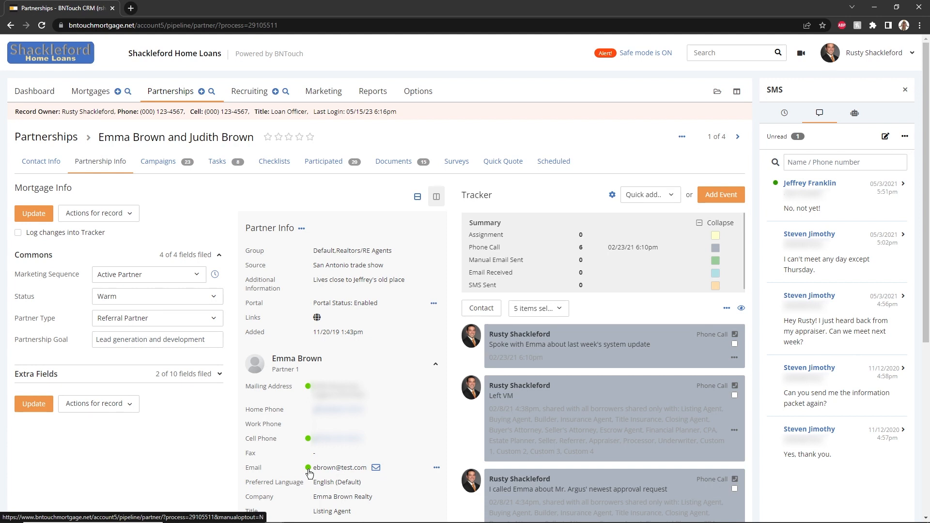
mouse_move(435, 304)
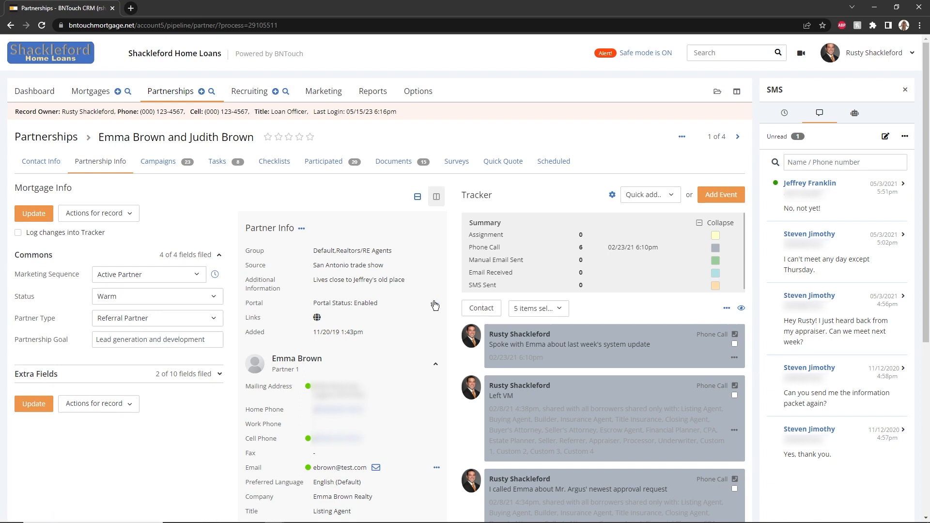
left_click(433, 304)
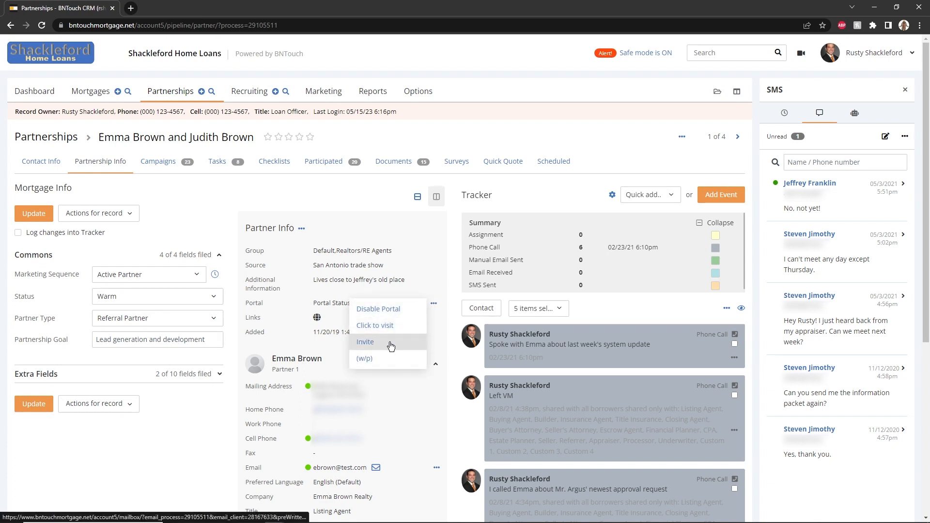
mouse_move(365, 341)
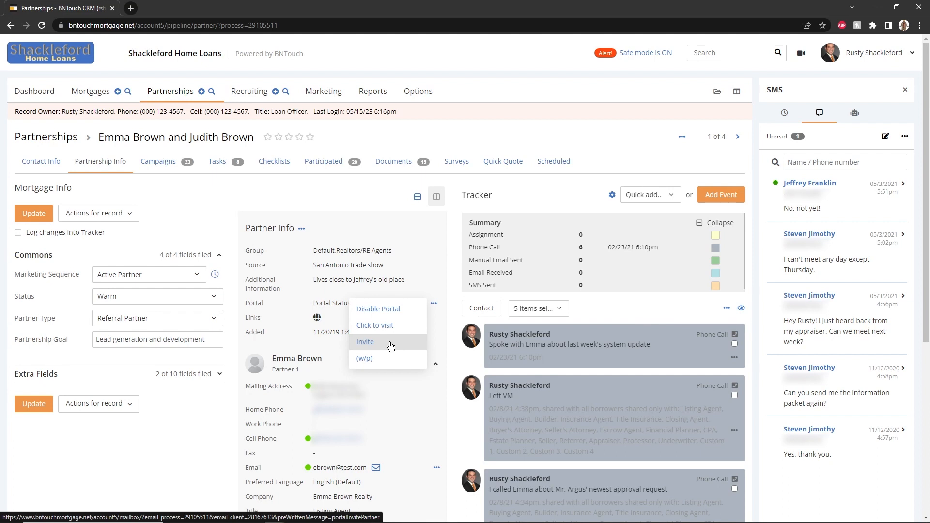
left_click(301, 228)
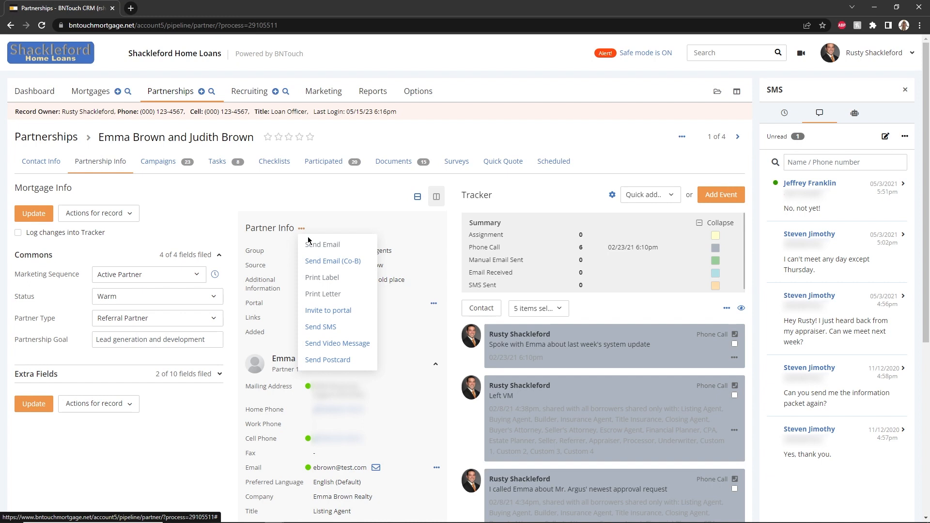
mouse_move(319, 299)
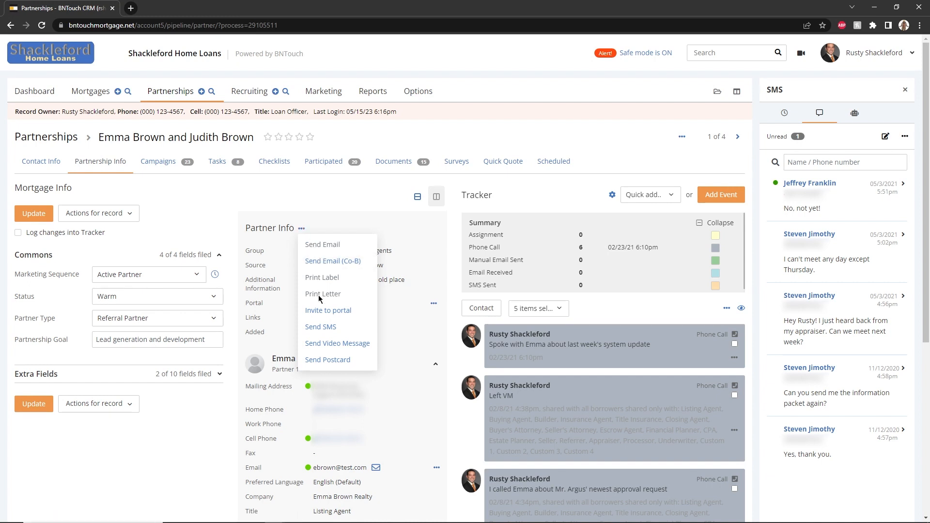
mouse_move(320, 327)
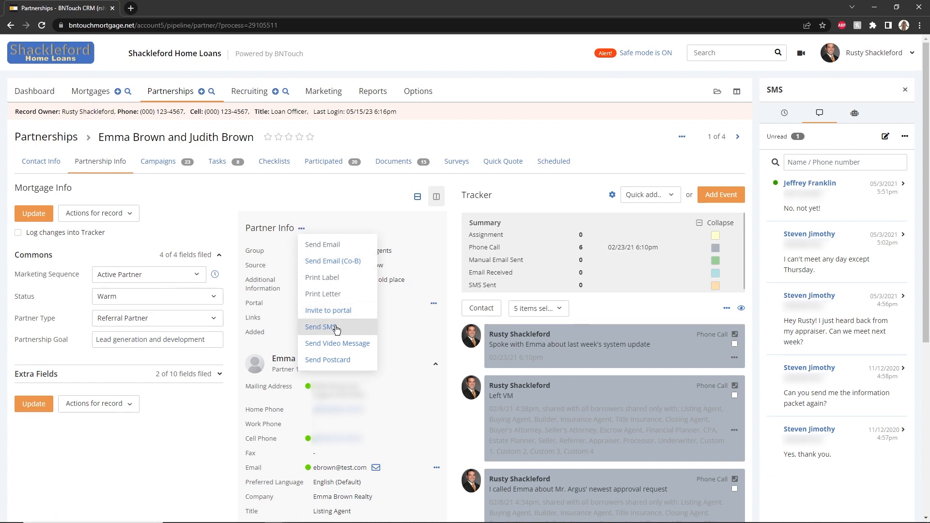
left_click(158, 161)
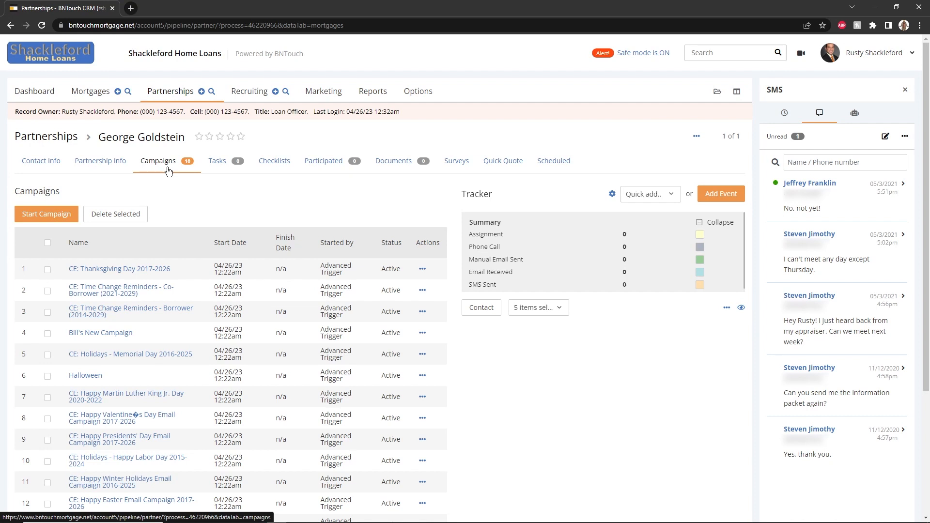
mouse_move(149, 188)
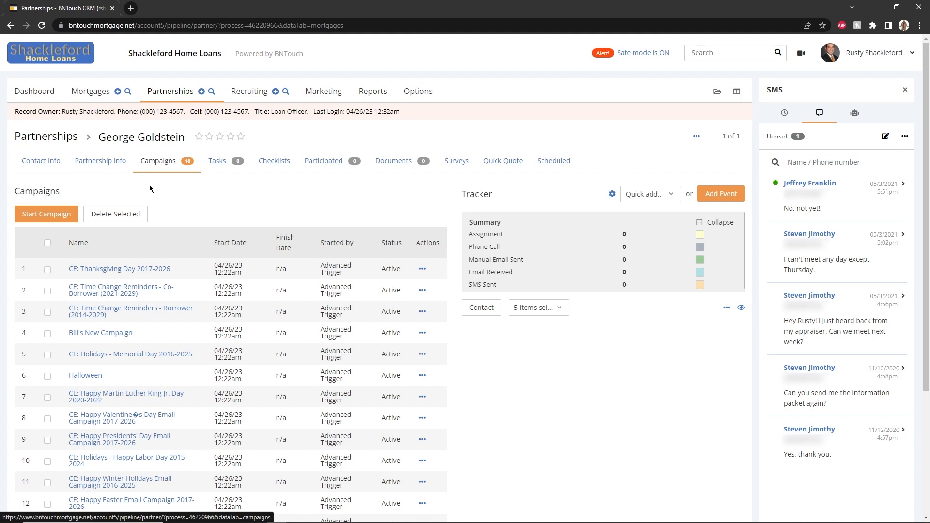
mouse_move(46, 214)
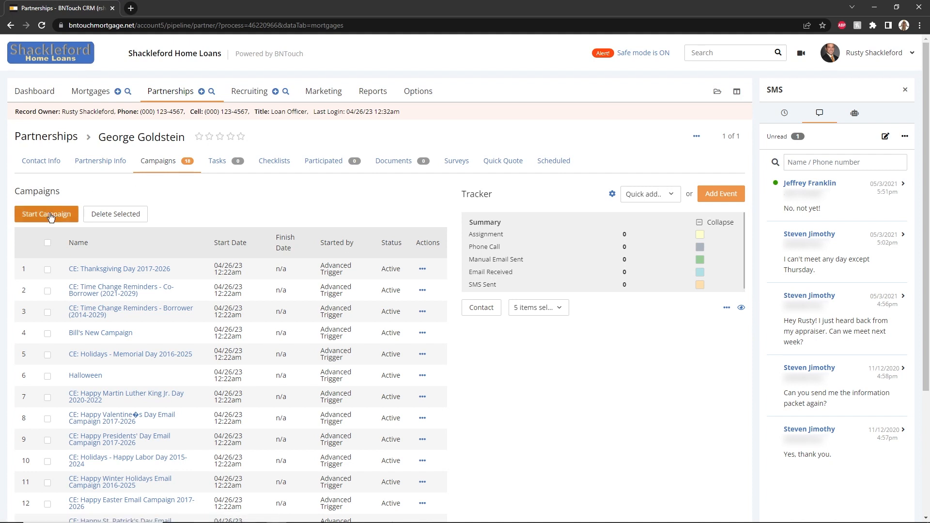
mouse_move(116, 214)
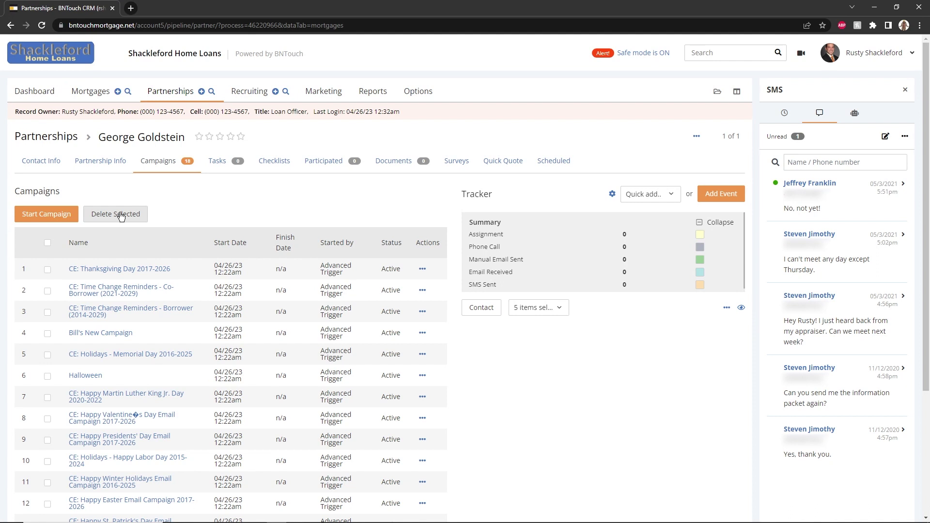
mouse_move(118, 269)
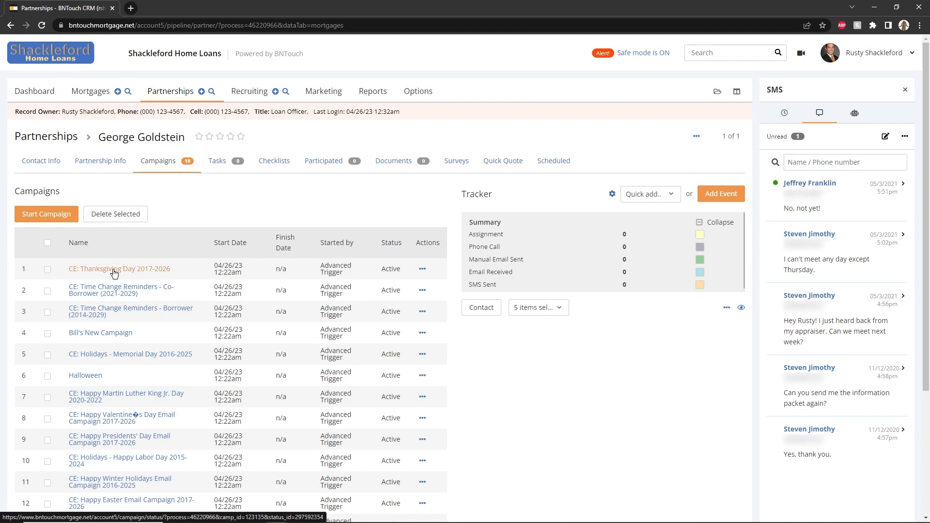
Pause the CE: Thanksgiving Day 2017-2026 campaign and view the partner's empty task list.
left_click(422, 271)
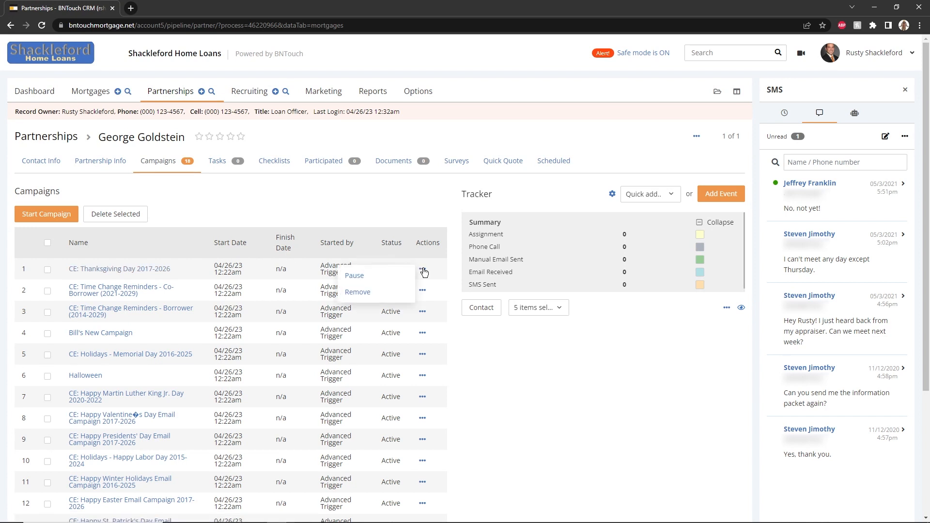
mouse_move(377, 295)
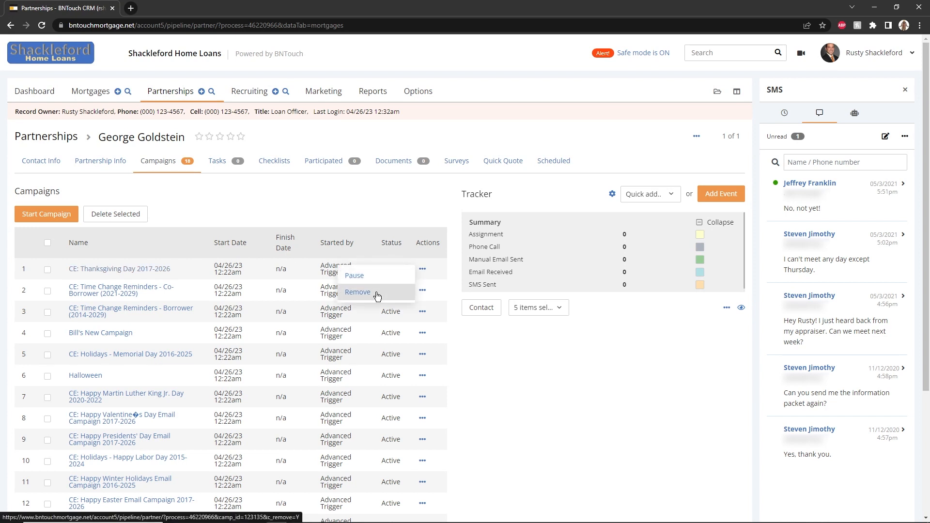
left_click(357, 291)
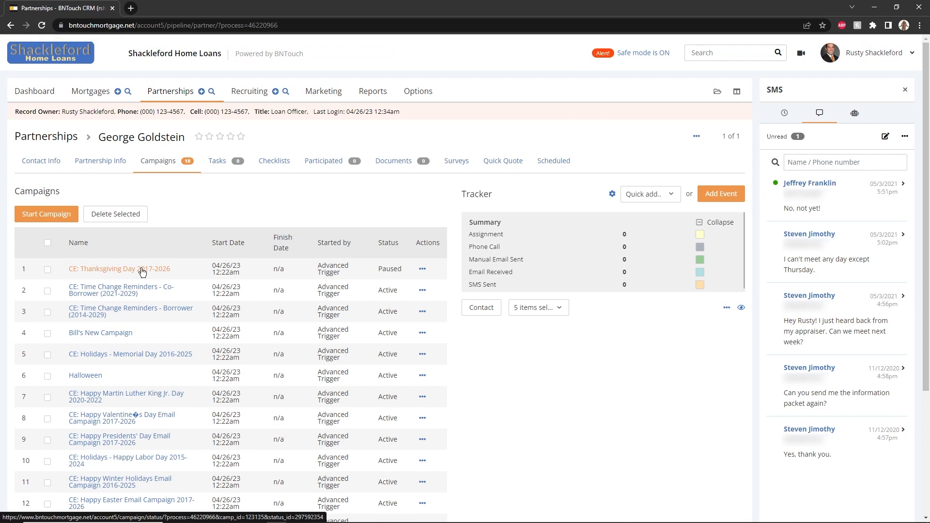
left_click(217, 161)
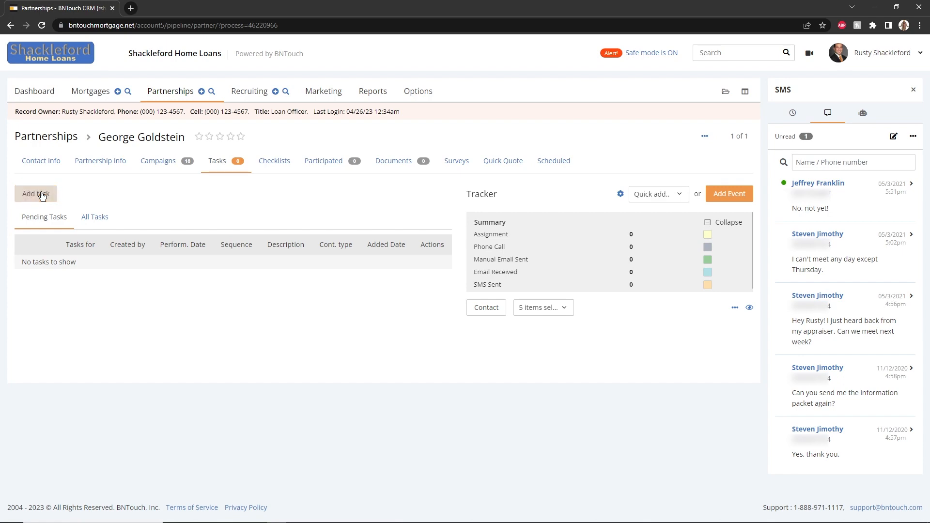
Add a pending call task 'say hello' for Apr 26, 2023, 6:00–6:30 am.
left_click(34, 194)
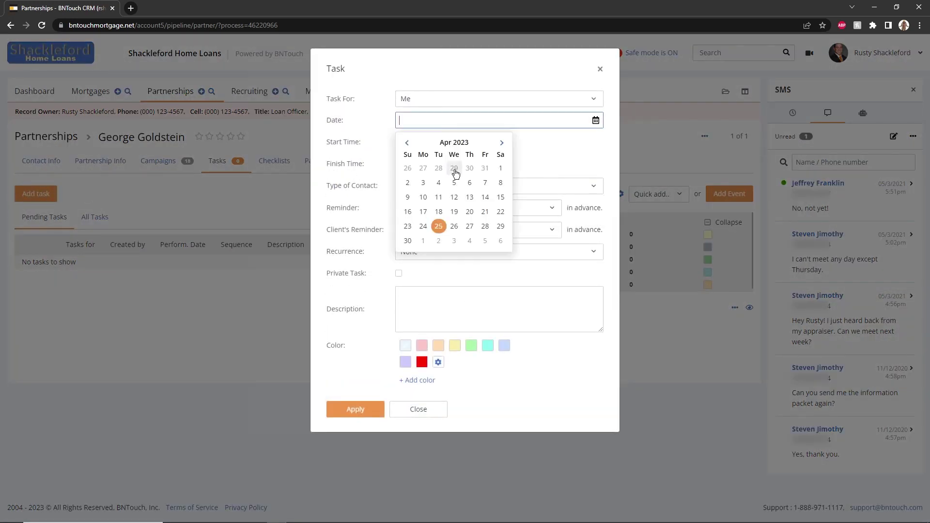
left_click(454, 226)
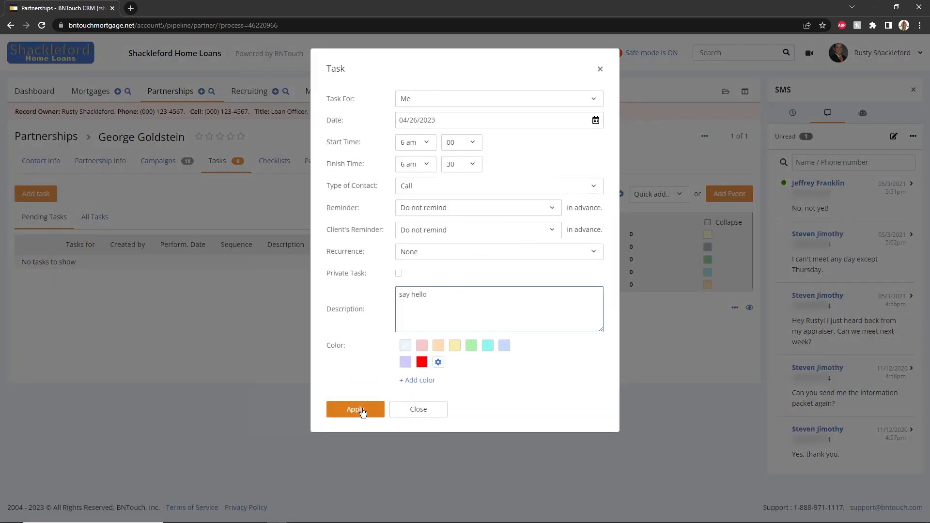
left_click(355, 409)
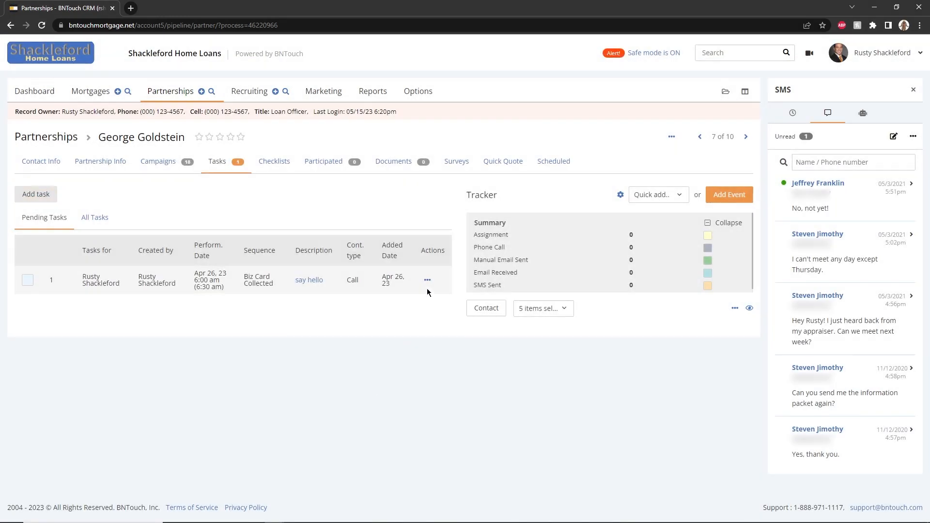
left_click(427, 280)
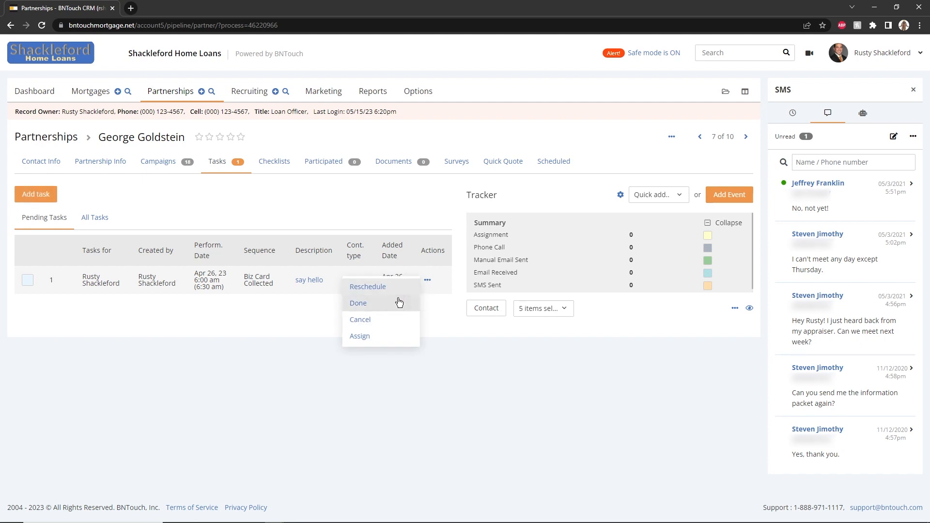
mouse_move(389, 337)
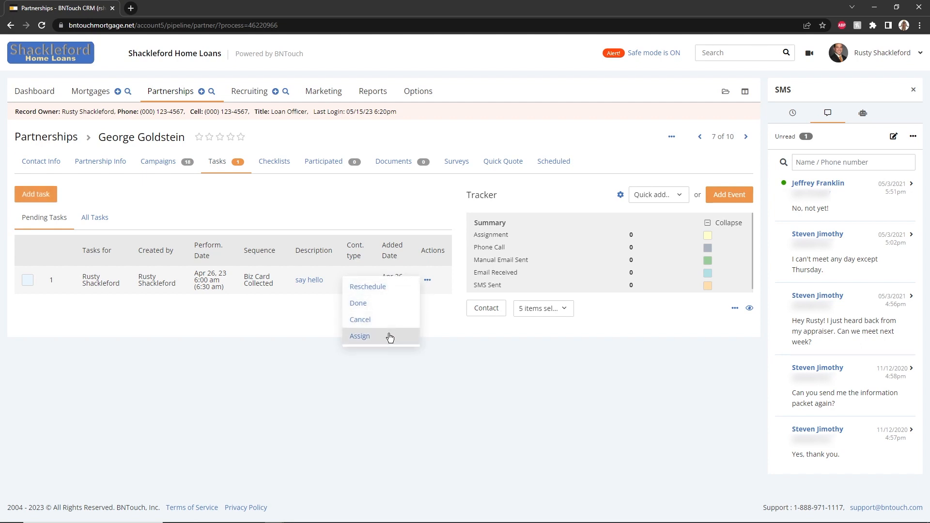
left_click(360, 336)
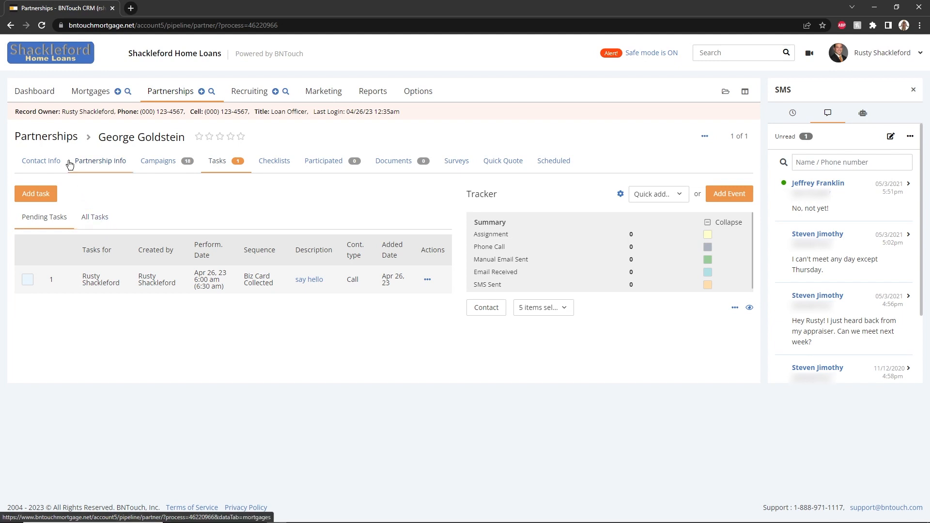
mouse_move(53, 124)
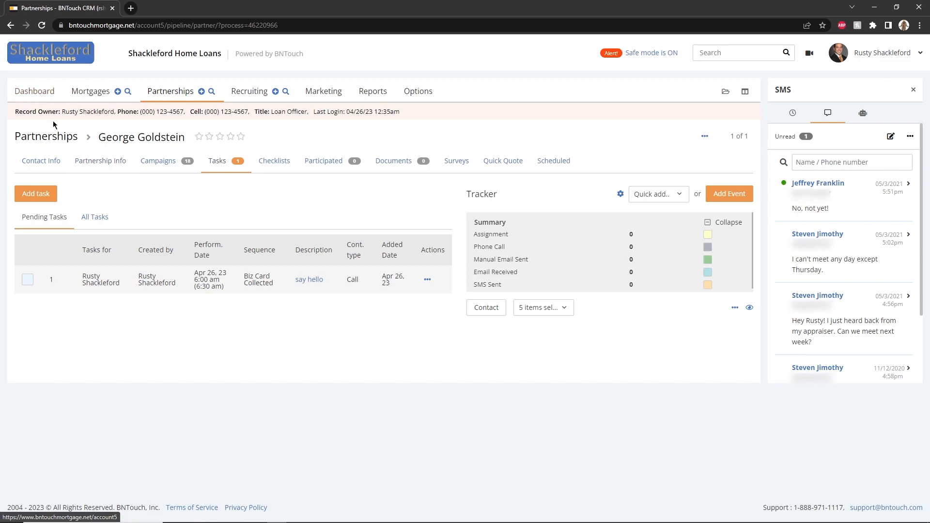
mouse_move(248, 185)
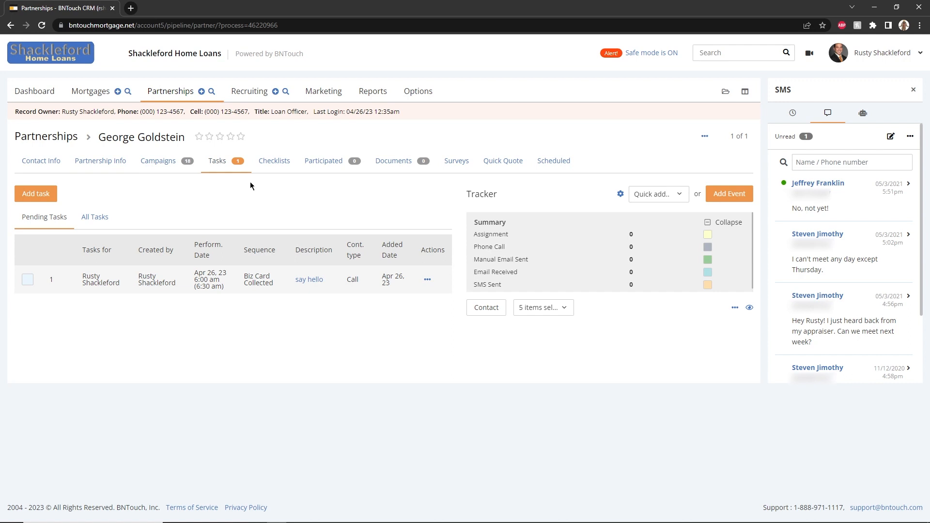
mouse_move(323, 161)
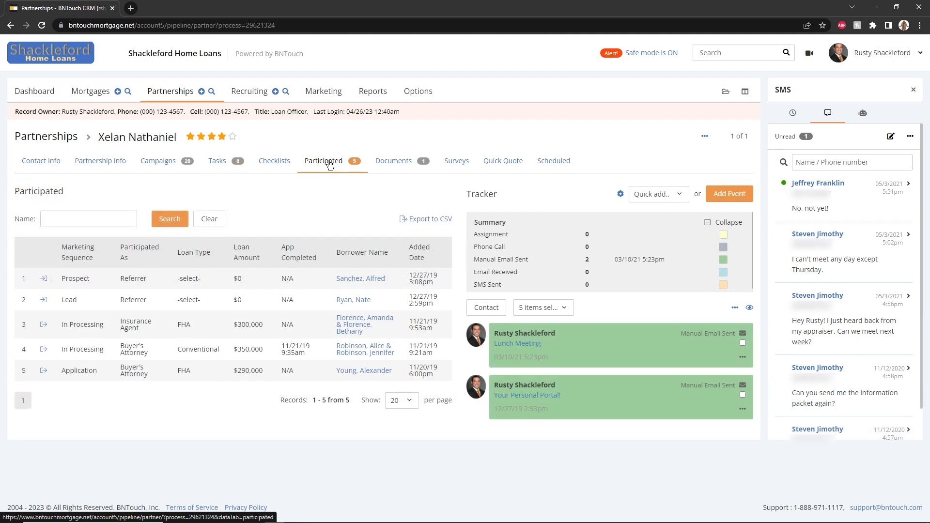
mouse_move(317, 200)
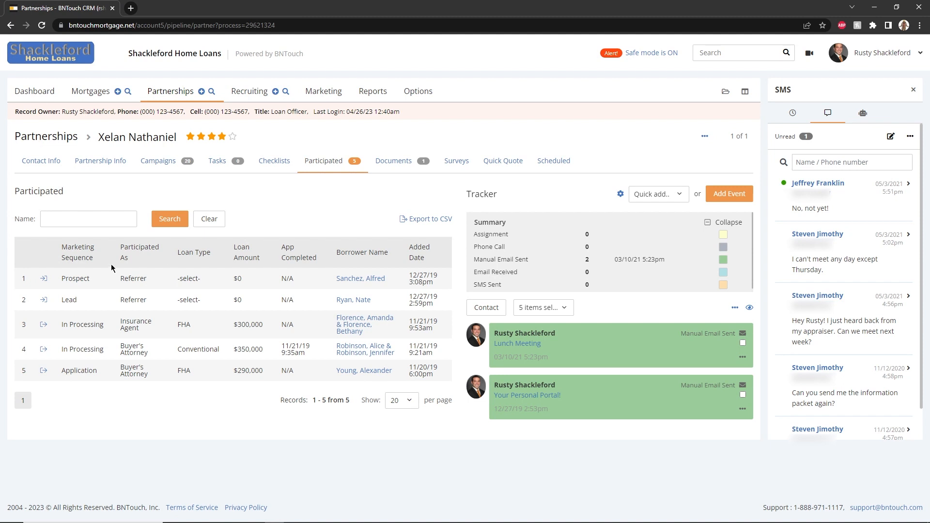
mouse_move(43, 279)
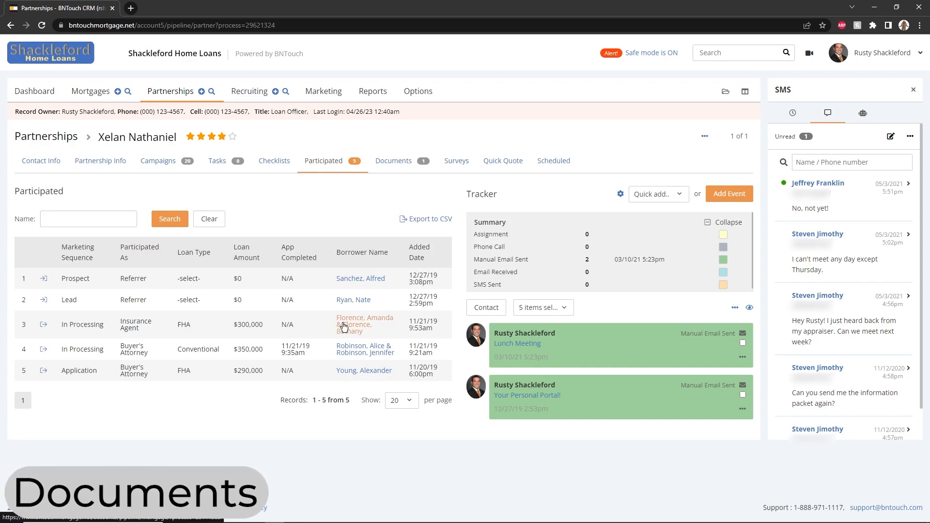
mouse_move(373, 231)
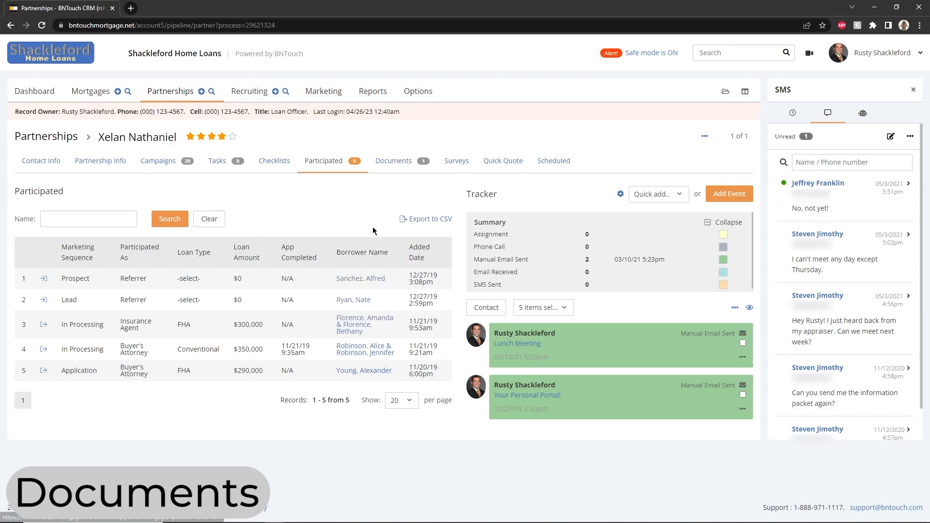
left_click(393, 161)
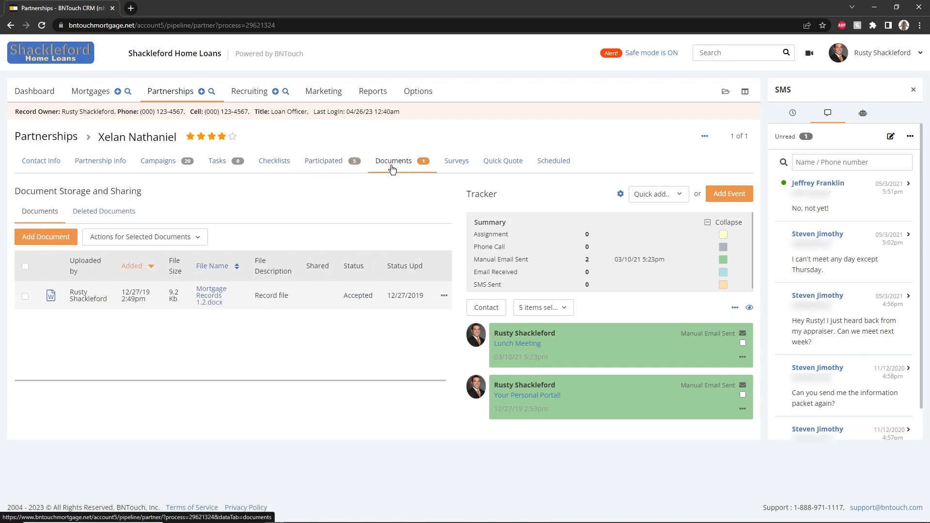
mouse_move(170, 291)
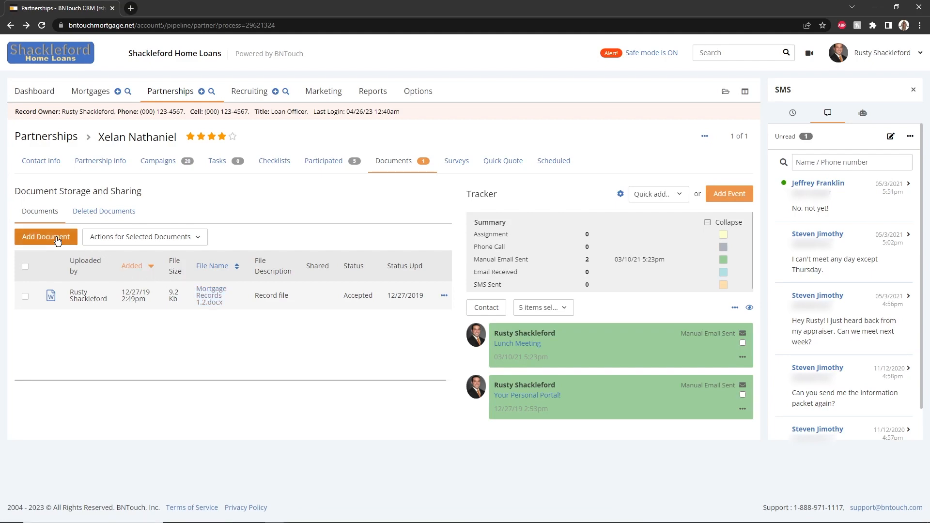
left_click(45, 237)
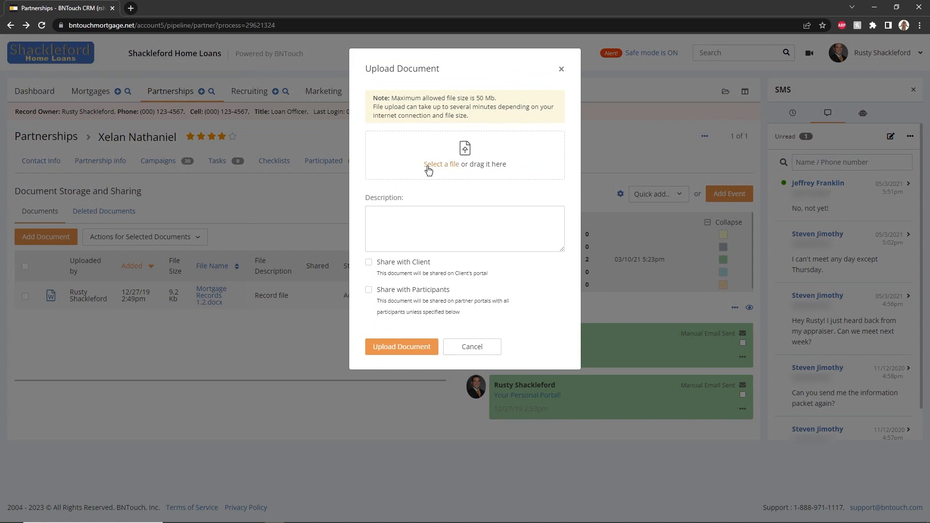
left_click(464, 229)
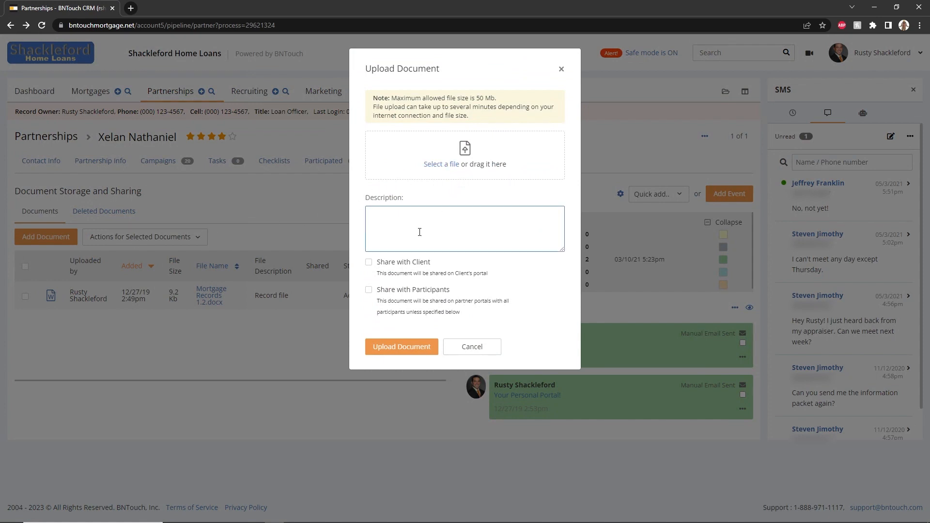
type("record file")
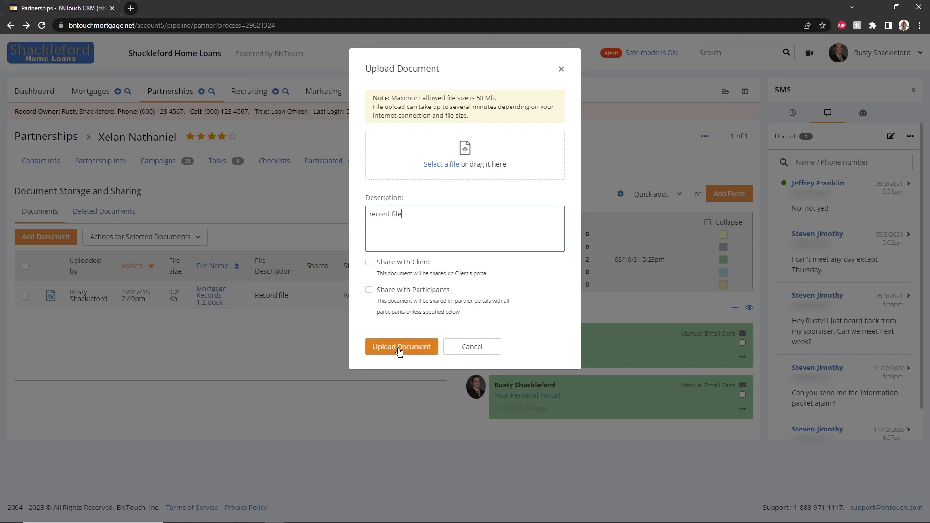
left_click(401, 347)
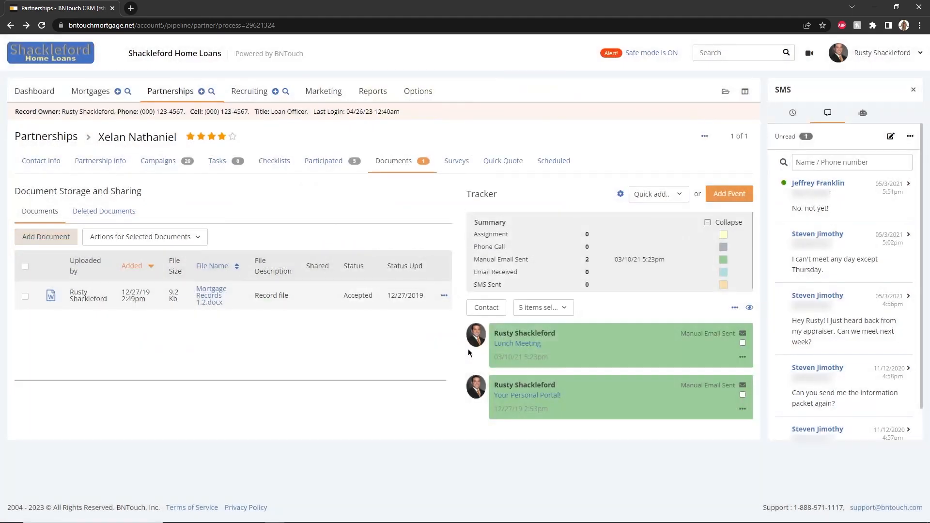
mouse_move(392, 354)
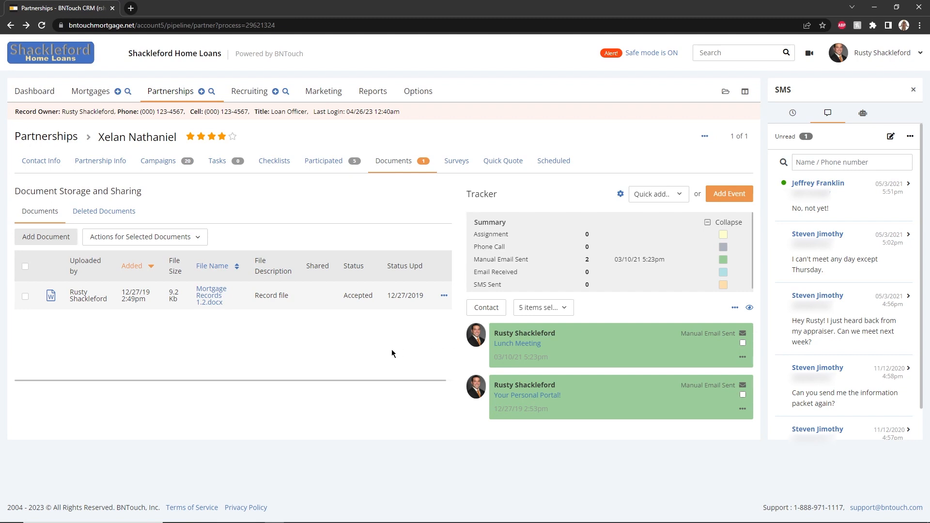
mouse_move(406, 306)
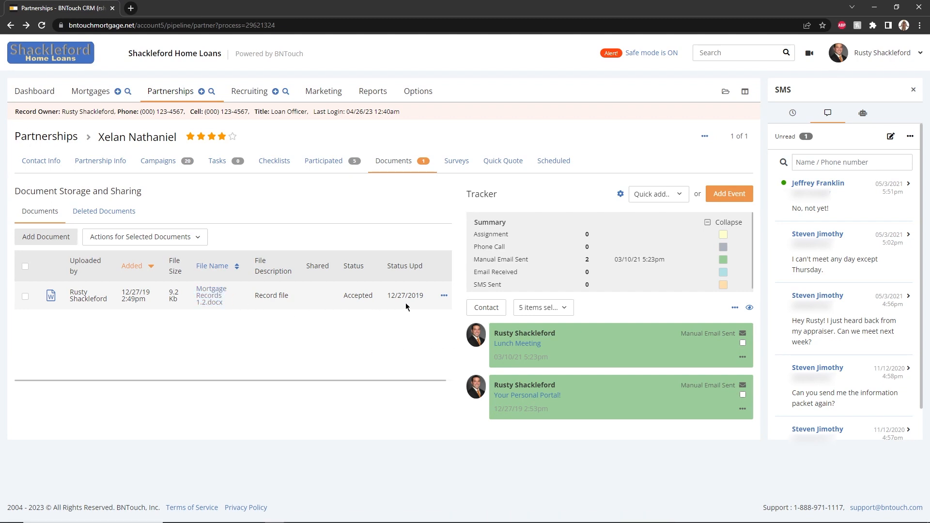
left_click(443, 295)
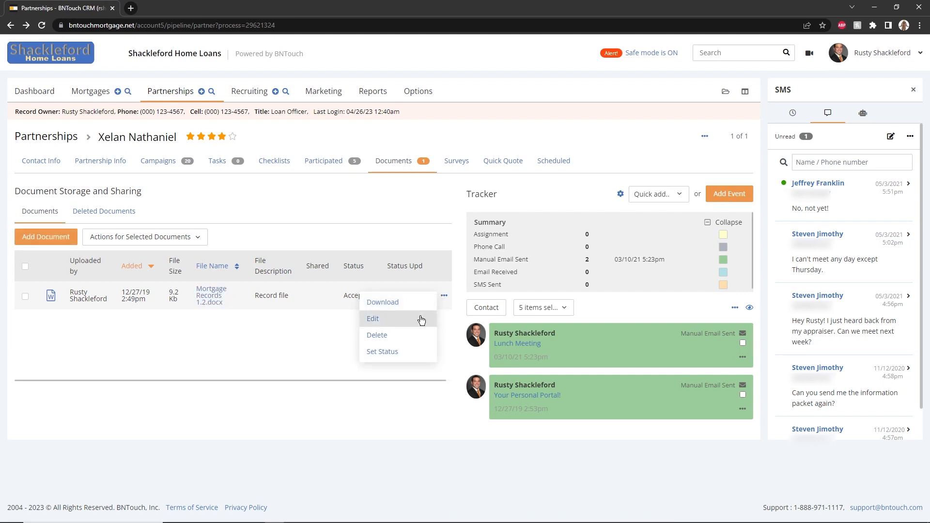
mouse_move(412, 341)
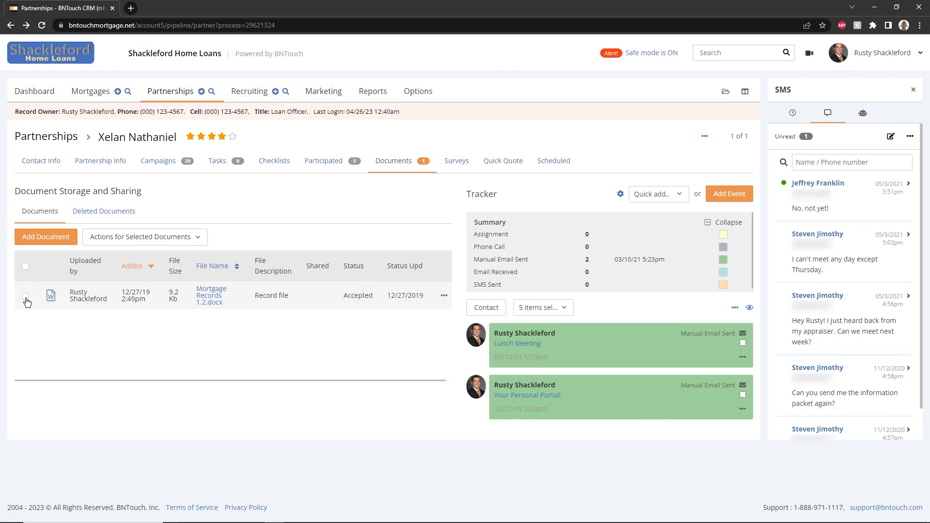
left_click(143, 236)
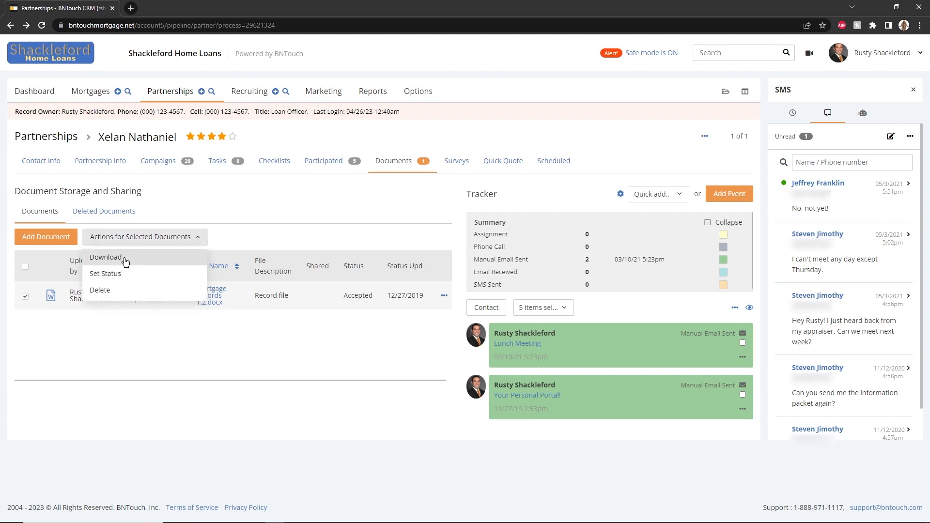
mouse_move(110, 290)
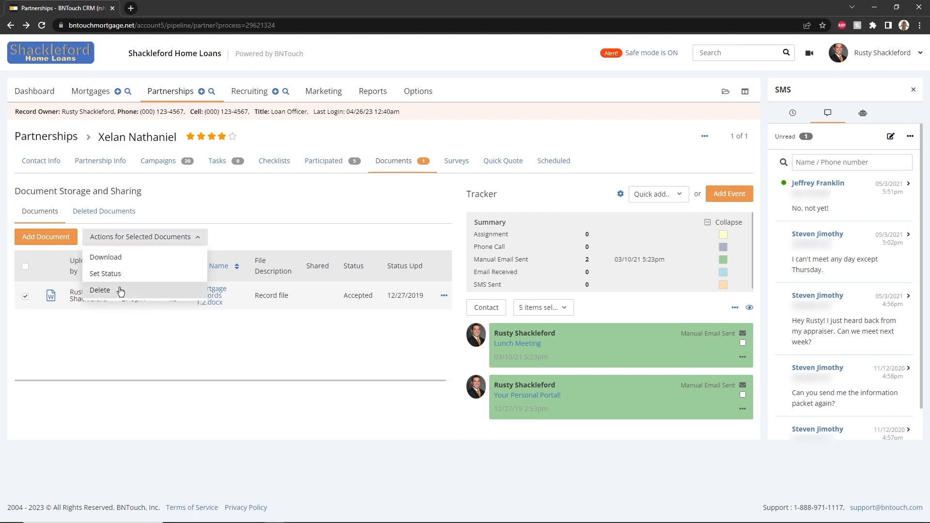
left_click(117, 341)
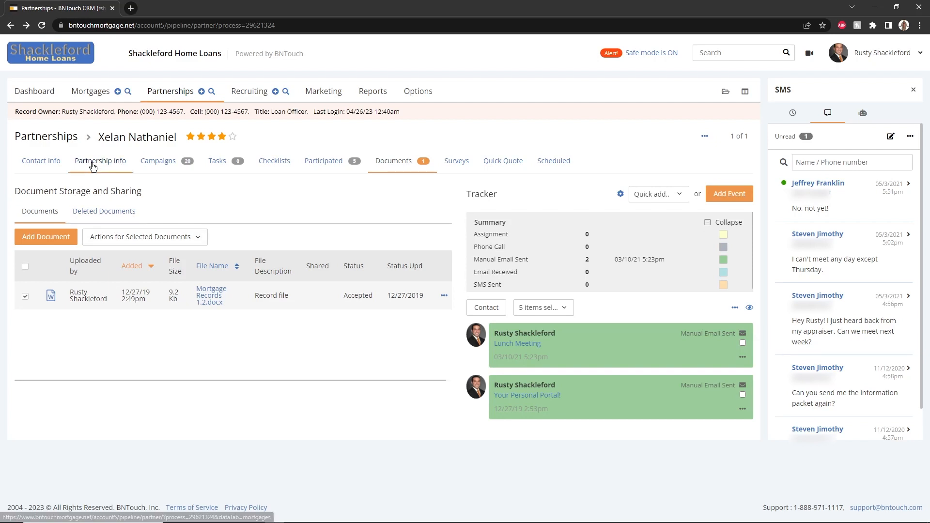
left_click(101, 161)
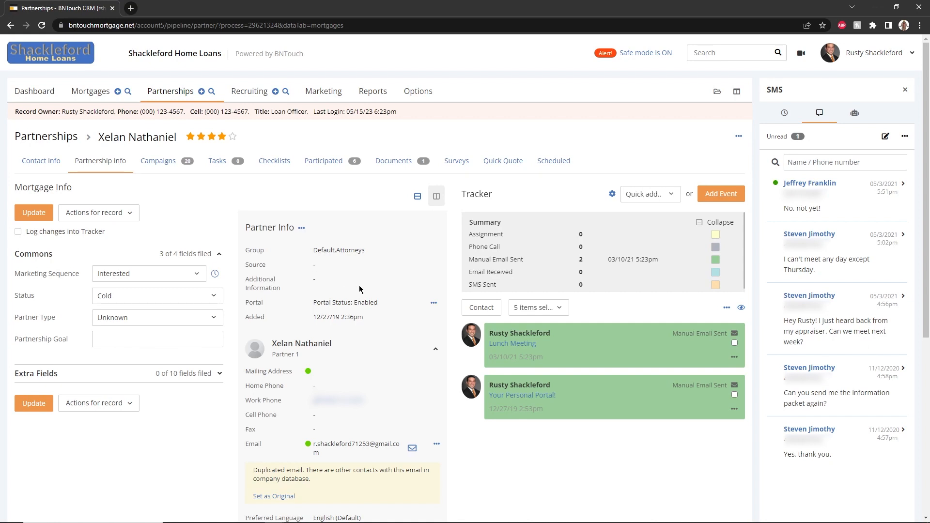
left_click(434, 305)
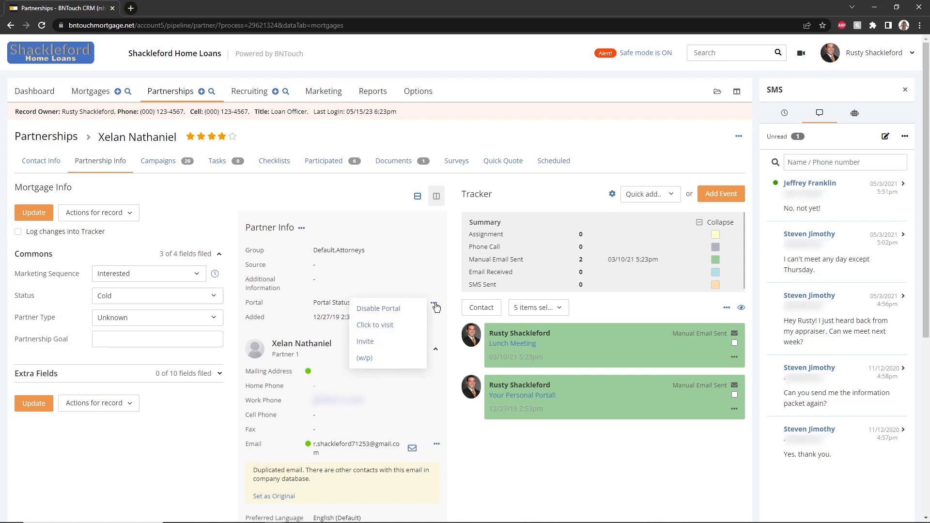
mouse_move(395, 341)
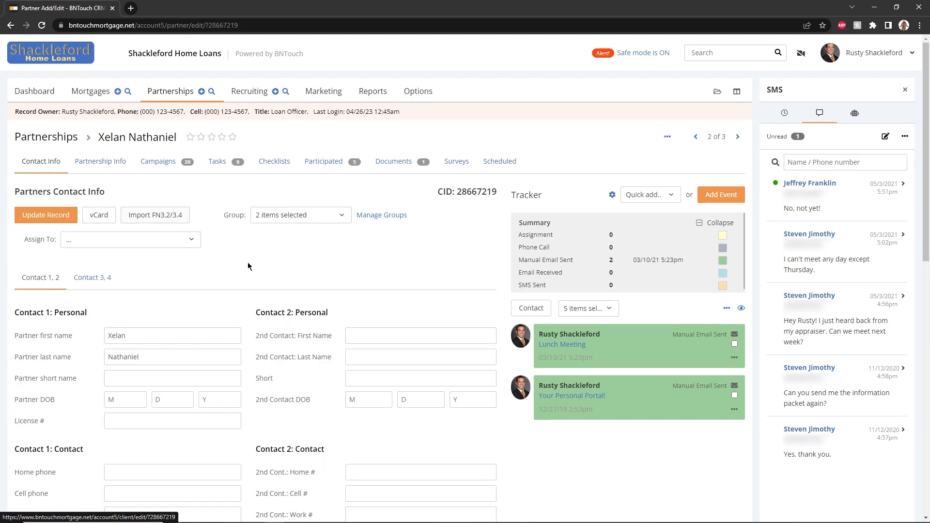
scroll("down", 3)
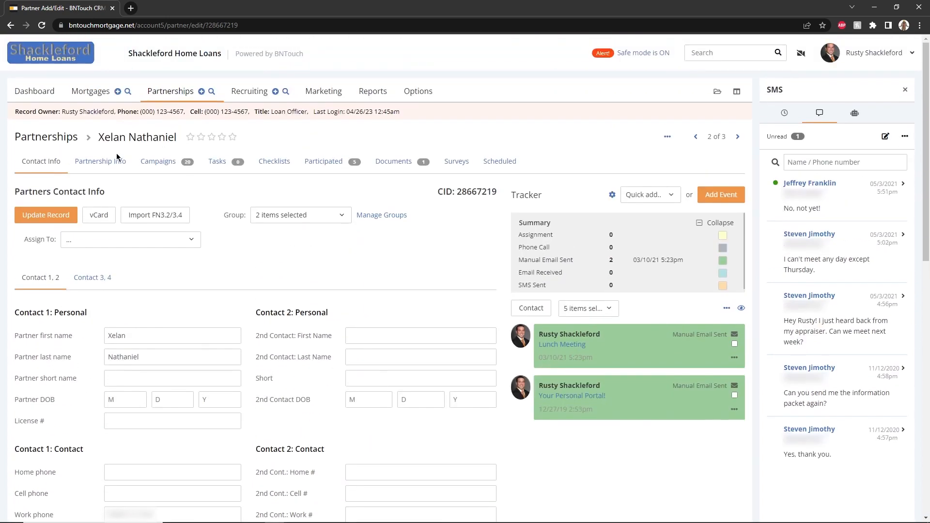
left_click(100, 161)
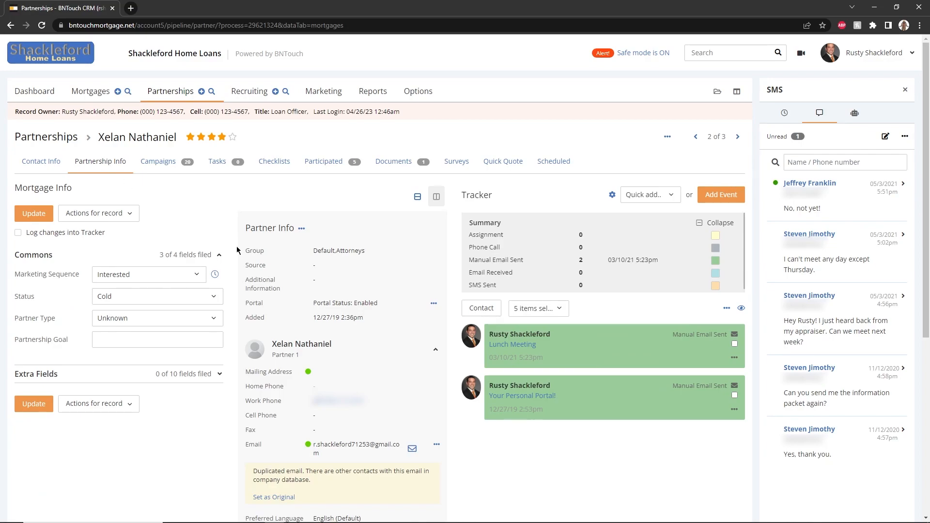
left_click(521, 395)
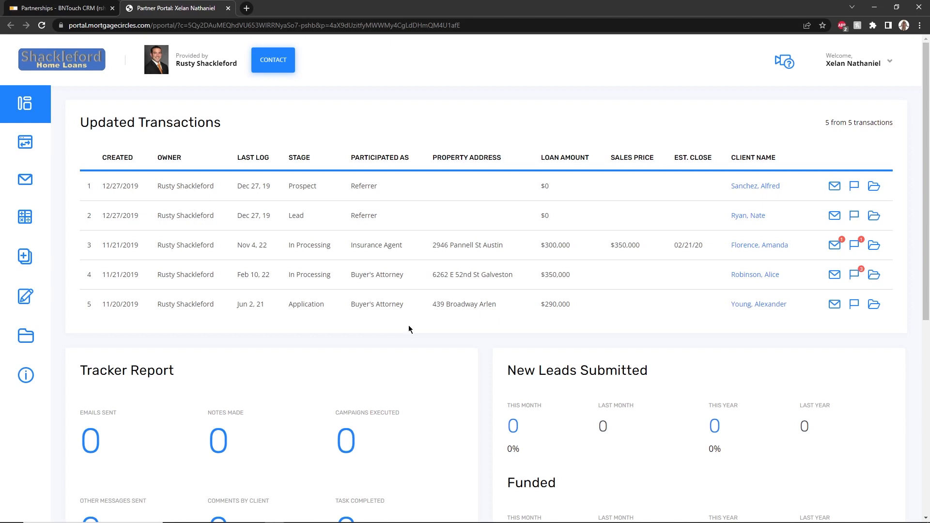
mouse_move(389, 331)
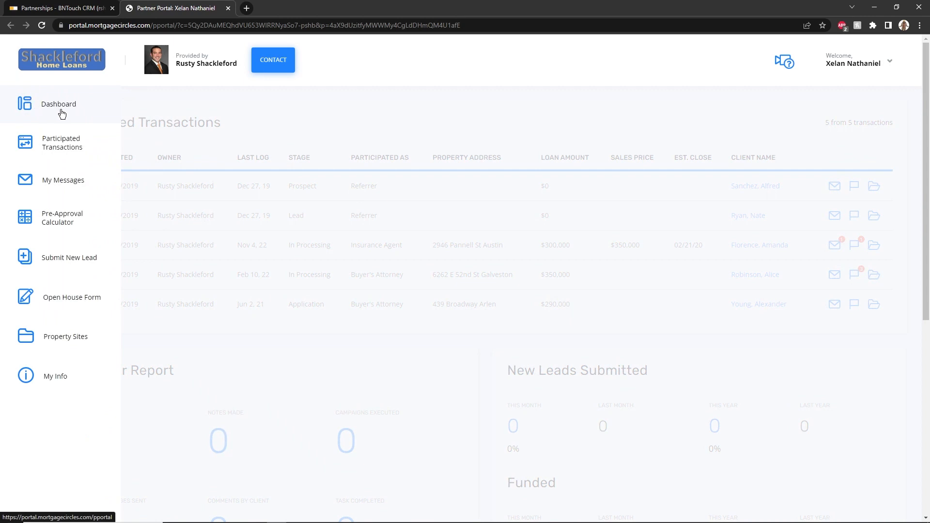
left_click(58, 104)
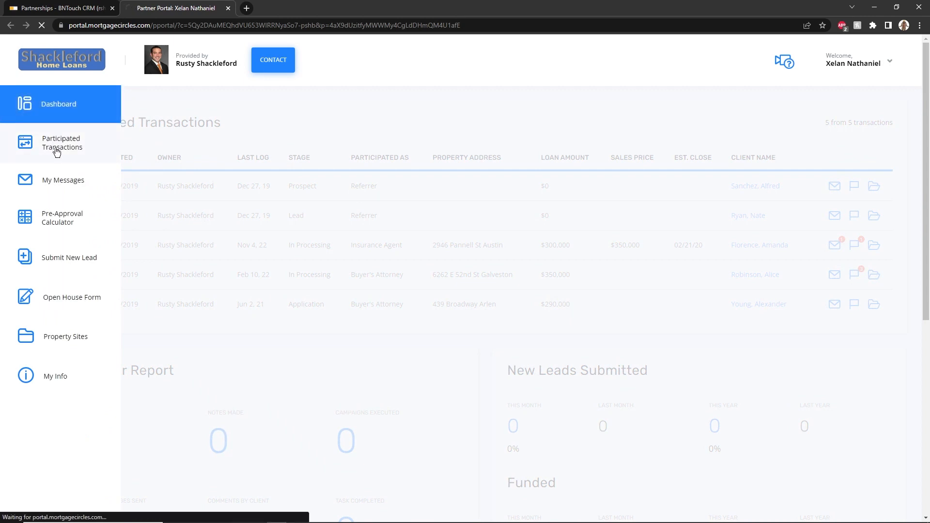
left_click(62, 143)
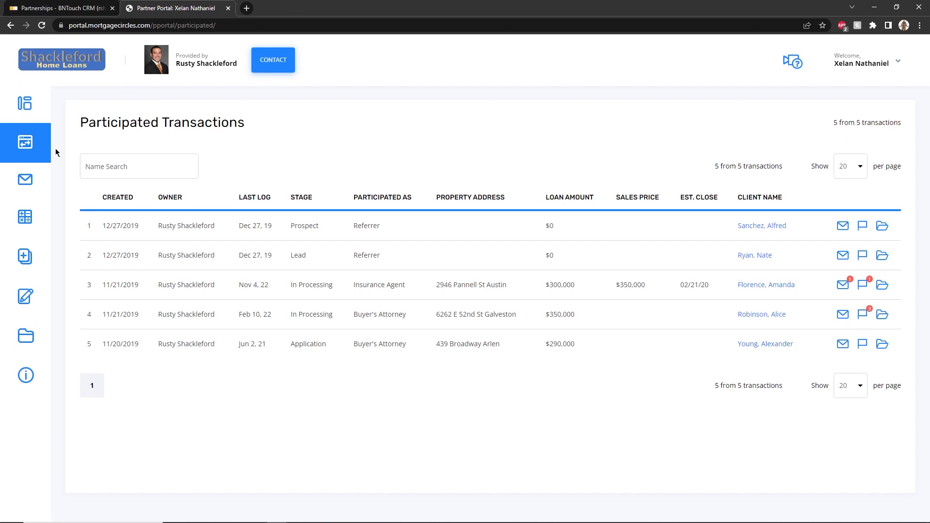
mouse_move(740, 257)
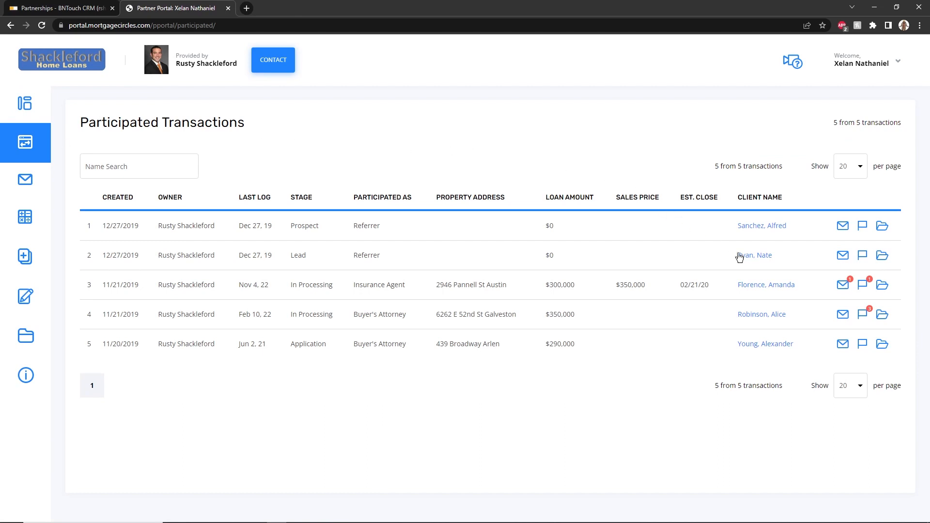
left_click(766, 285)
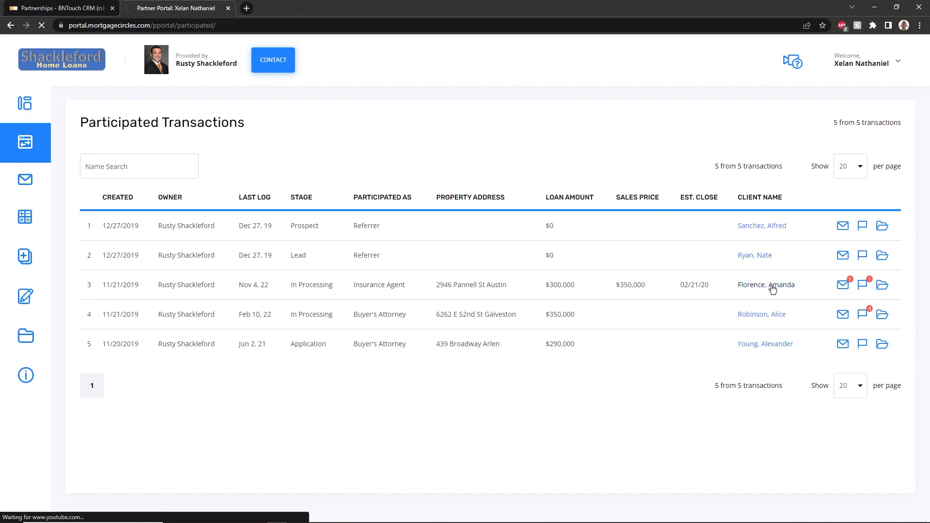
left_click(766, 285)
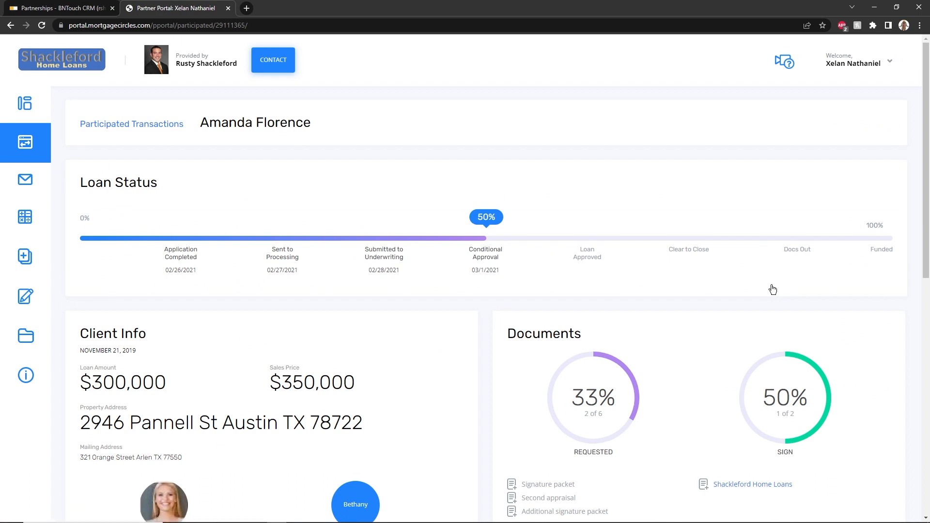
mouse_move(557, 282)
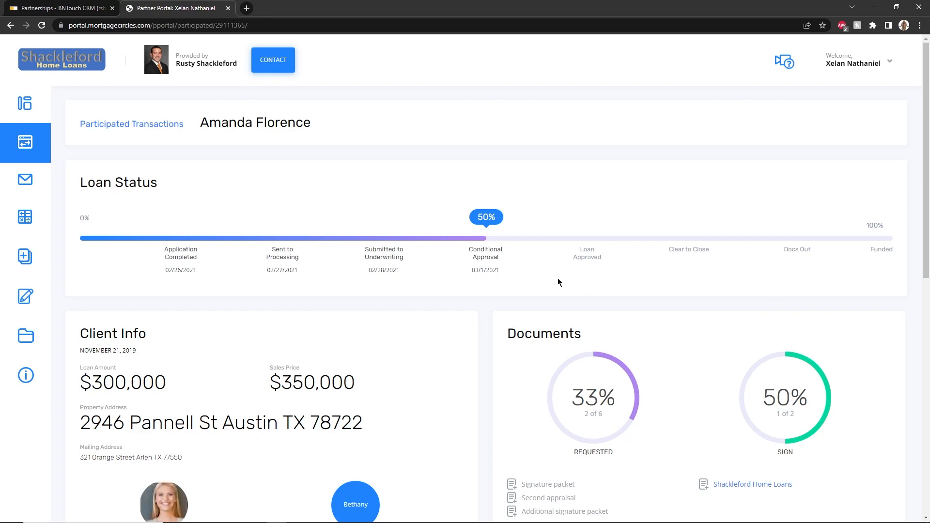
scroll("down", 3)
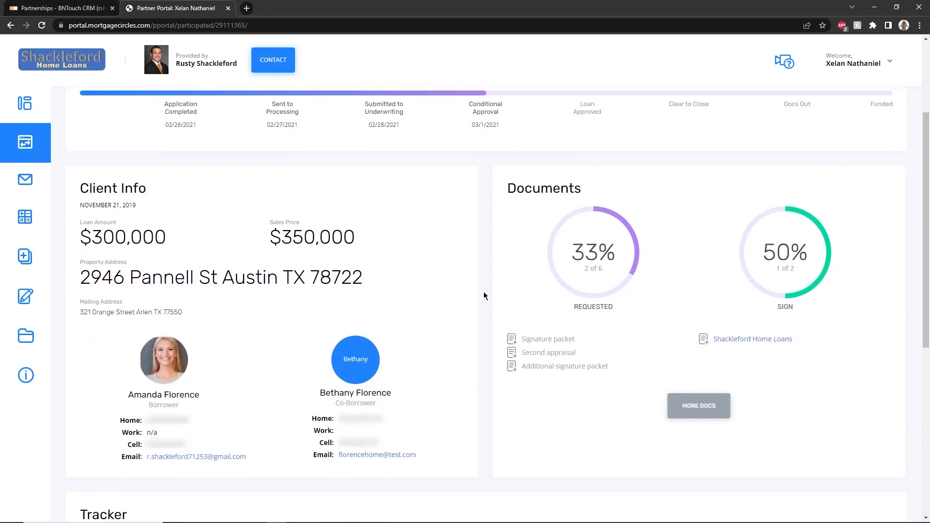
left_click(24, 142)
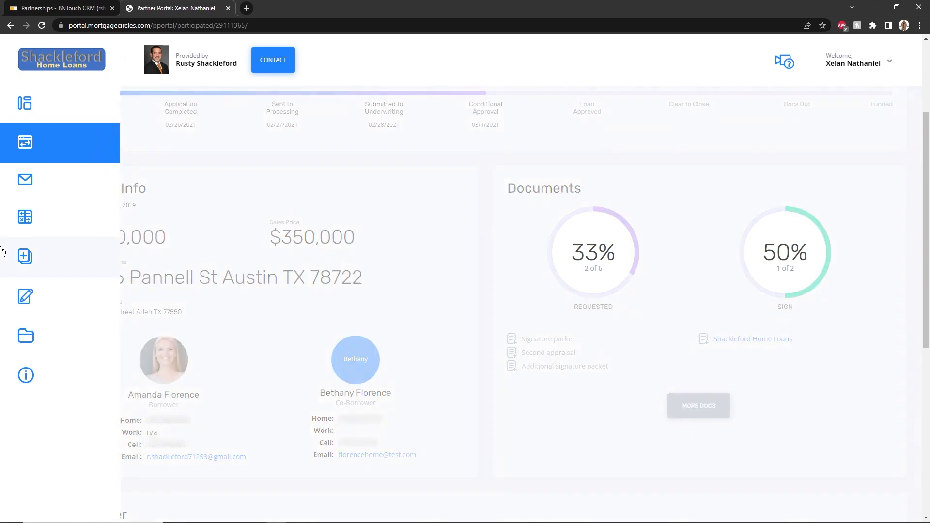
mouse_move(66, 336)
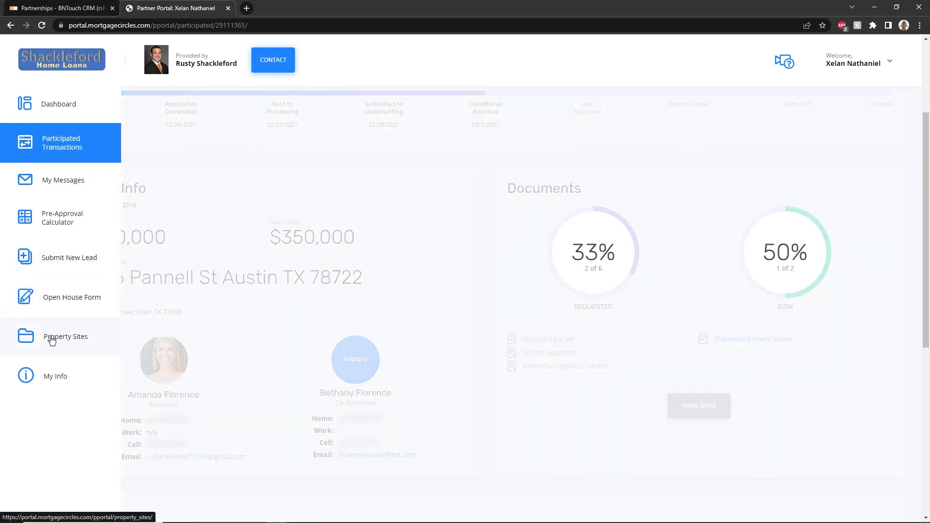
left_click(66, 336)
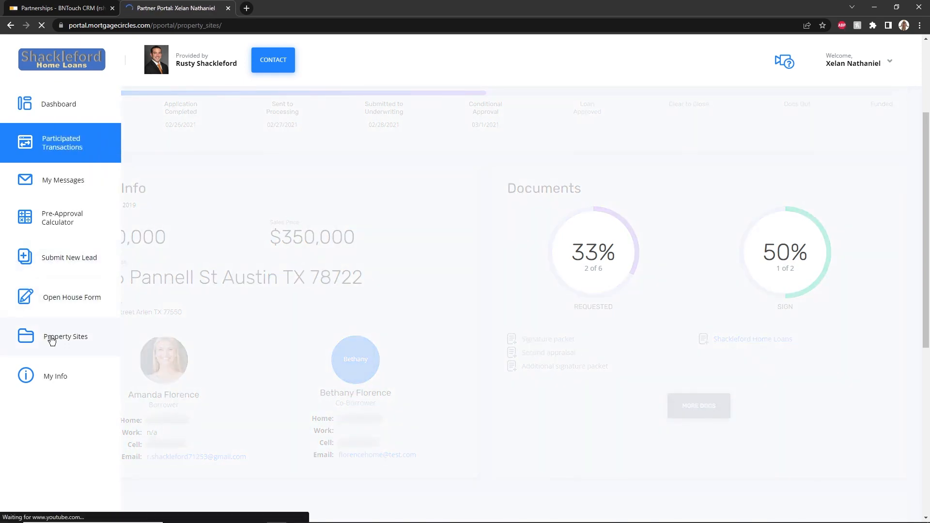
left_click(65, 336)
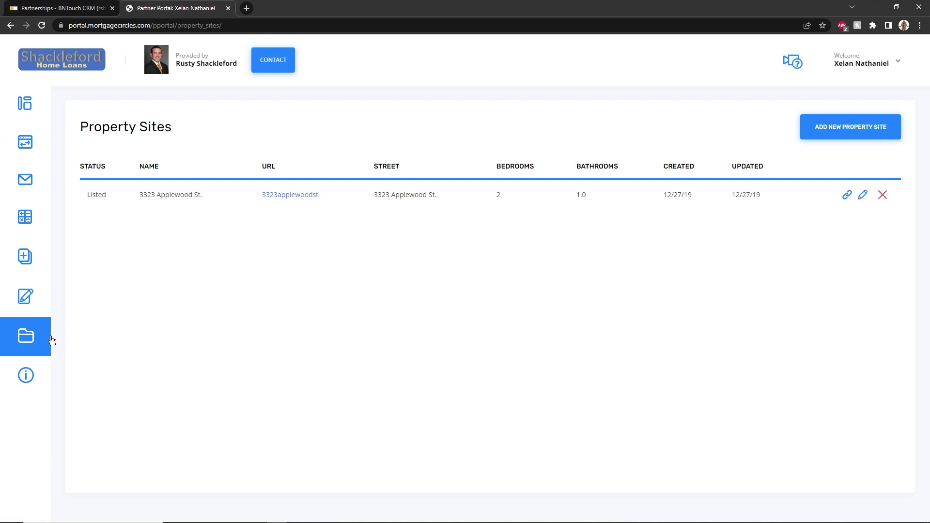
mouse_move(276, 237)
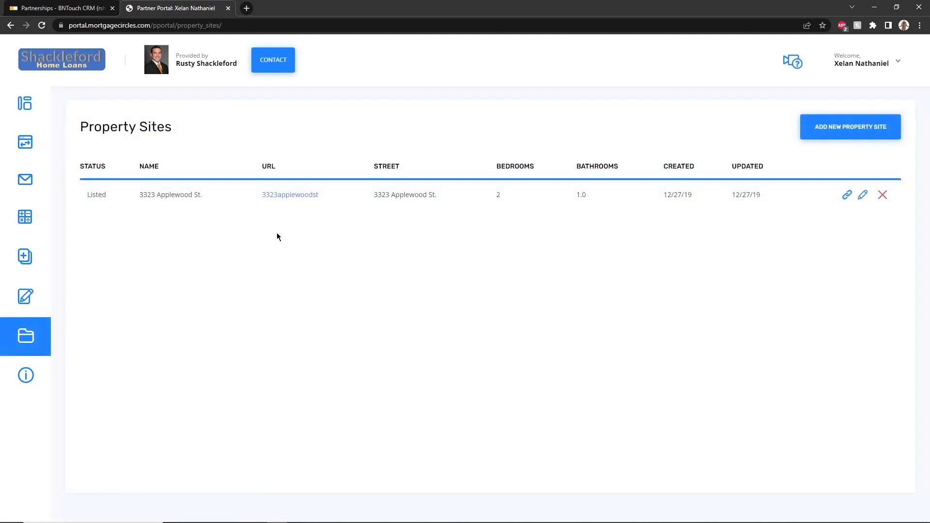
left_click(290, 194)
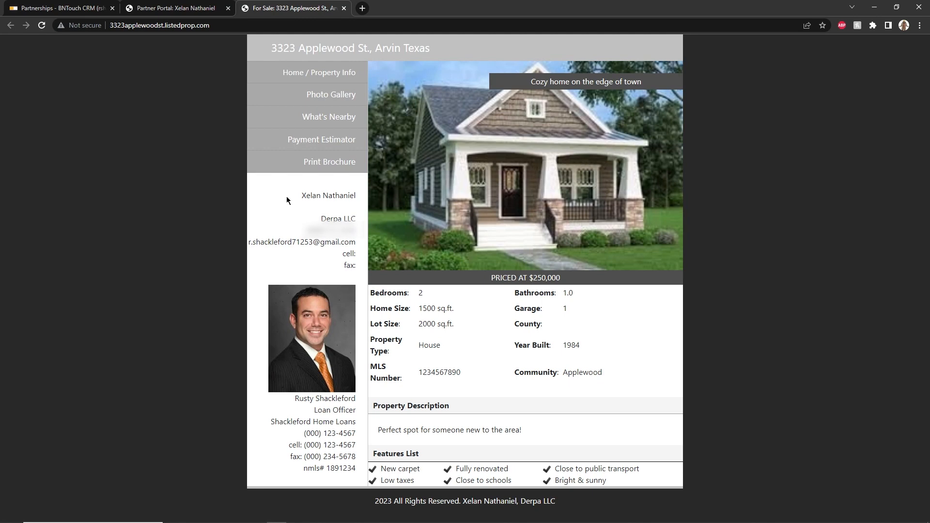
left_click(346, 8)
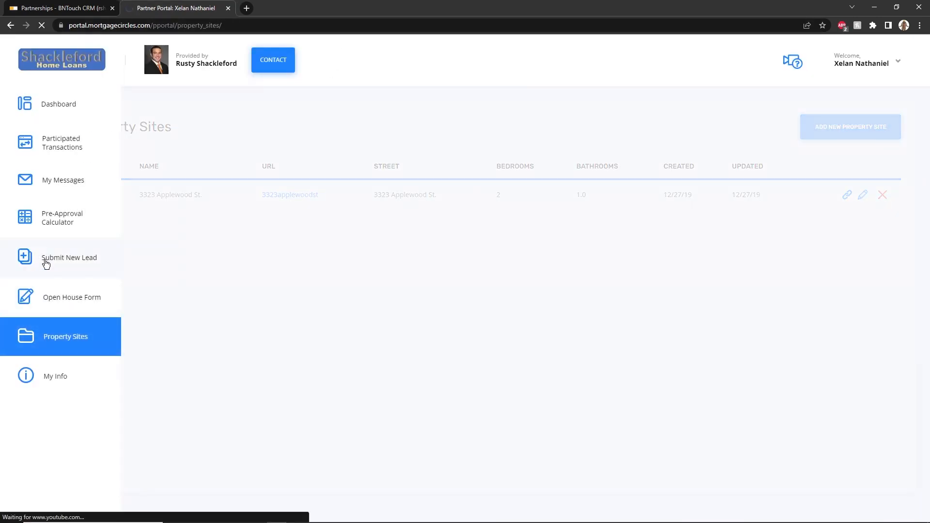
left_click(68, 257)
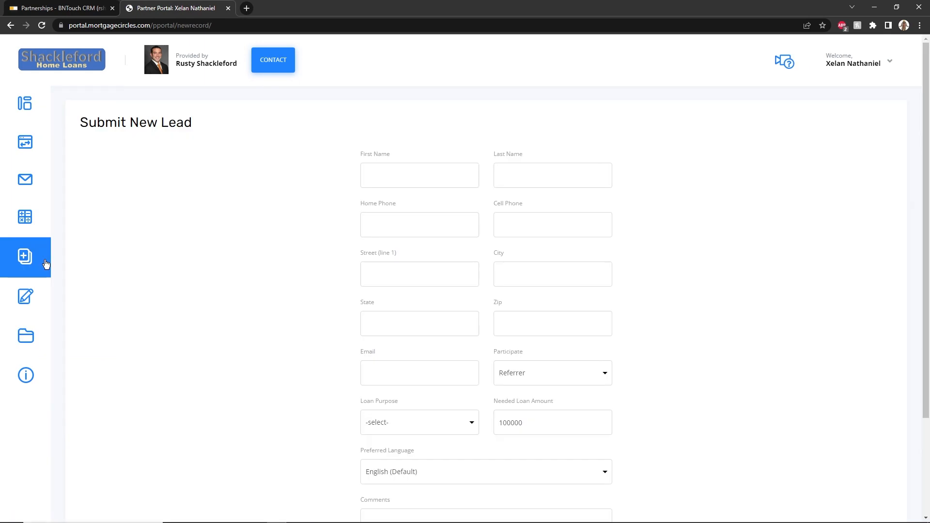
left_click(420, 174)
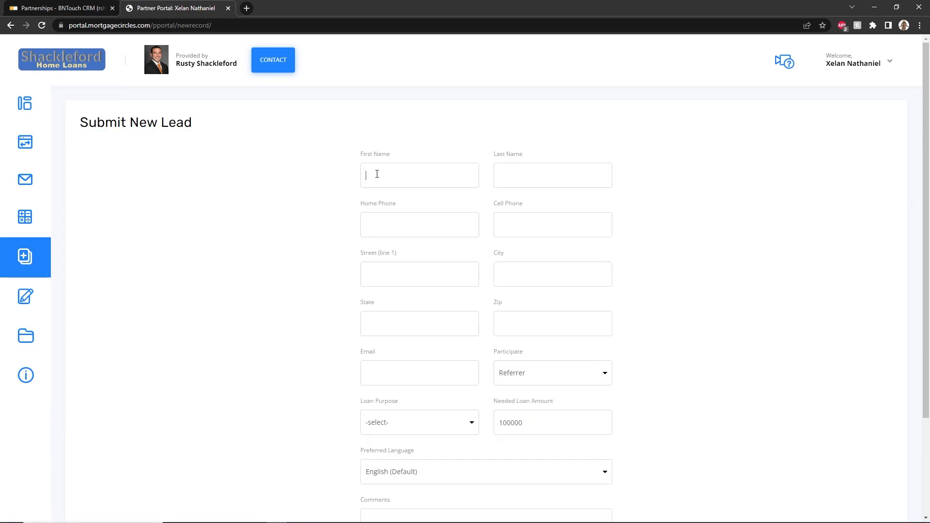
type("Alfredo")
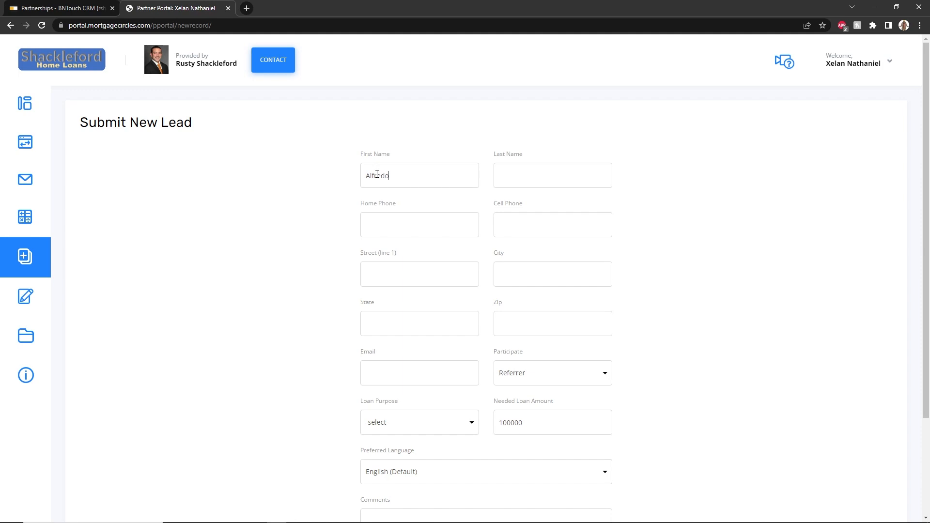
type("Gonzal")
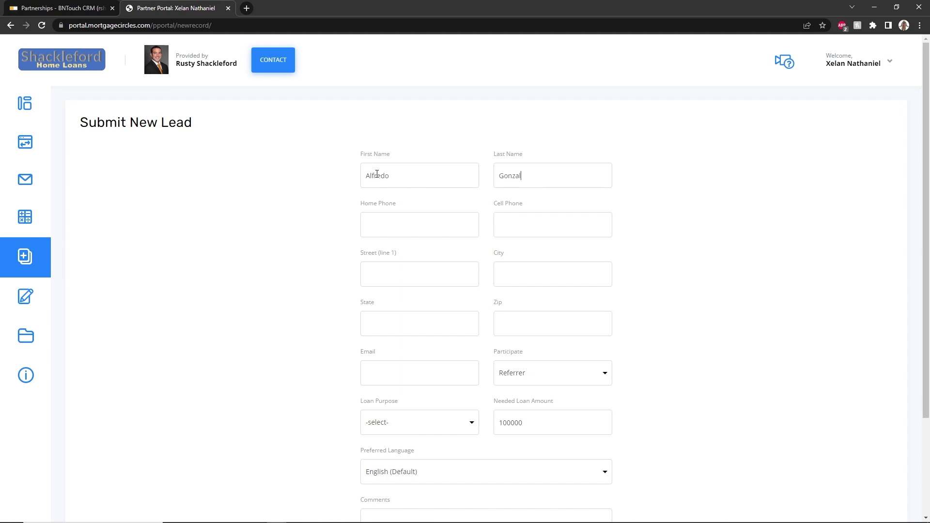
type("es")
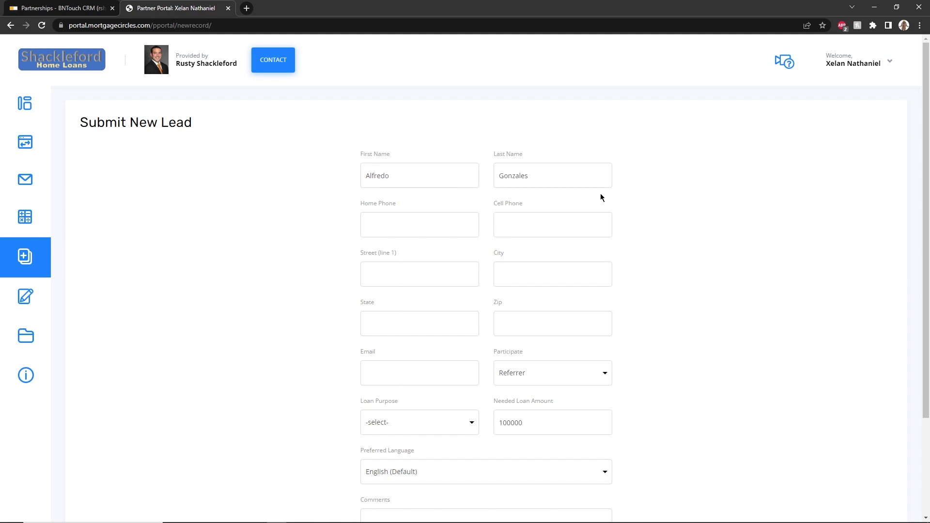
mouse_move(630, 179)
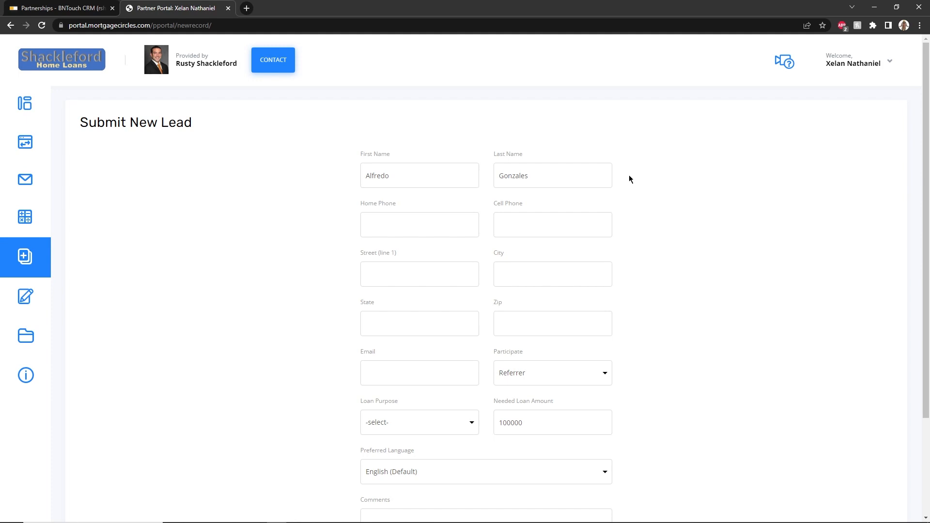
scroll("down", 3)
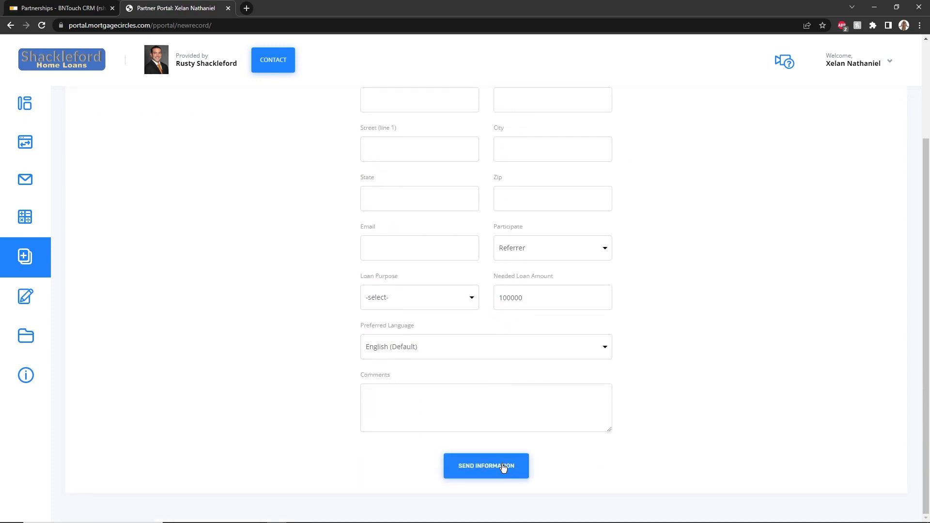
left_click(485, 465)
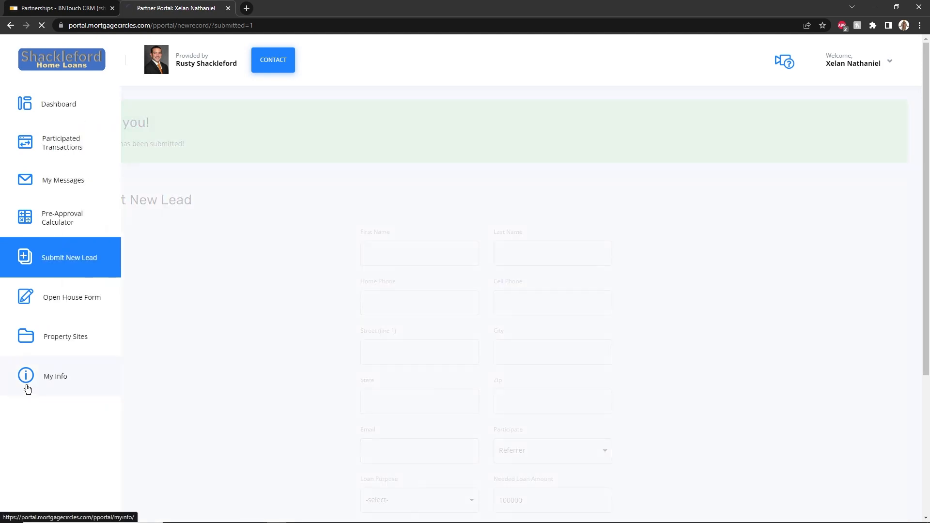
left_click(55, 375)
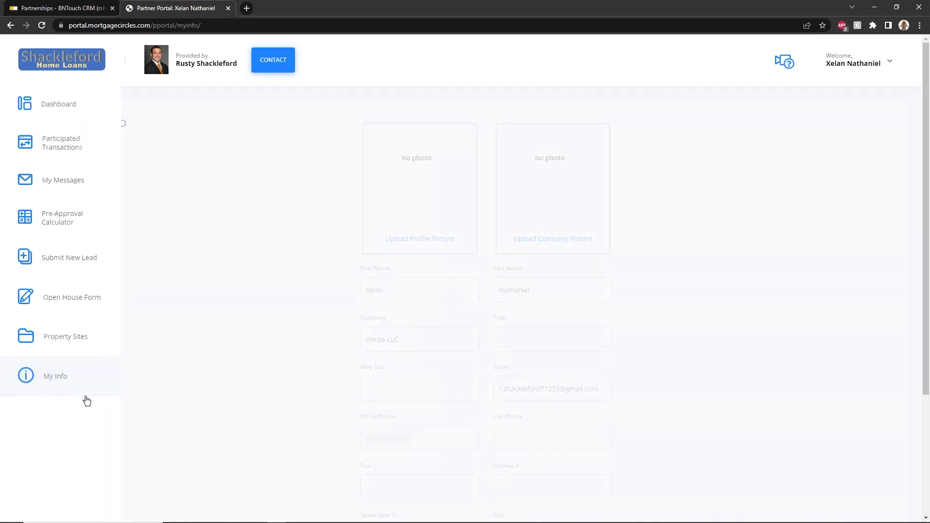